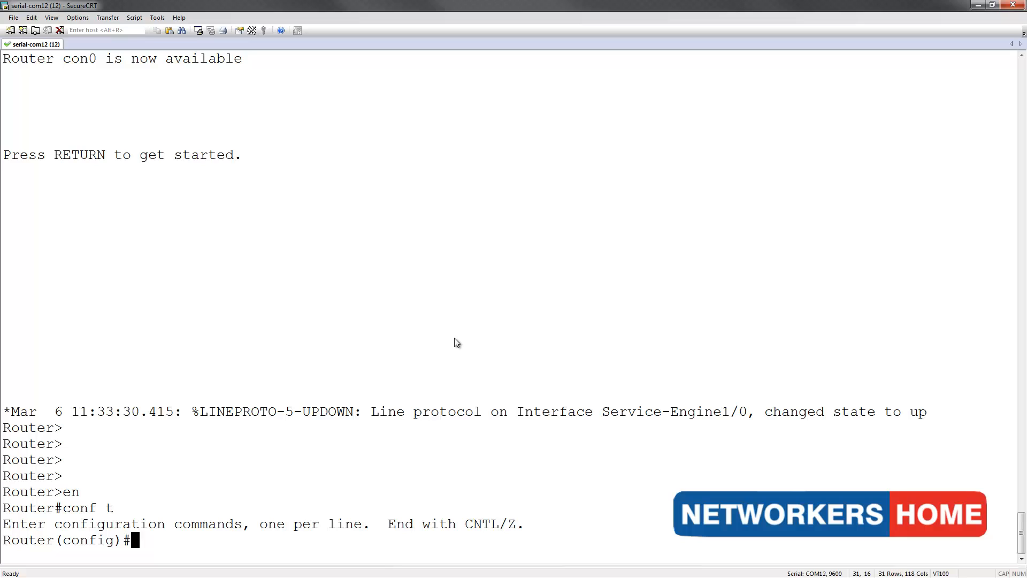
Step: List the router's interfaces in brief form with do show ip int brief
text(do)
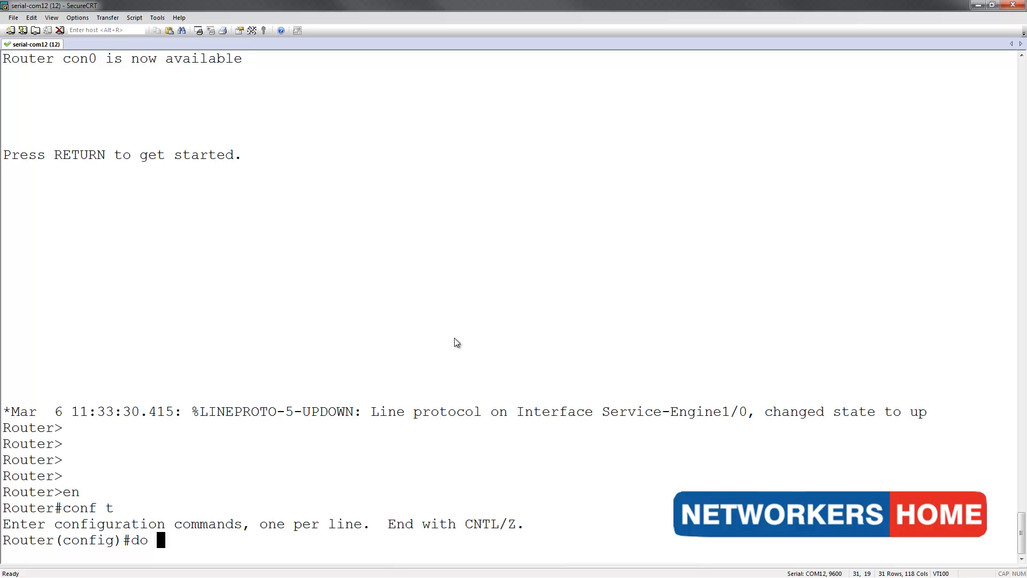
text(show ip int br)
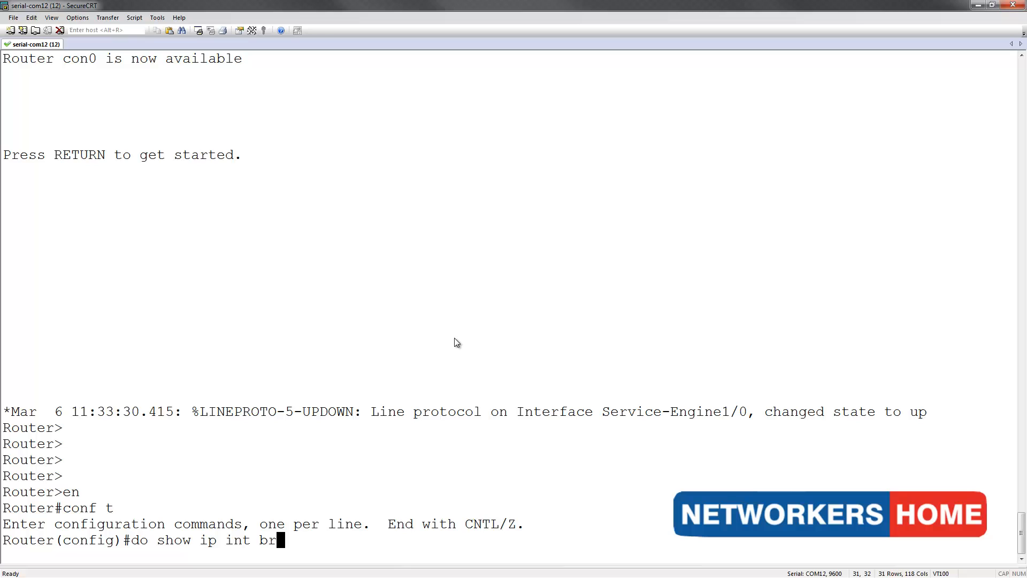
key(Return)
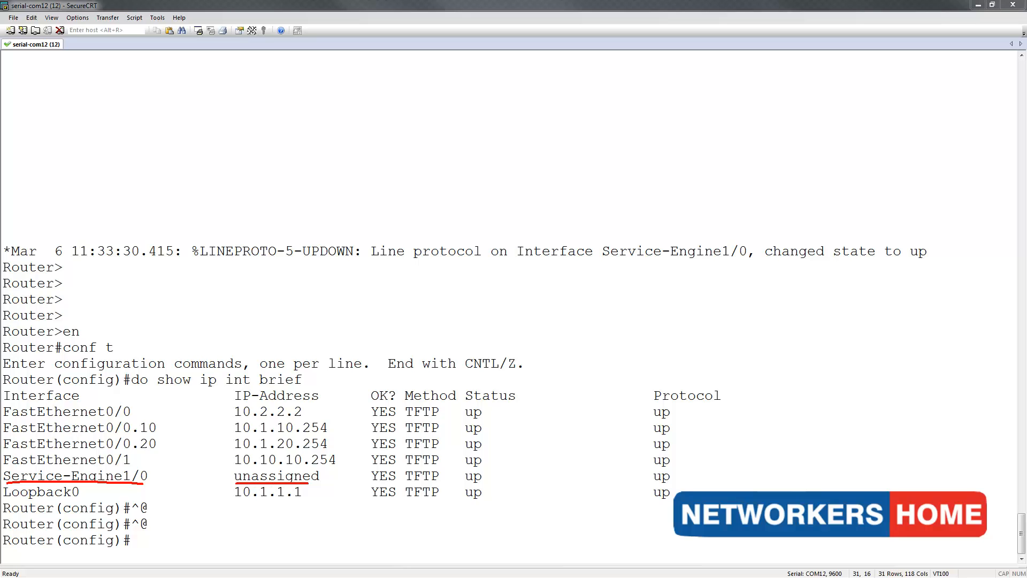
mouse_move(295, 409)
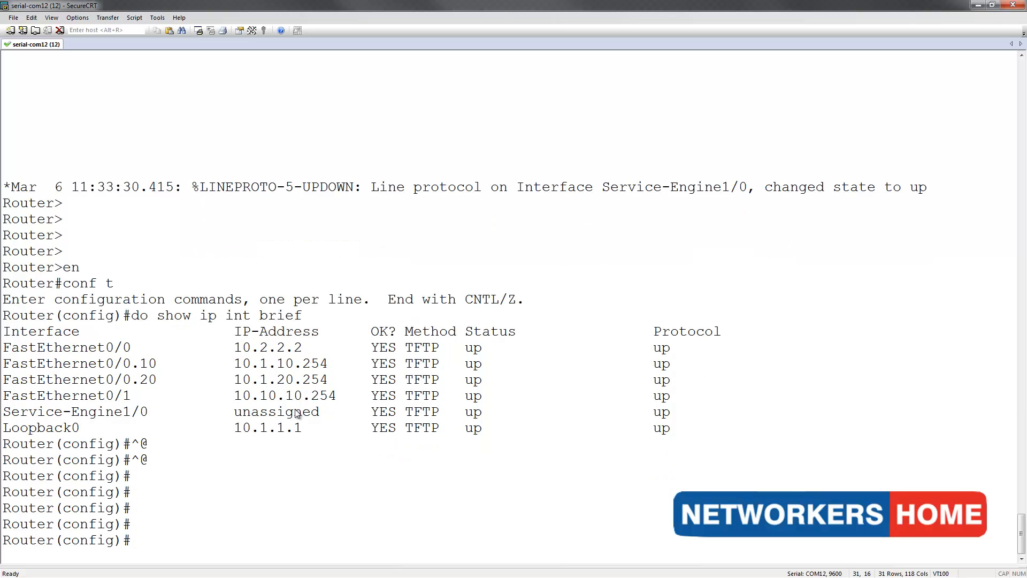
mouse_move(77, 340)
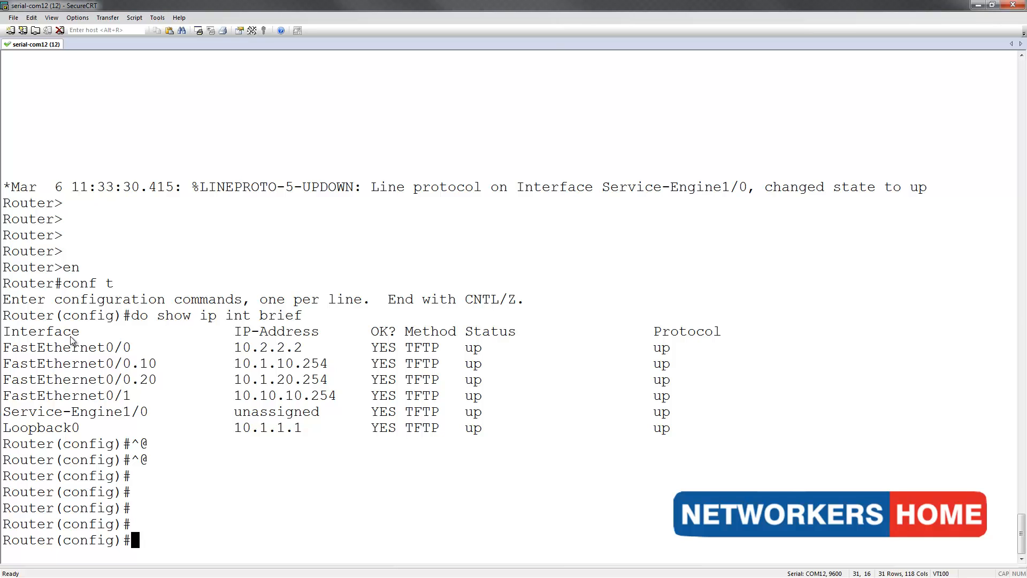
Step: Assign interface Service-Engine 1/0 the address 10.1.30.254 255.255.255.0
text(interface servi)
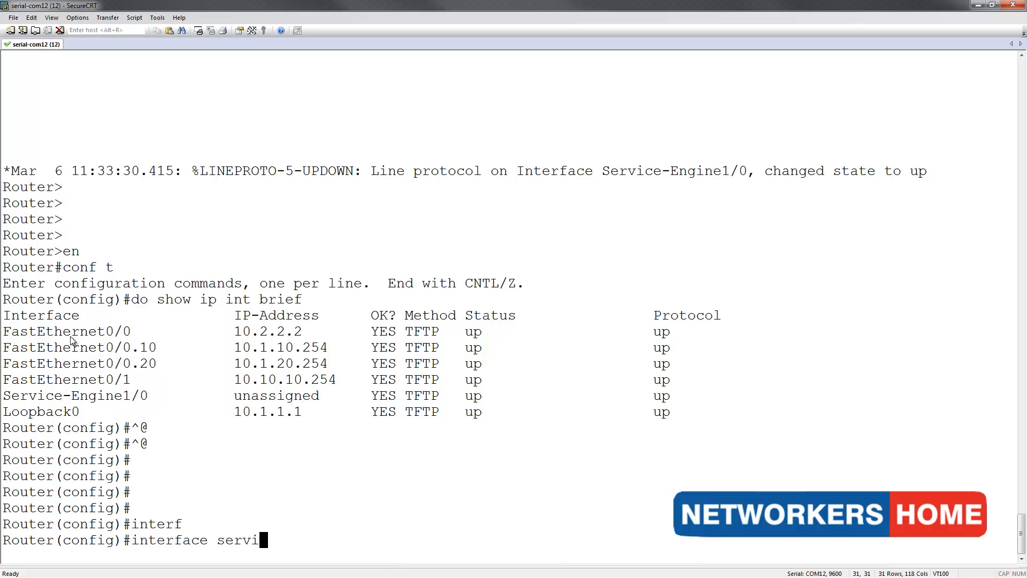
text(ce-Engine 1/0)
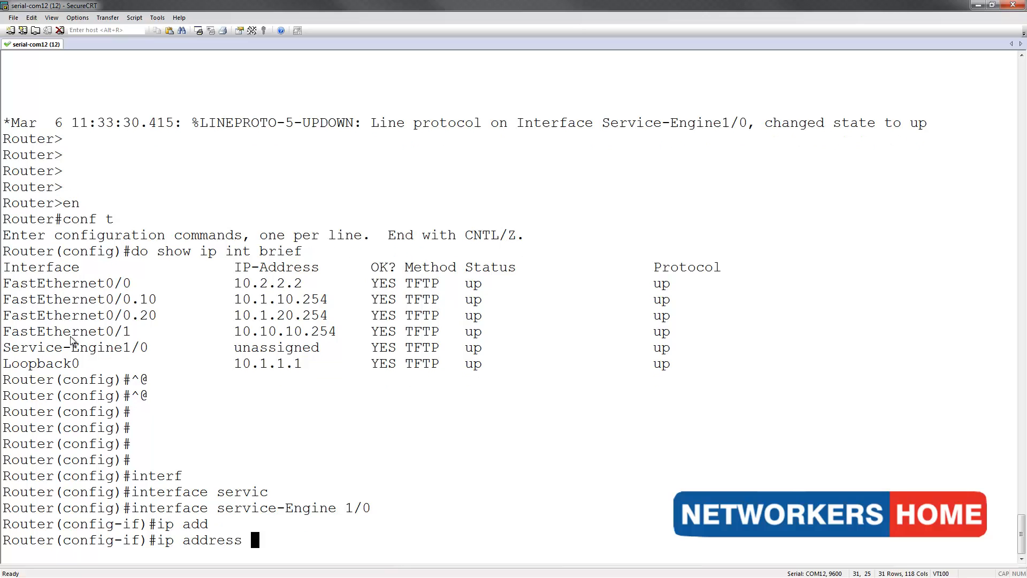
text(10.1)
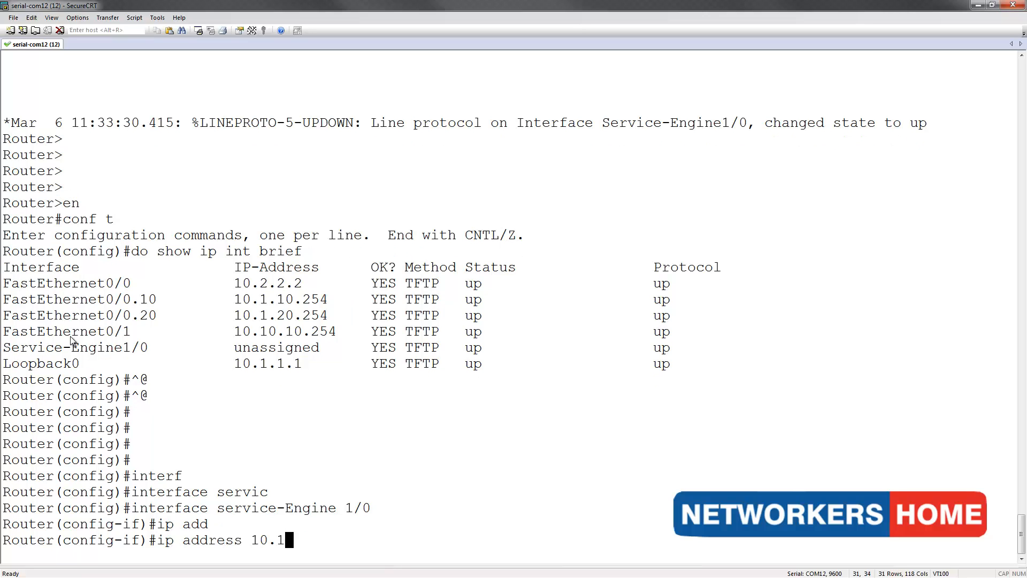
text(30.2)
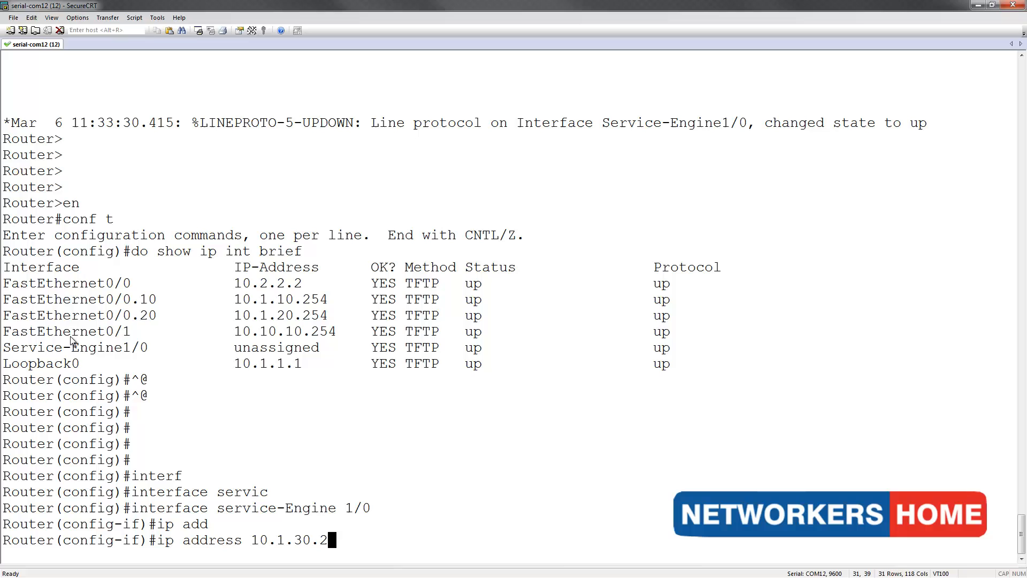
text(54)
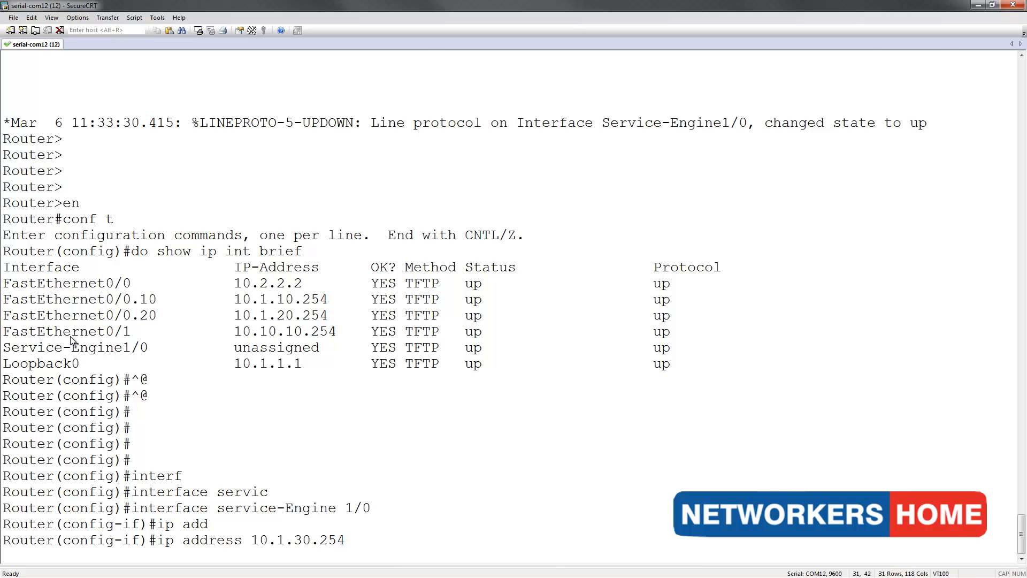
text(255.255.2)
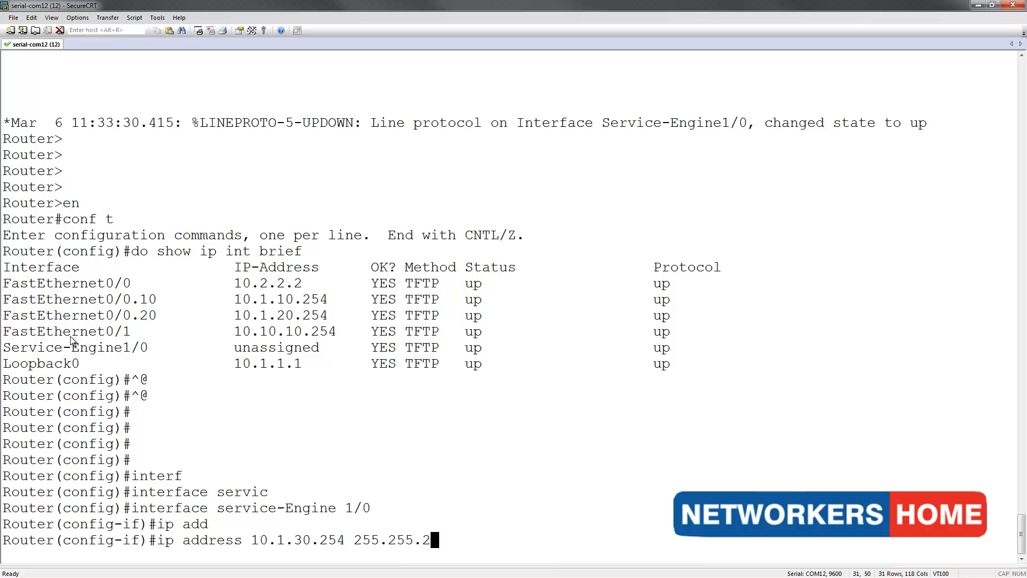
key(Return)
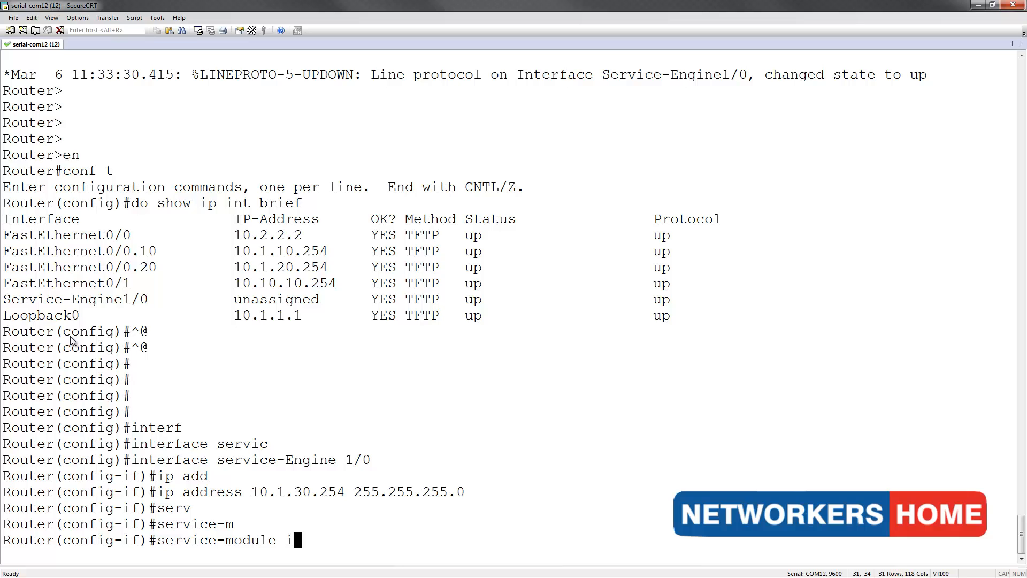
Step: Give the CUE service module the address 10.1.30.253 255.255.255.0
text(p add 10)
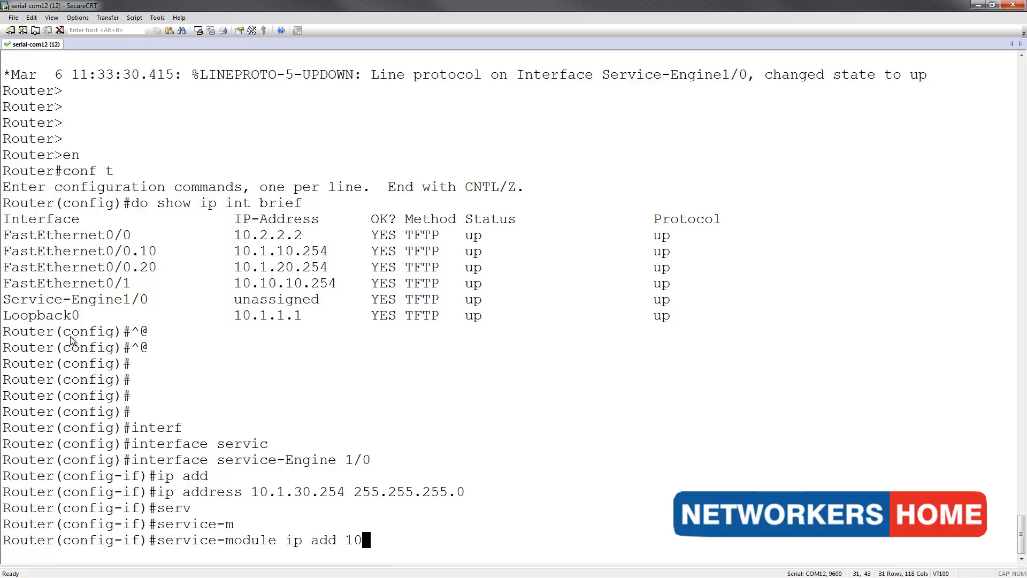
text(.1.30)
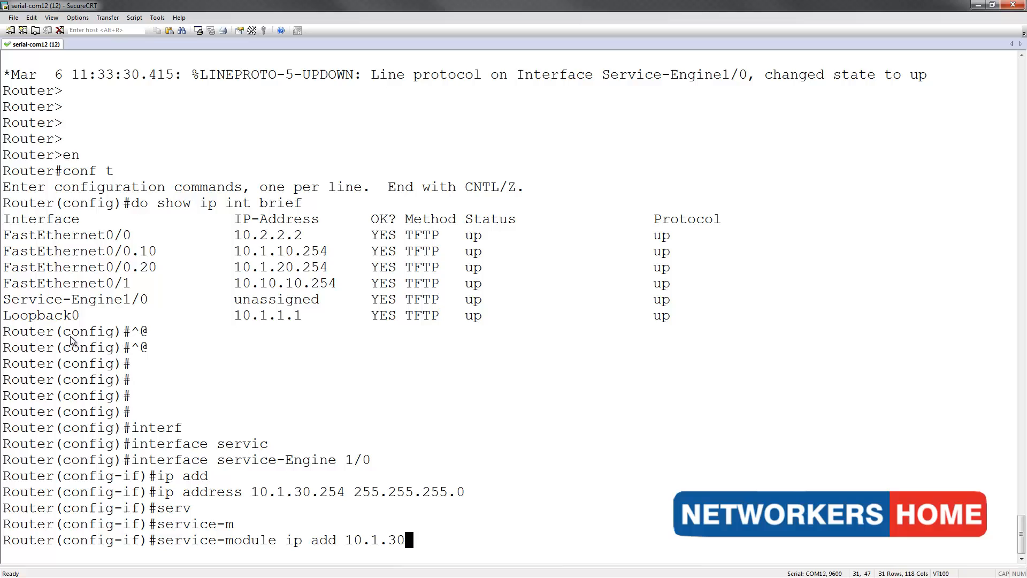
text(.253)
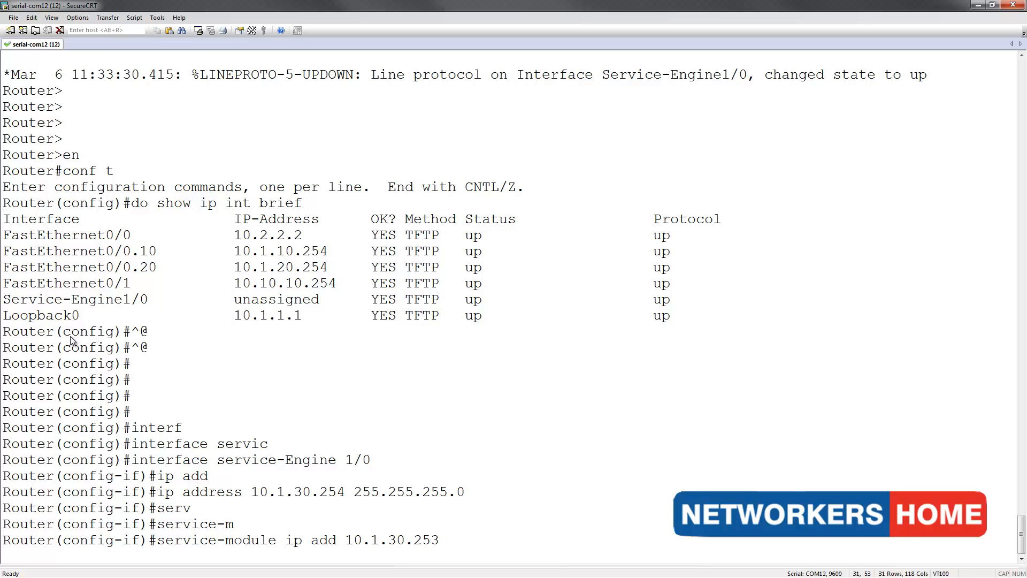
text(255.255.255.)
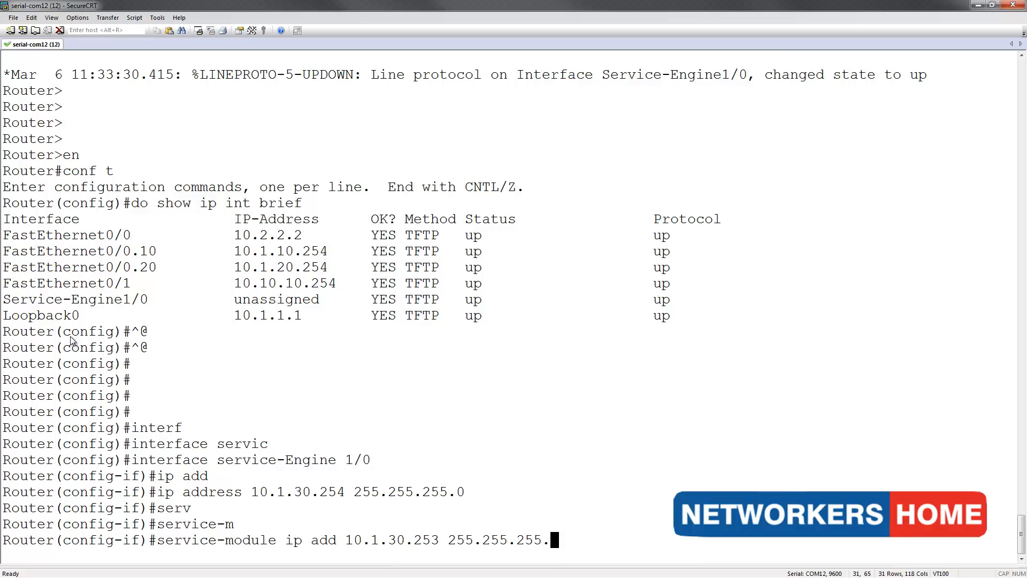
key(Return)
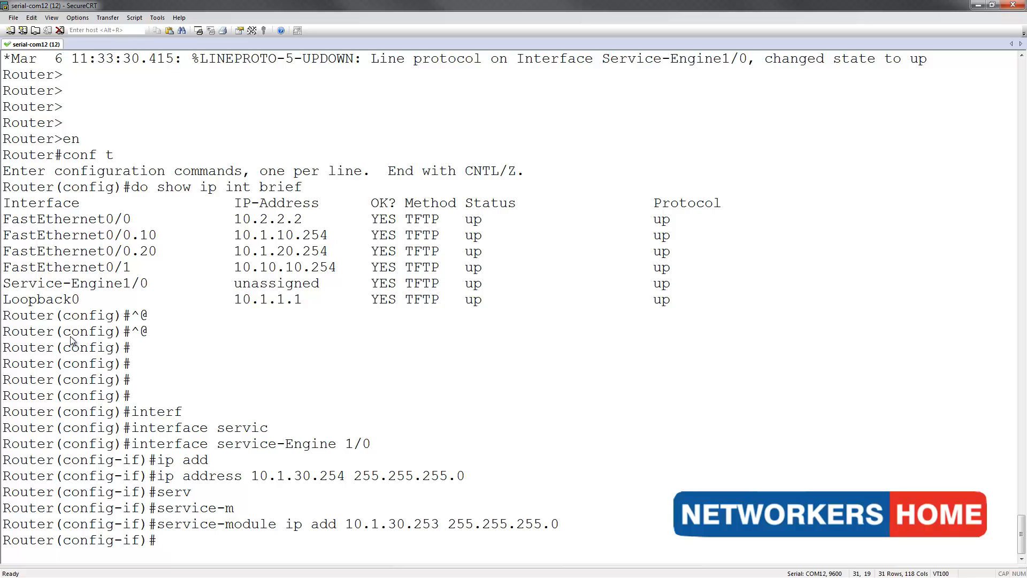
Step: Set the service module default gateway to 10.1.30.254 and bring the interface up with no shut
text(s)
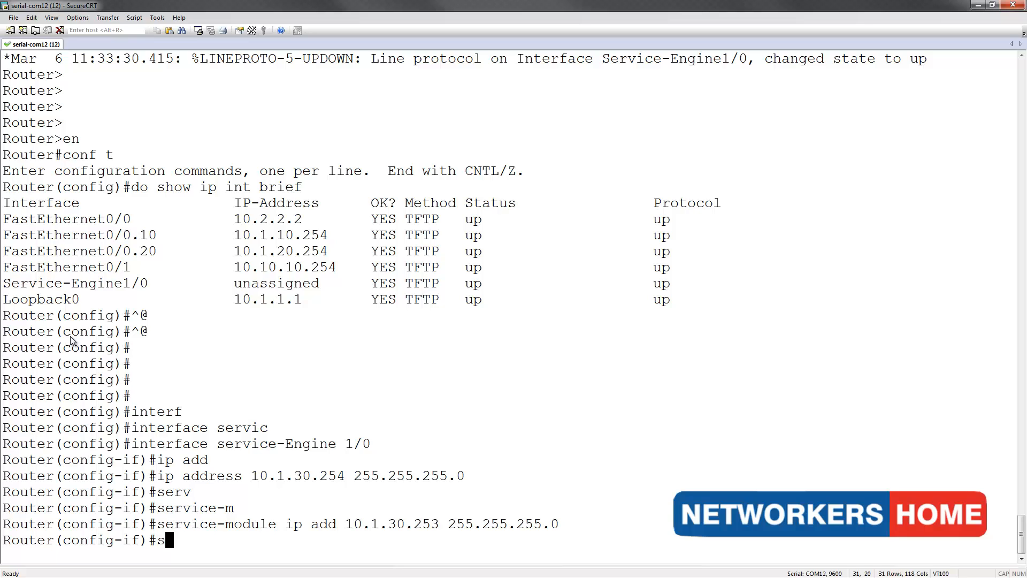
text(service-module ip default-gateway)
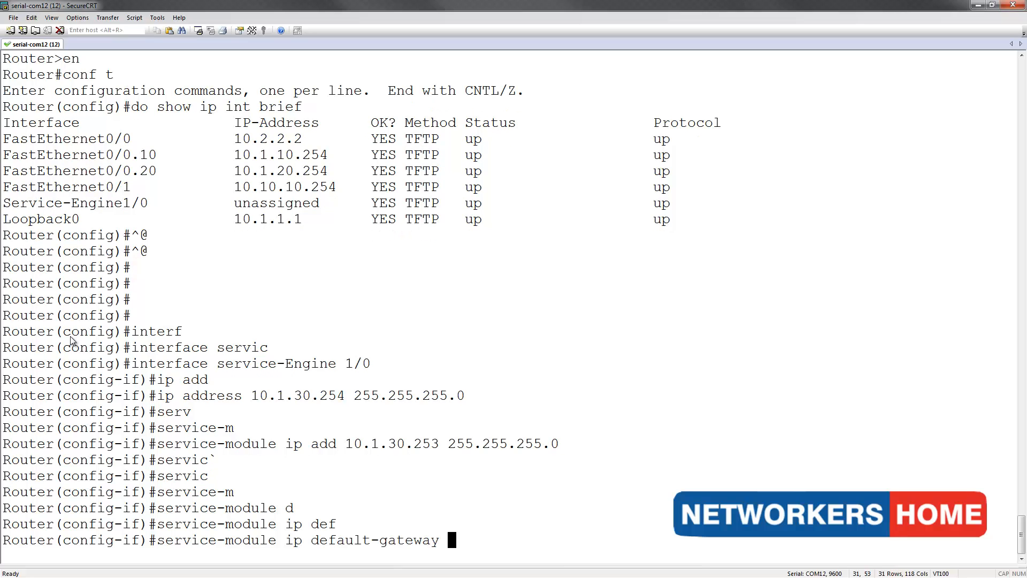
text(10.1.)
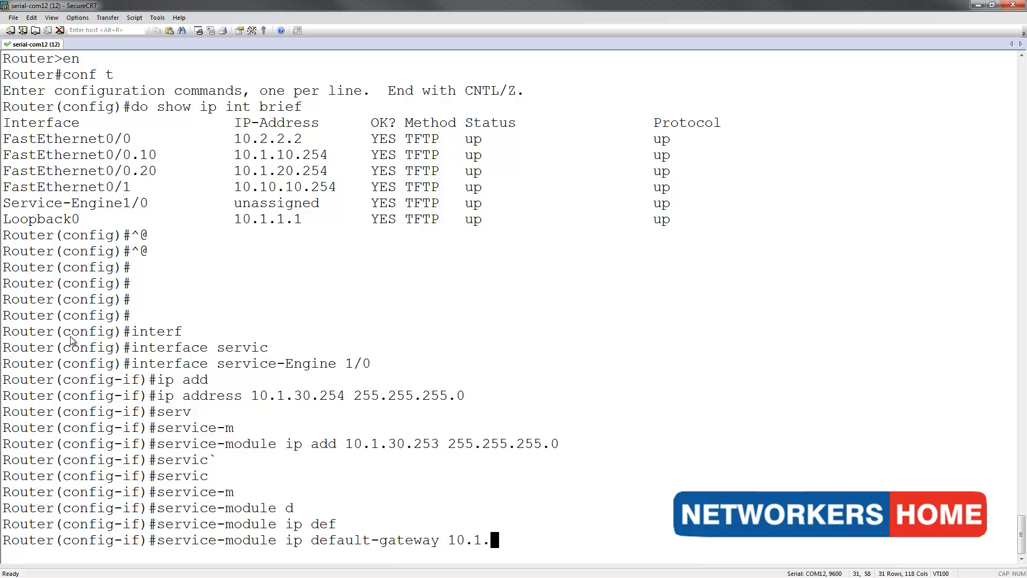
text(0.254)
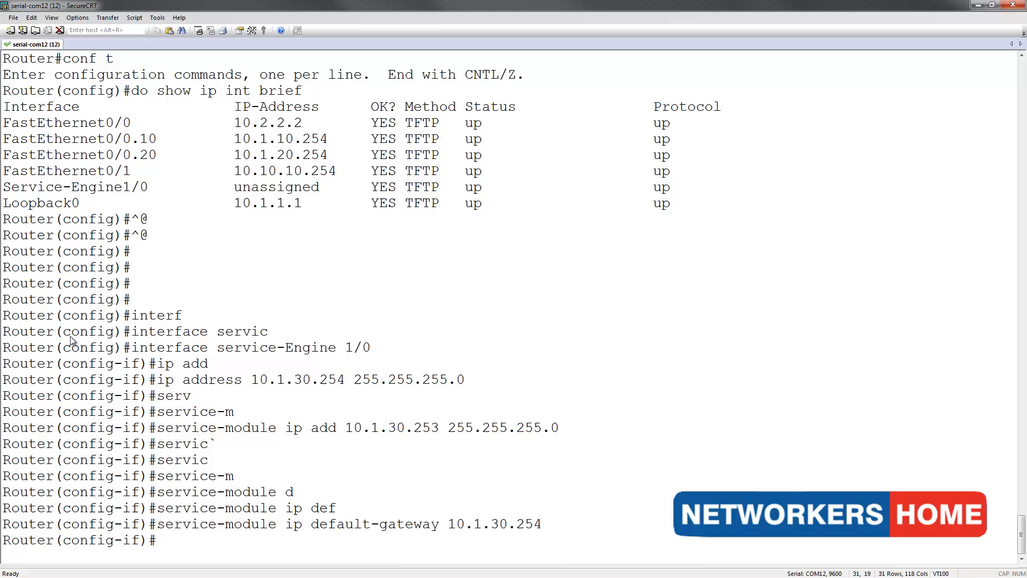
text(no shut)
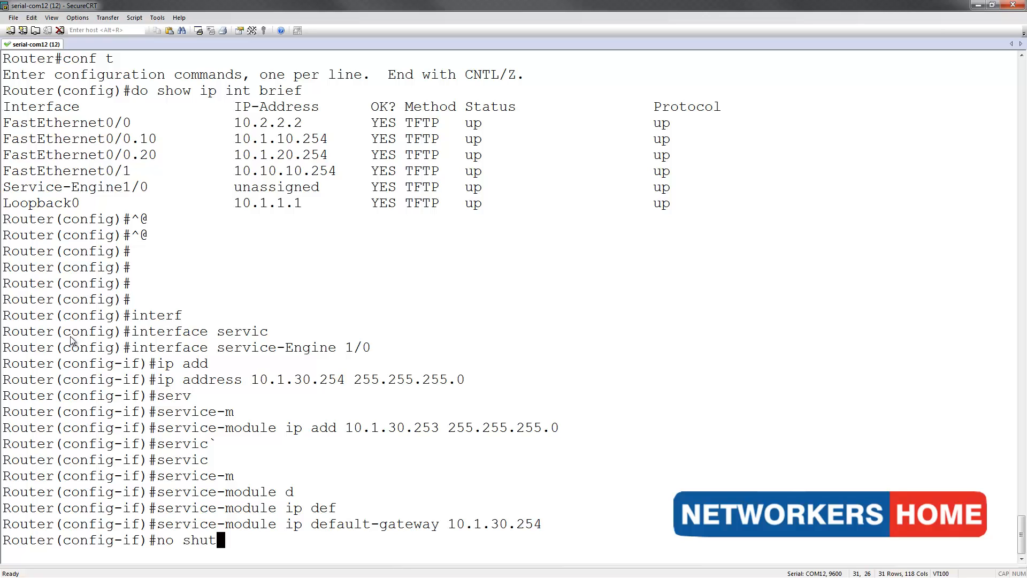
key(Return)
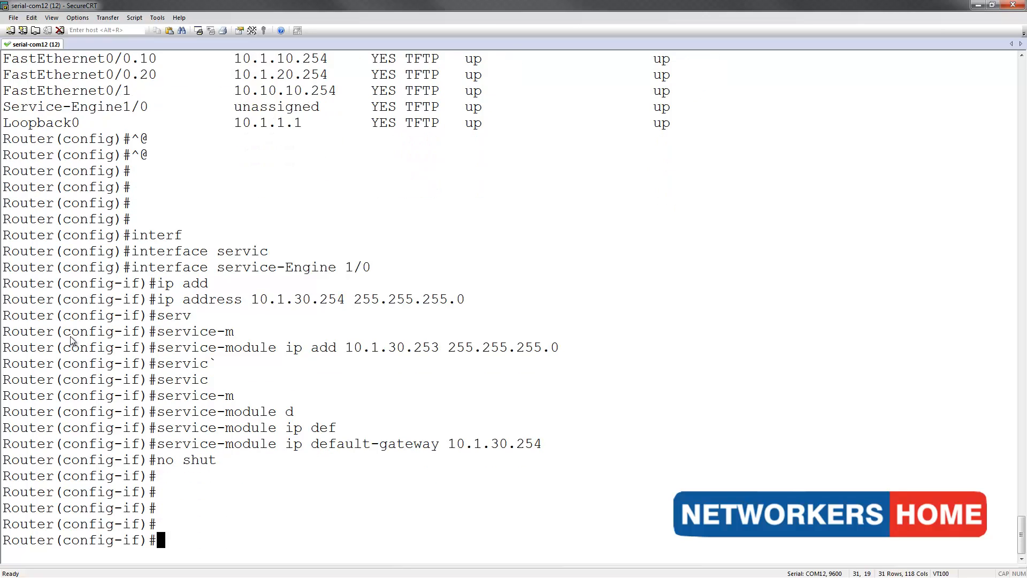
Step: Rerun show ip int brief to confirm Service-Engine1/0 now shows 10.1.30.254
text(do show ip i)
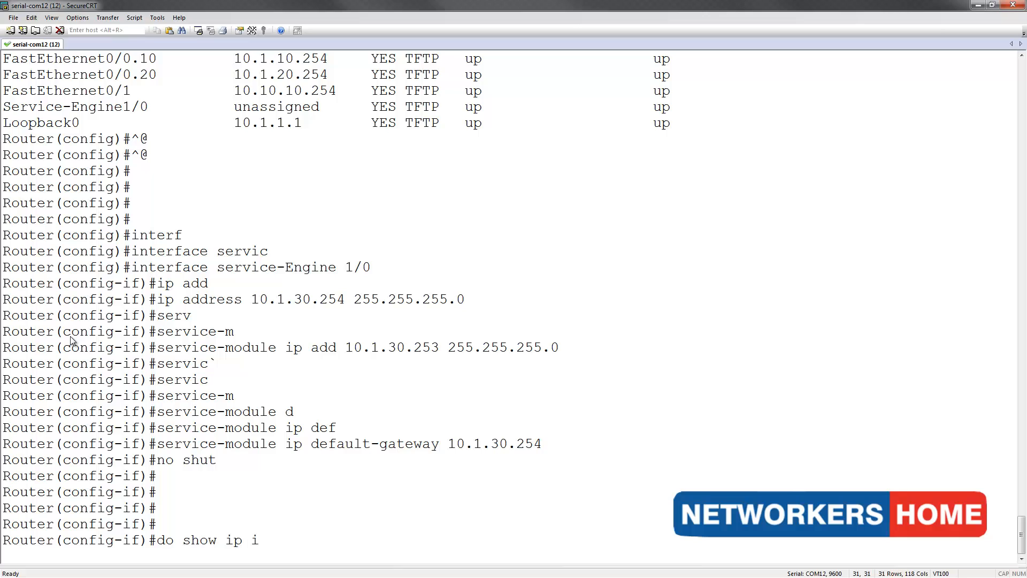
key(Return)
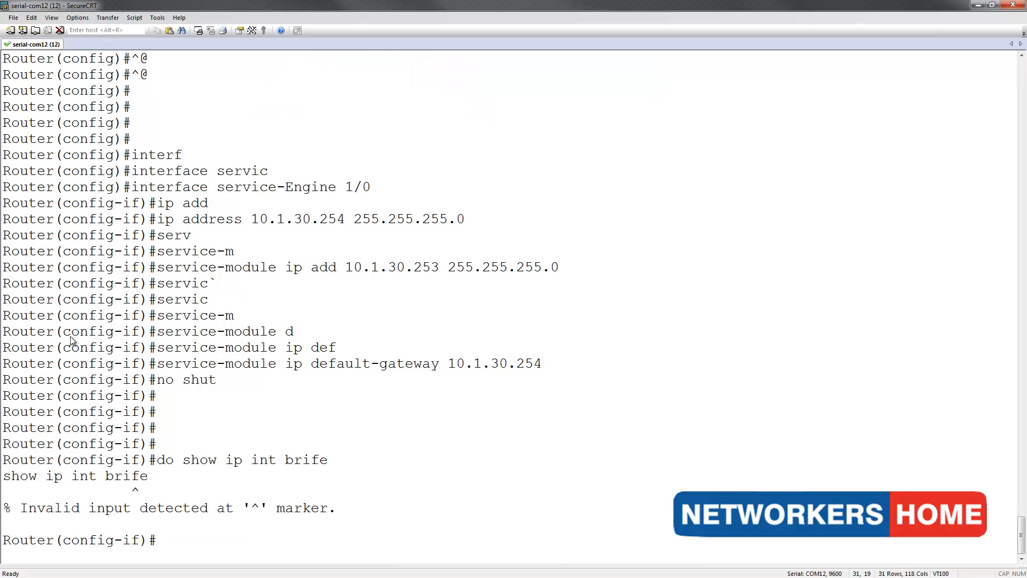
text(do show ip int bri)
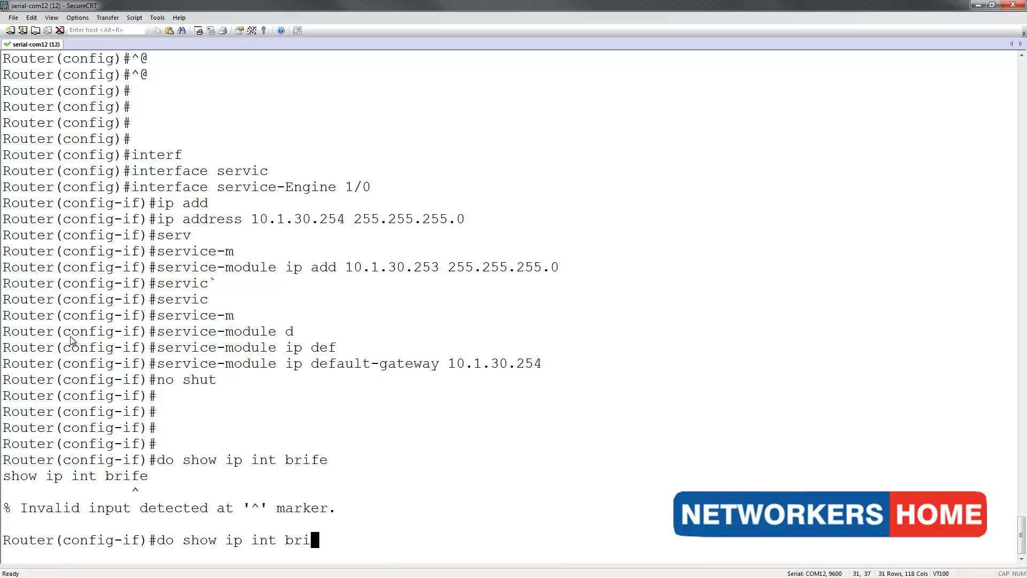
key(Return)
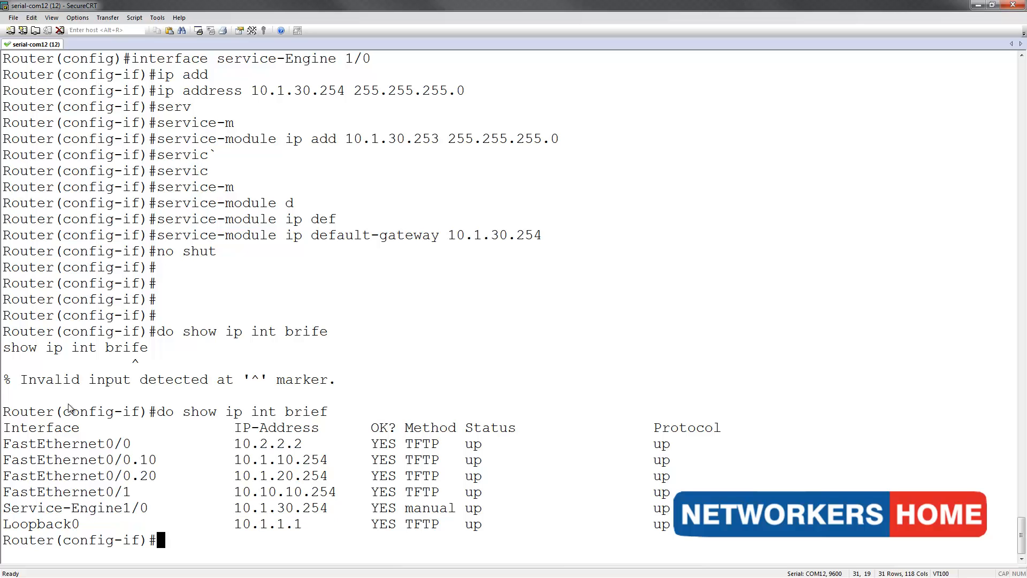
Step: Add a host route to 10.1.30.253 255.255.255.255 via service-engine 1/0
text(ip r)
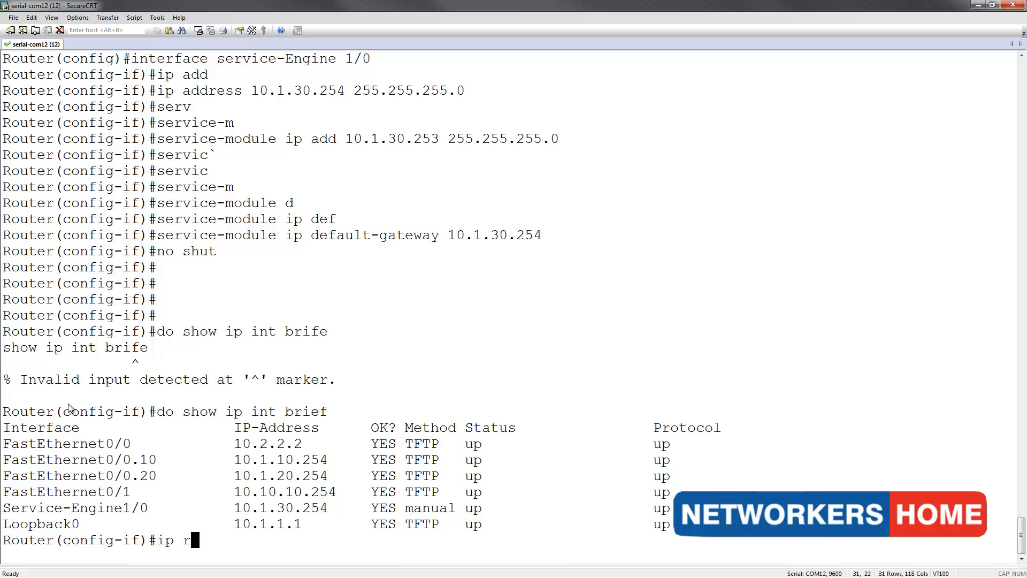
text(oute 10.1.)
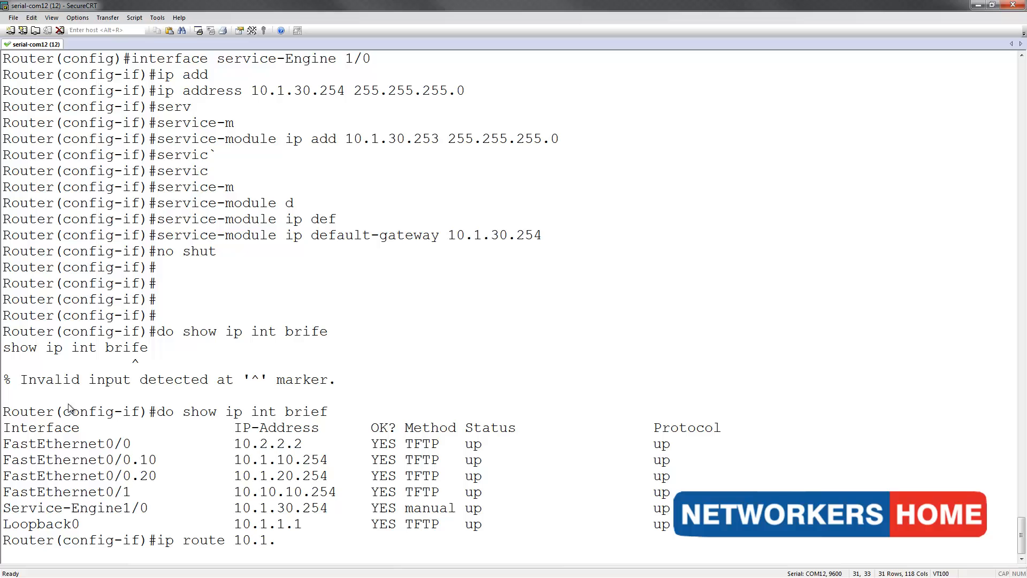
text(30.2)
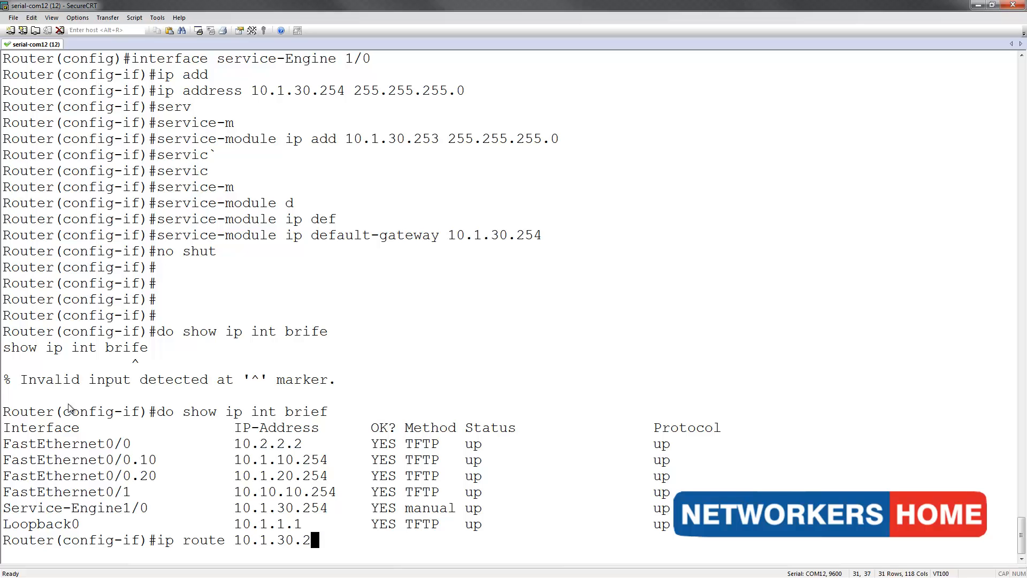
text(53)
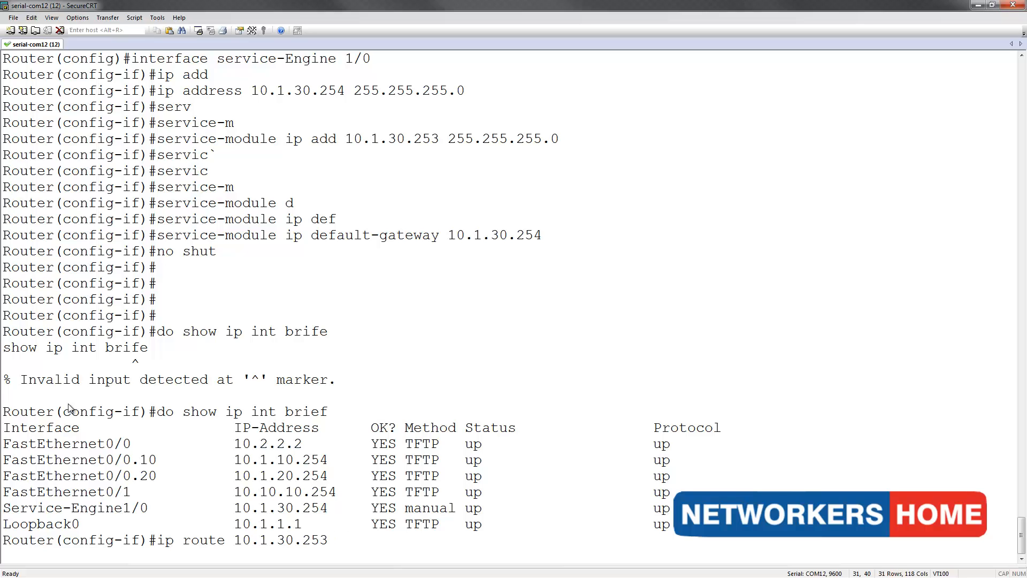
text(255.255.255.255 ser)
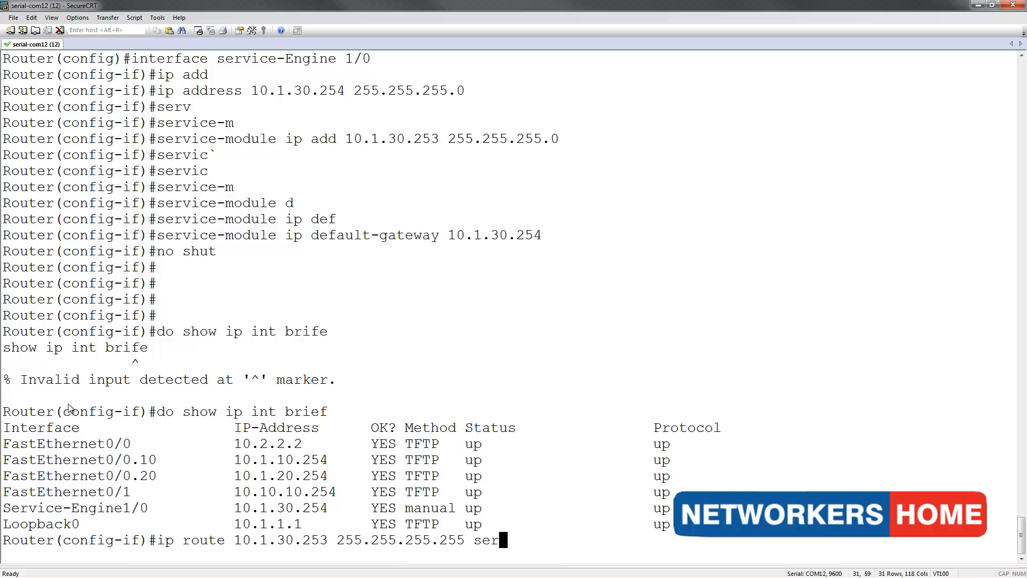
key(Return)
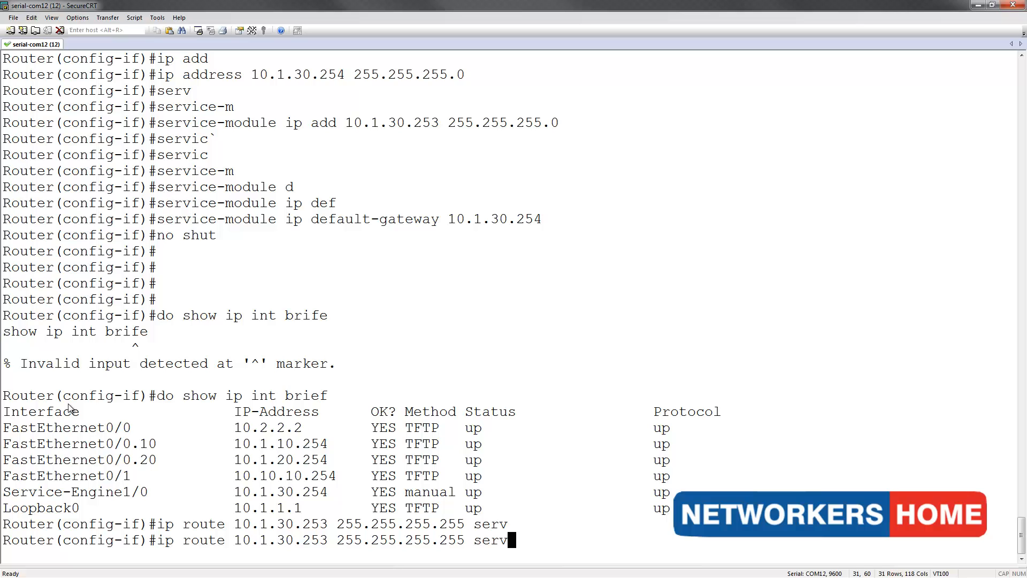
text(ice-engine)
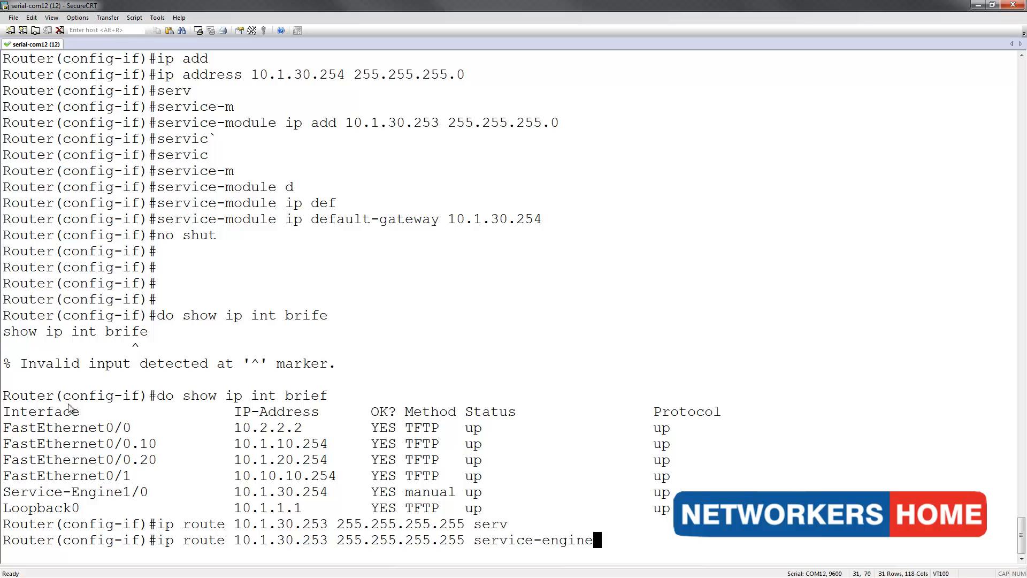
text(1/0)
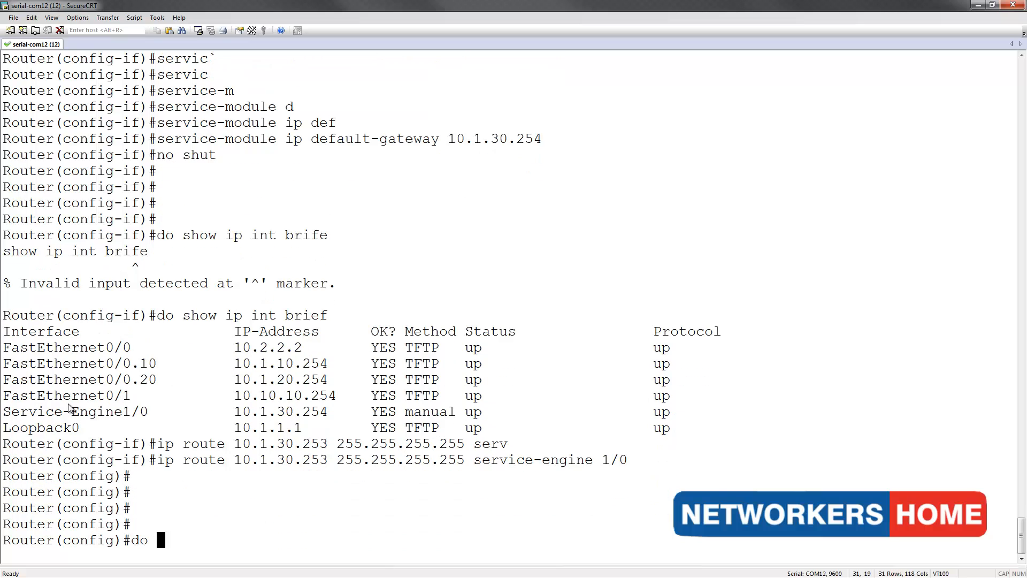
Step: Display the routing table to confirm the static route to 10.1.30.253
text(show ip r)
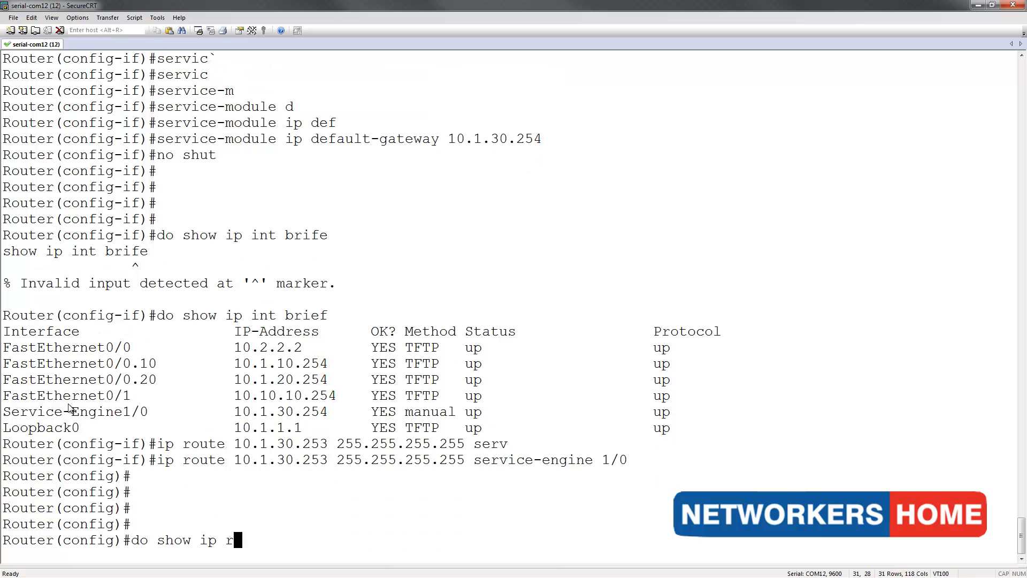
key(Return)
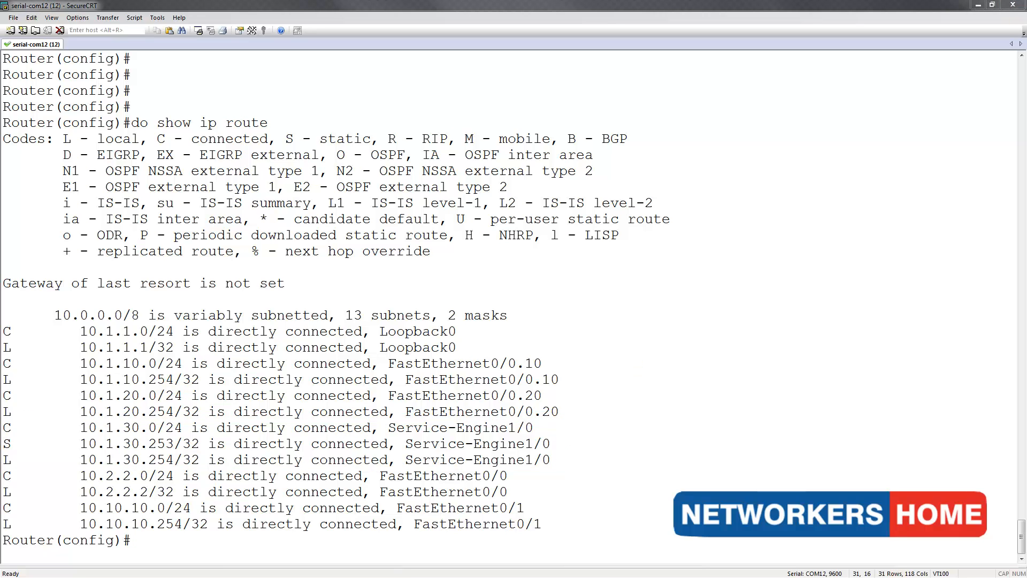
mouse_move(421, 250)
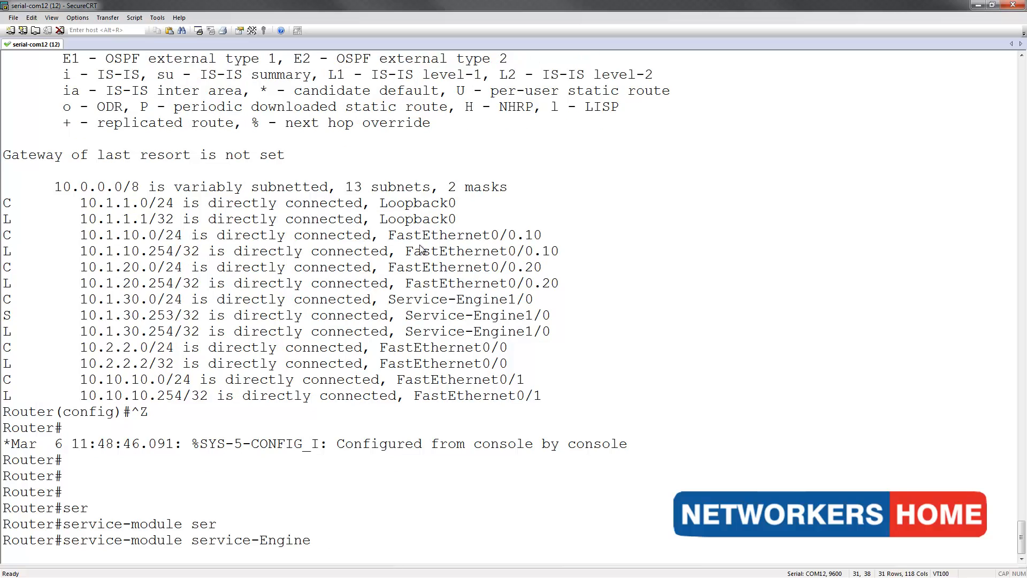
Step: Open a session into service-Engine 1/0, reaching the se-10-1-30-253 prompt
text(1/0 s)
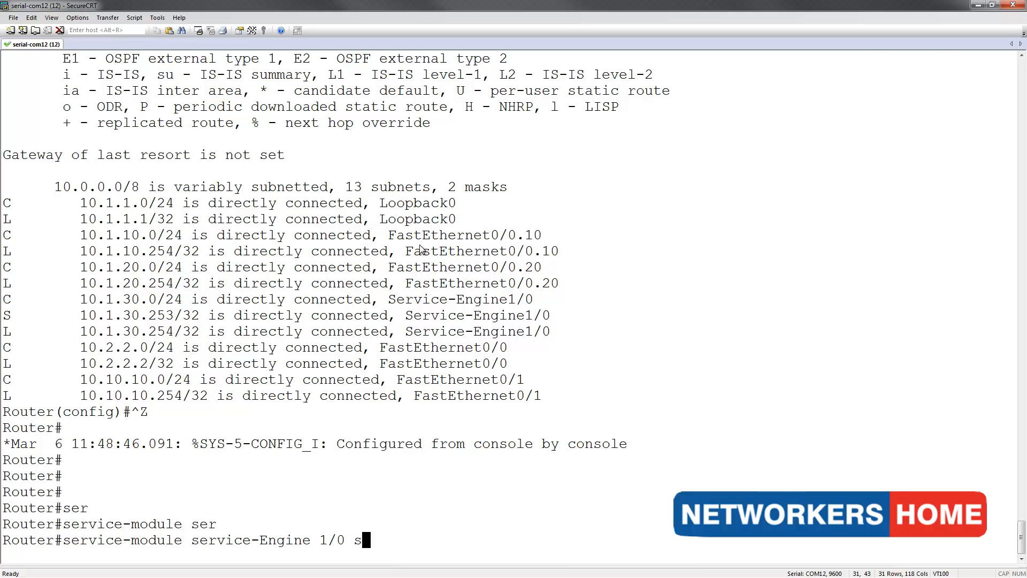
key(Return)
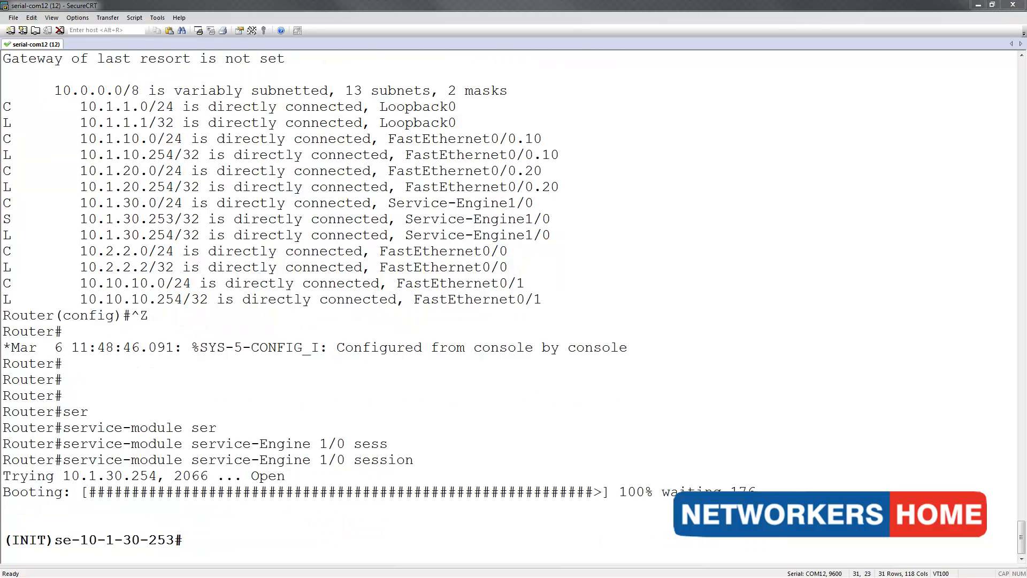
mouse_move(171, 271)
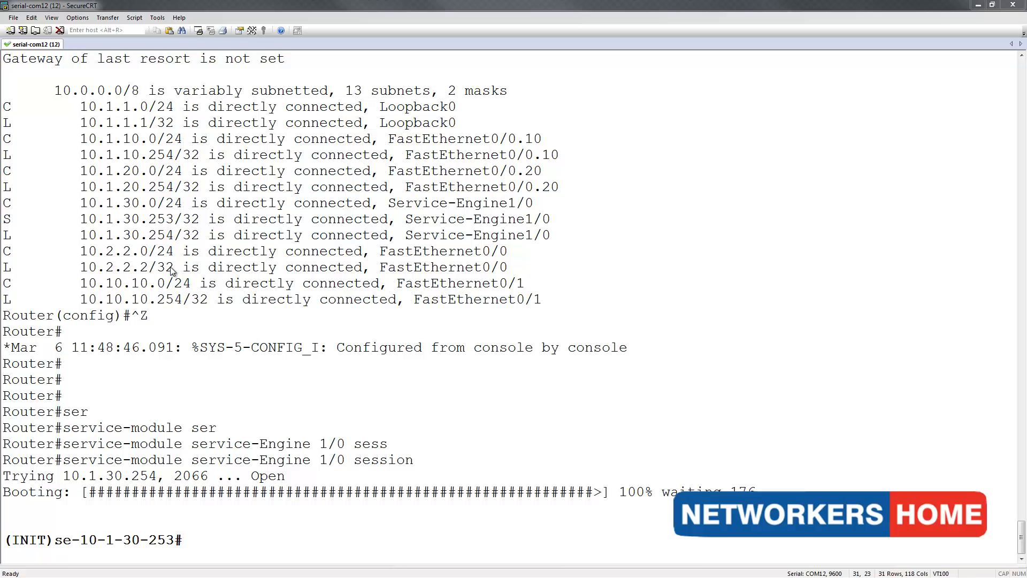
mouse_move(118, 272)
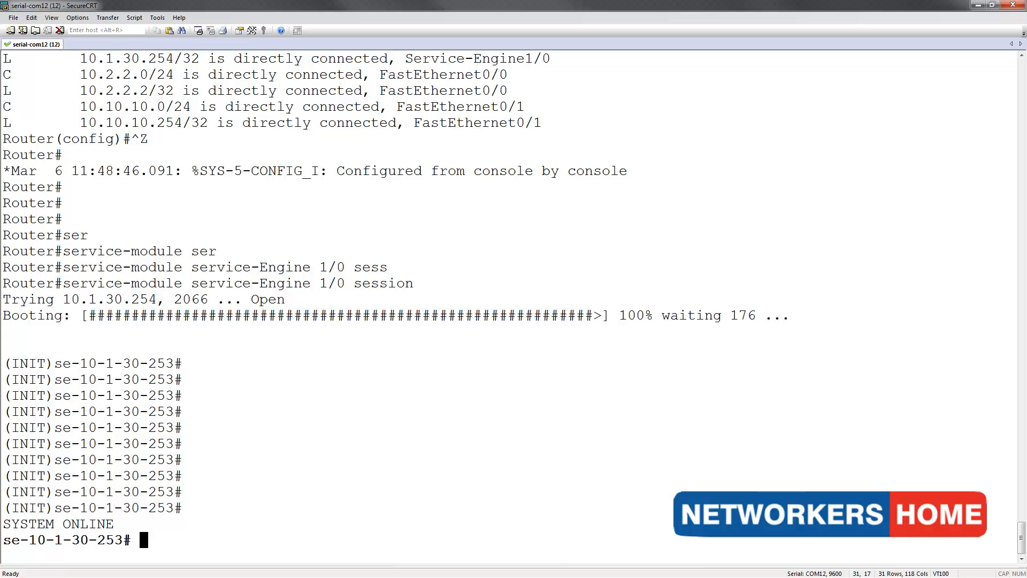
mouse_move(369, 341)
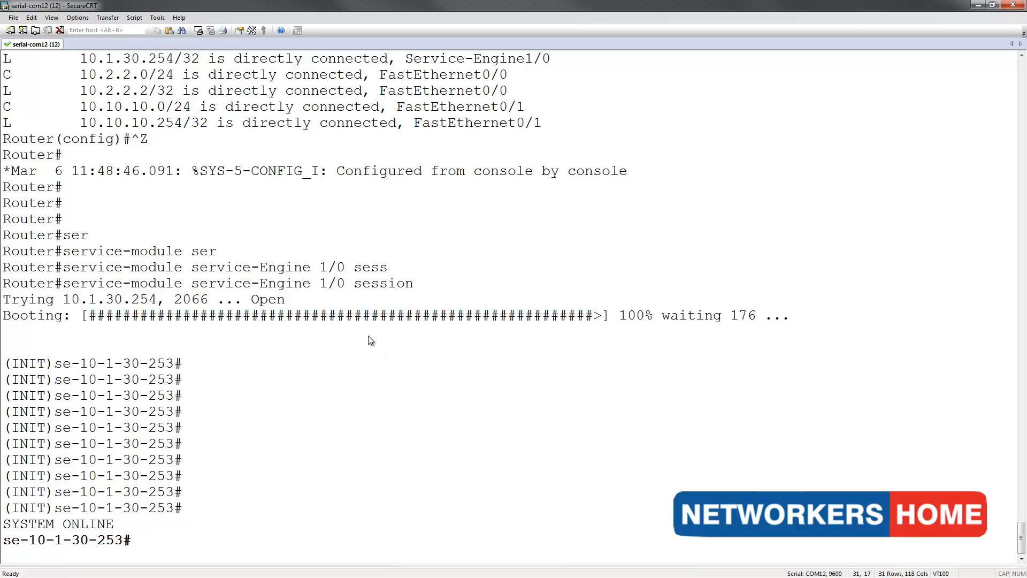
mouse_move(358, 292)
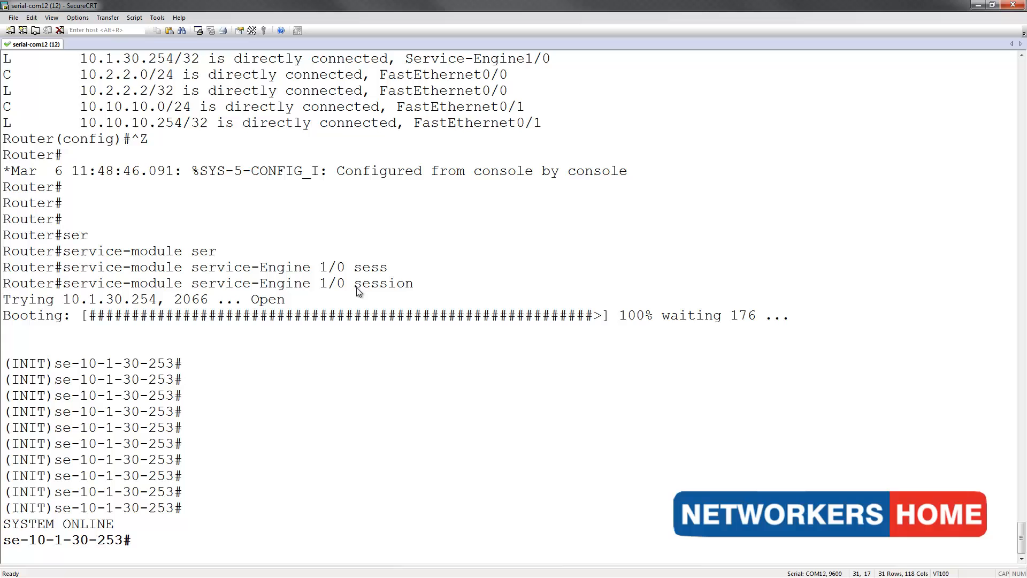
Step: Create voicemail users Ephone1 and Ephone2 on the service module
text(use)
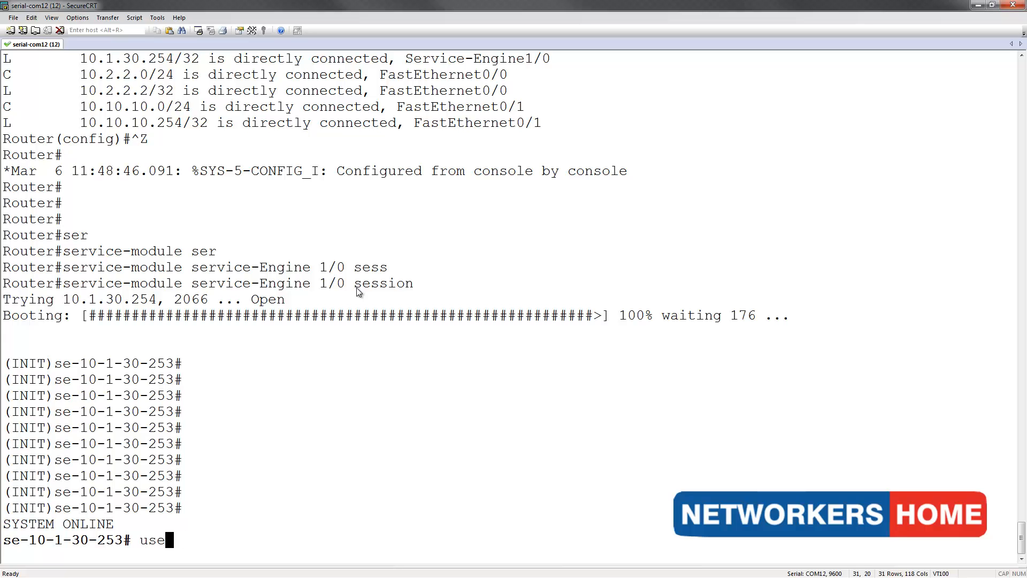
text(r)
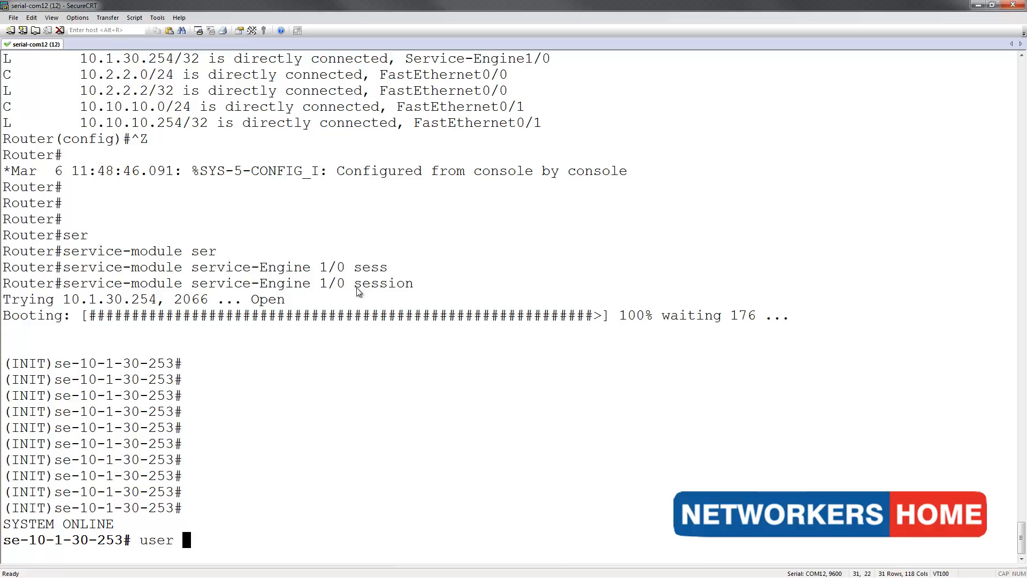
text(Ephoen)
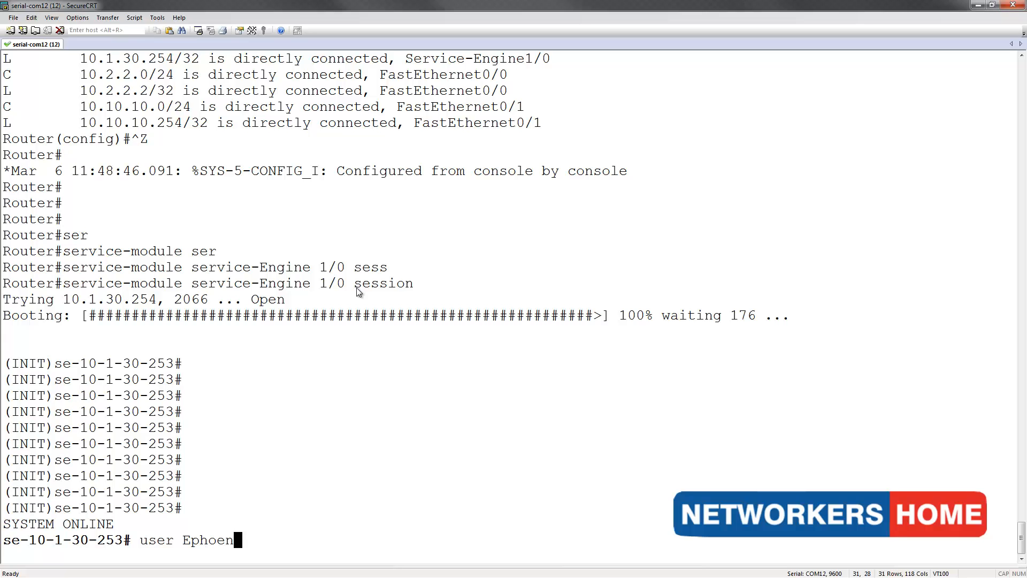
text(1)
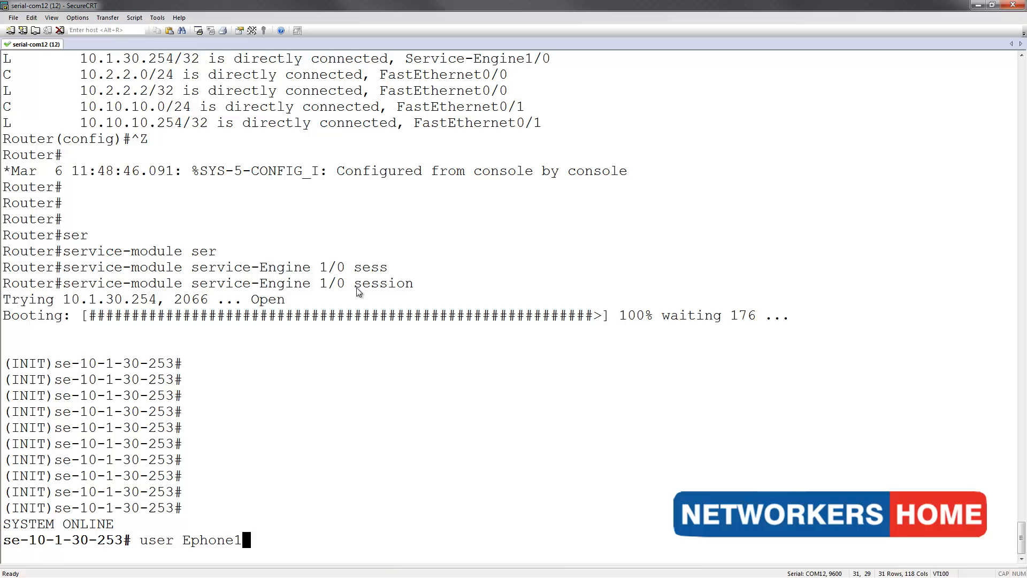
text(cre)
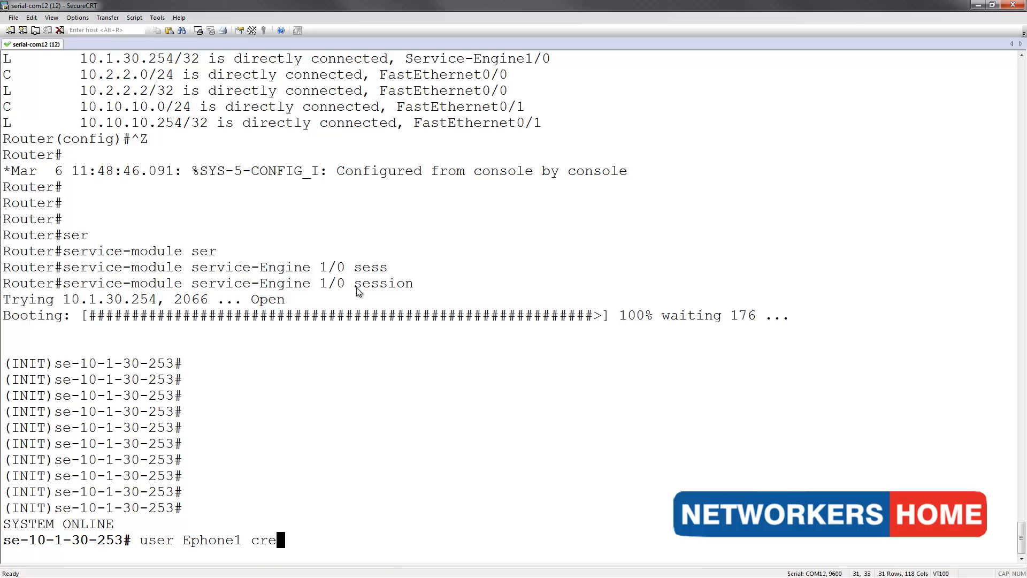
key(Return)
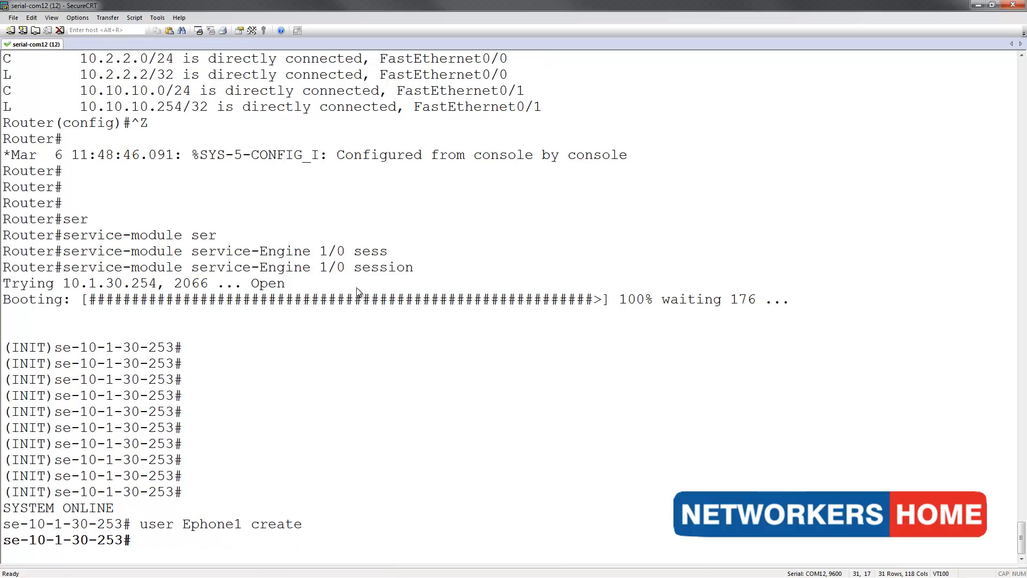
text(user)
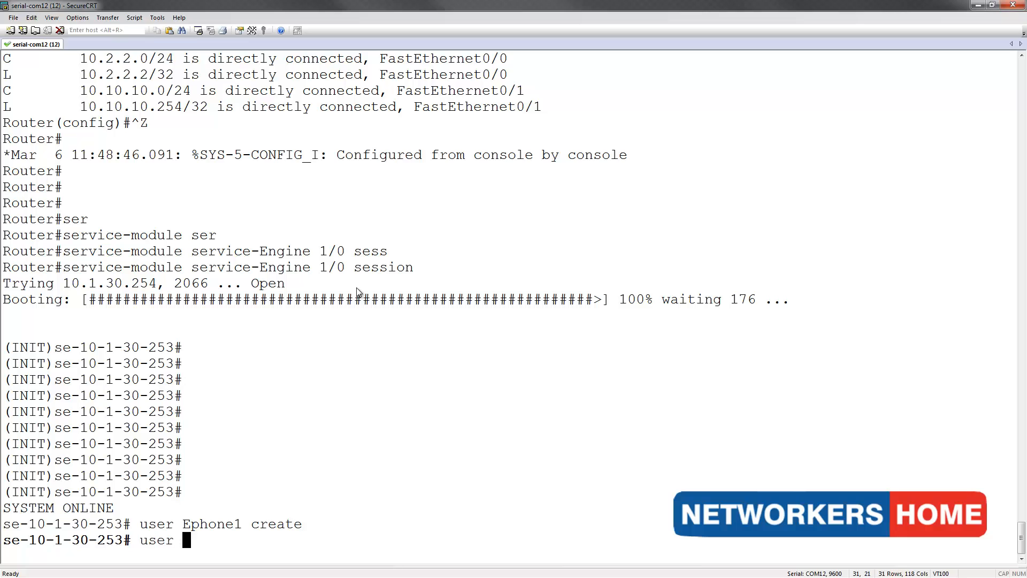
text(Ephon)
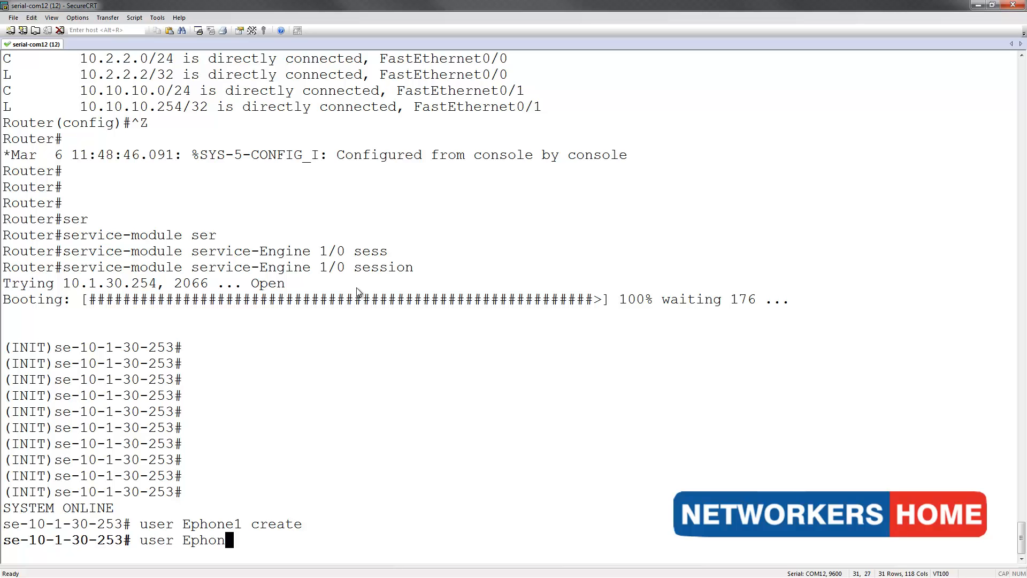
text(e)
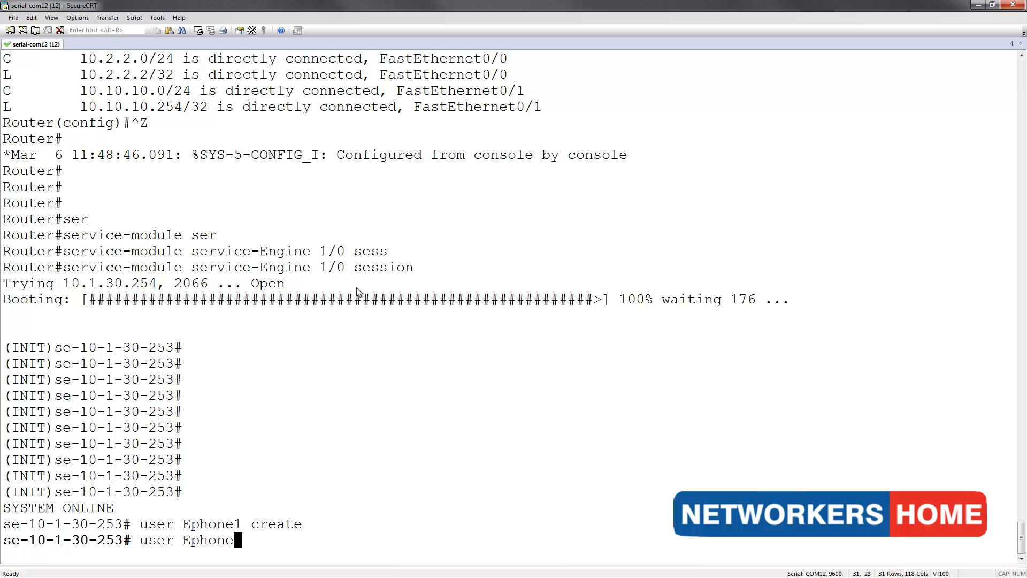
text(2 create)
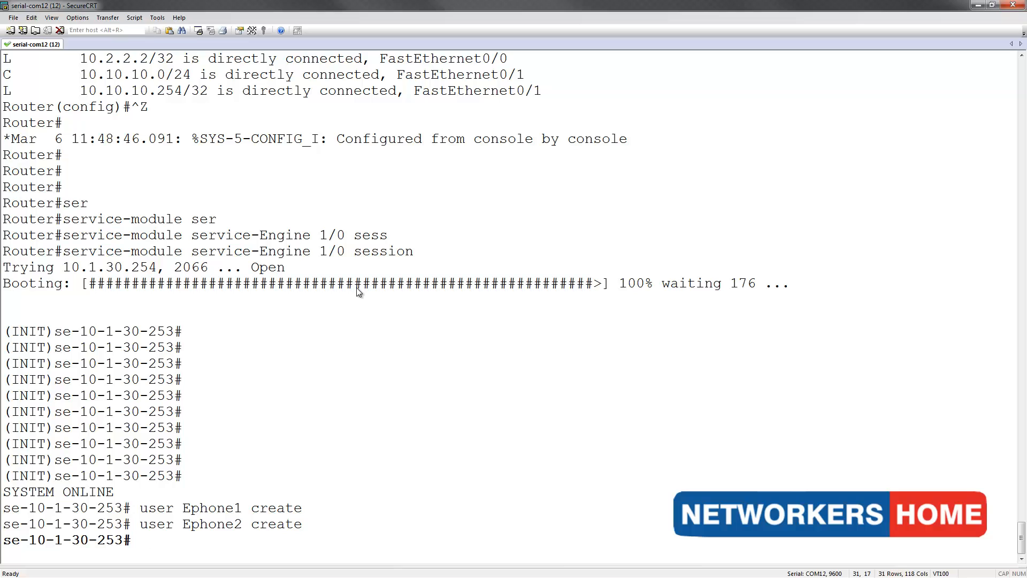
text(userna)
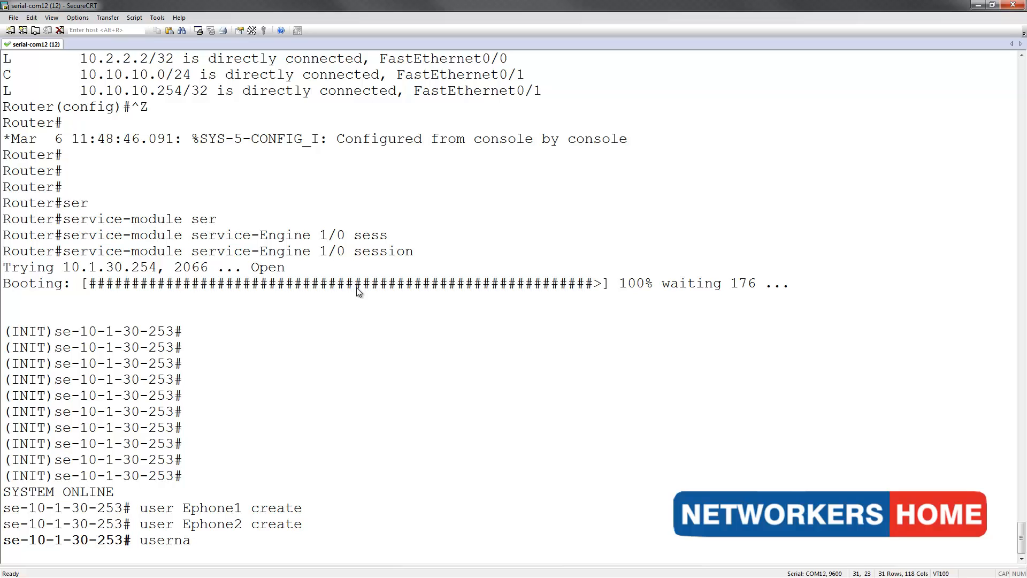
text(me E)
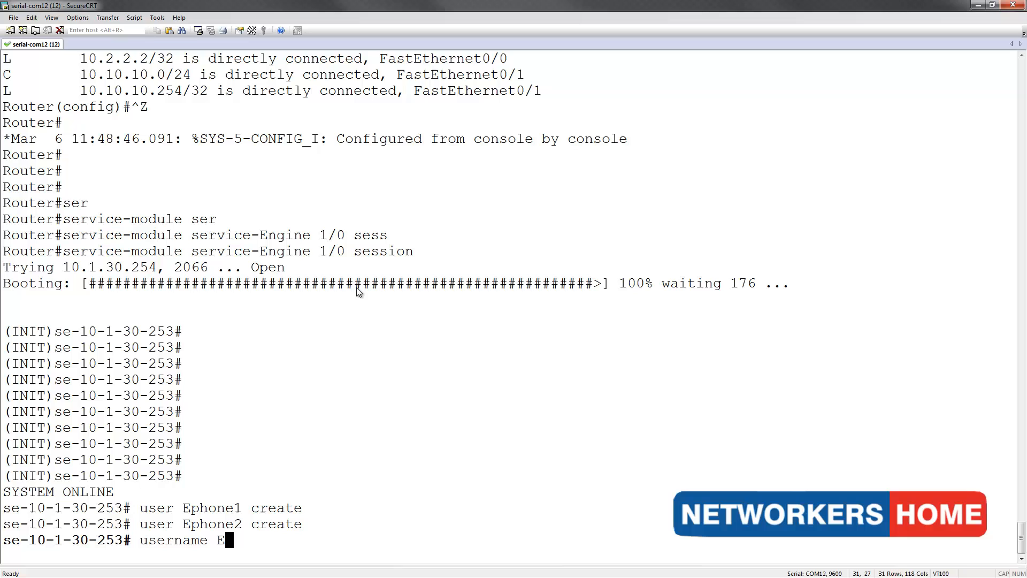
text(phone1)
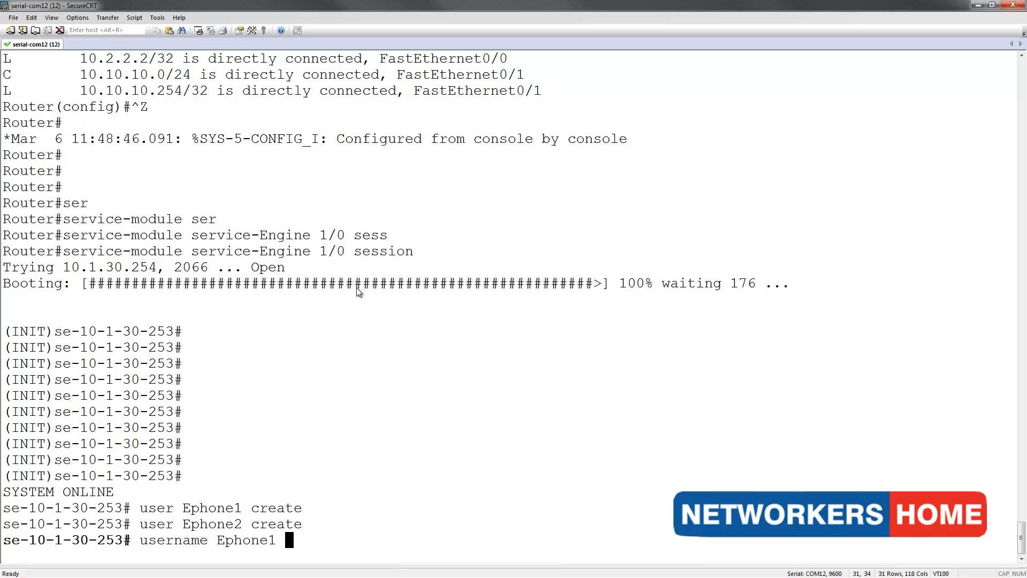
text(pin)
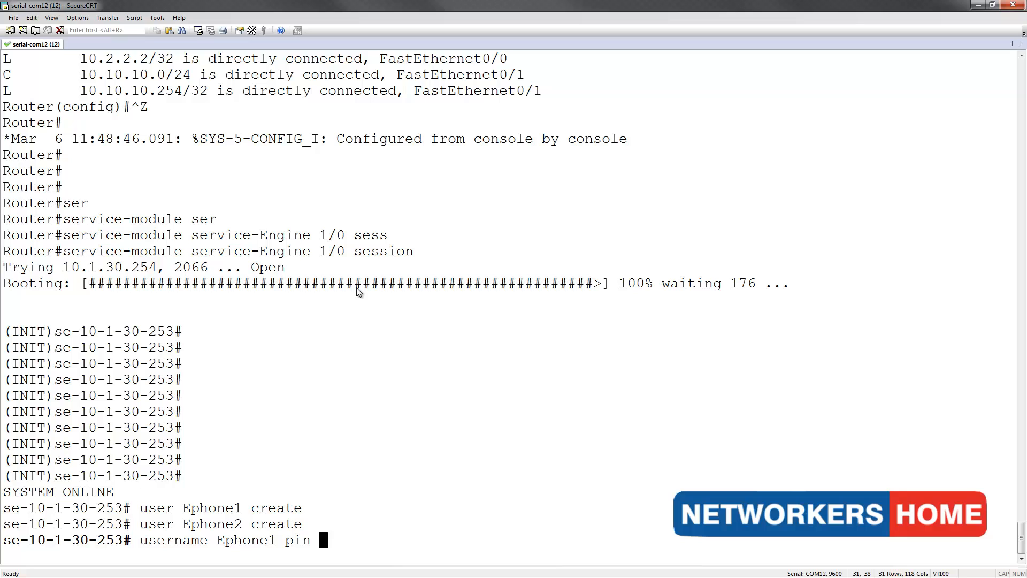
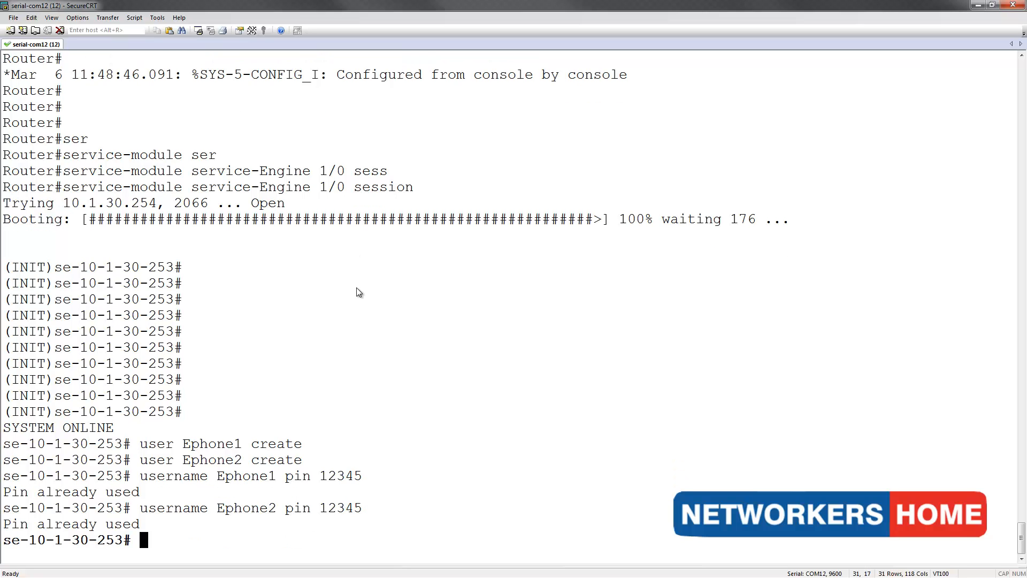
text(conf t)
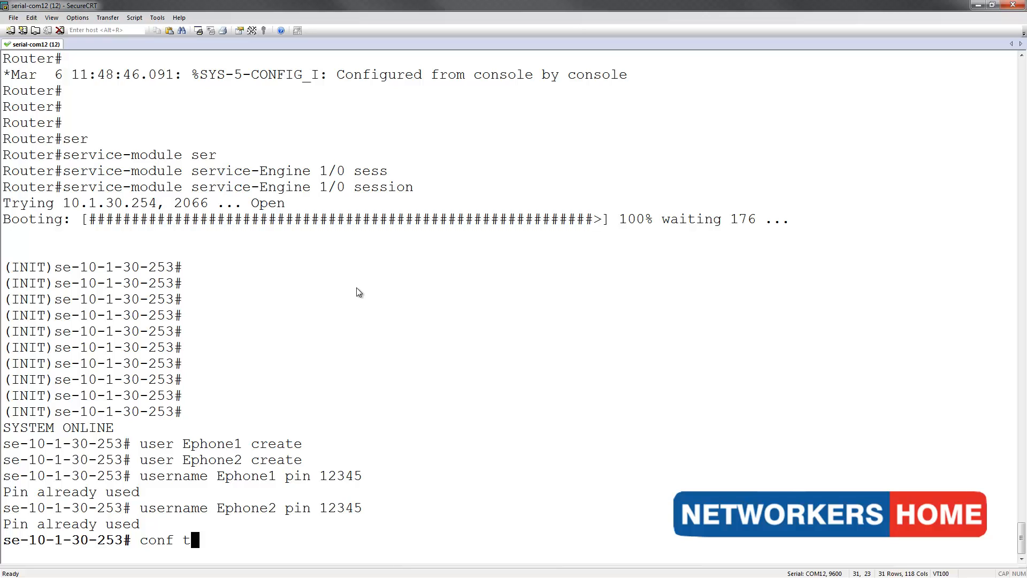
Step: In CUE config mode assign Ephone1 phone number 1001 and Ephone2 phone number 1002
key(Return)
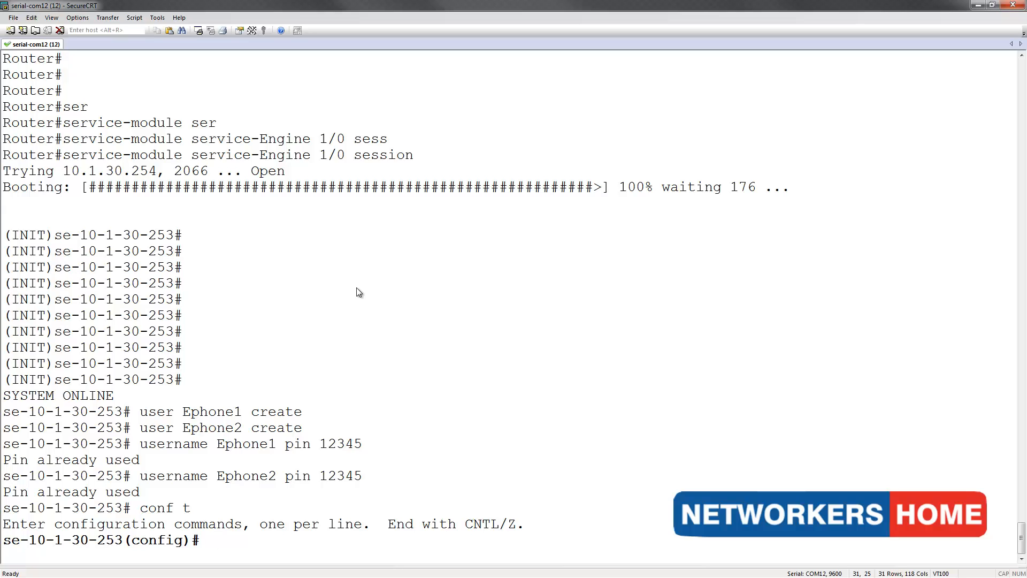
text(user)
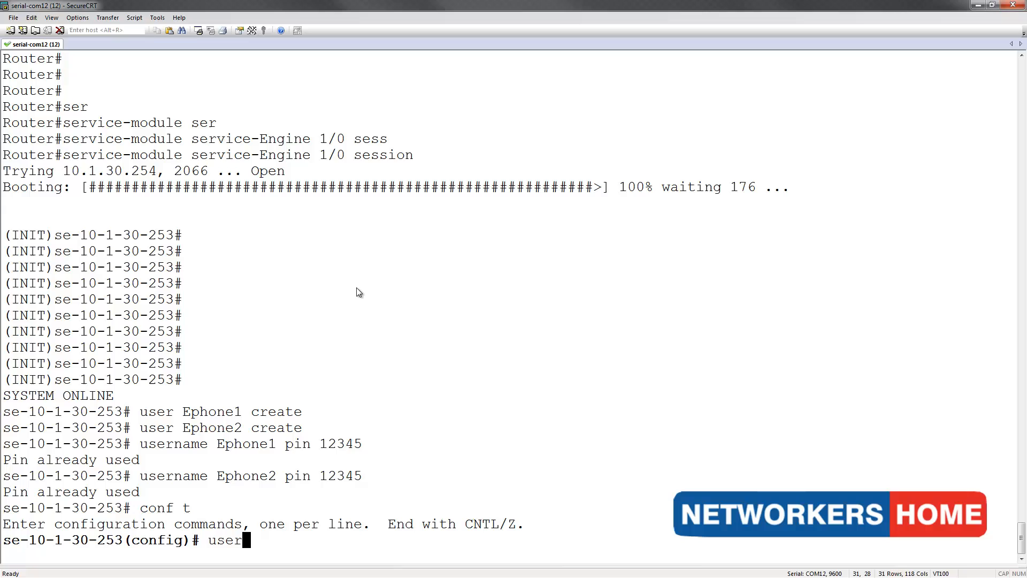
text(name)
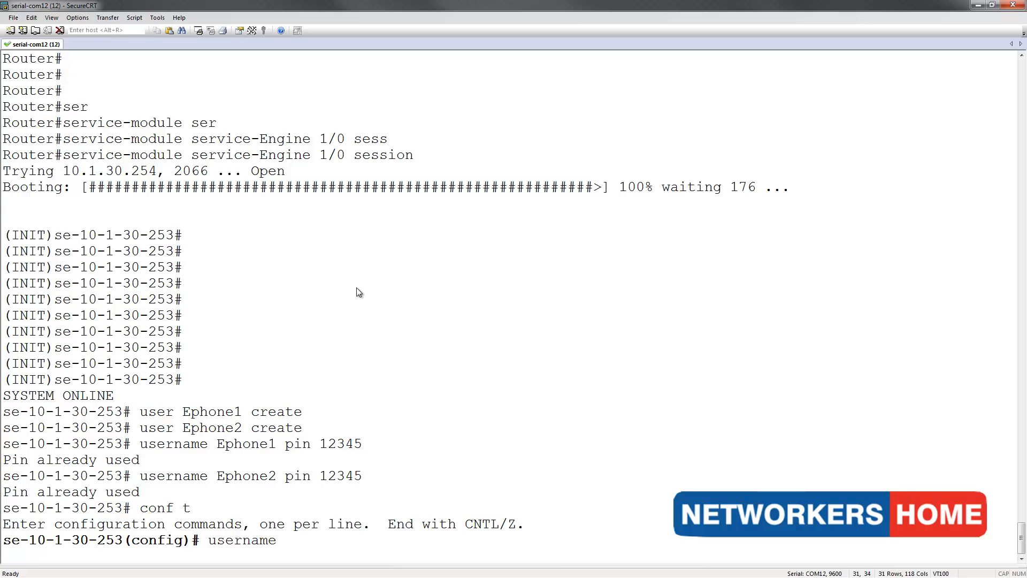
text(Ephone)
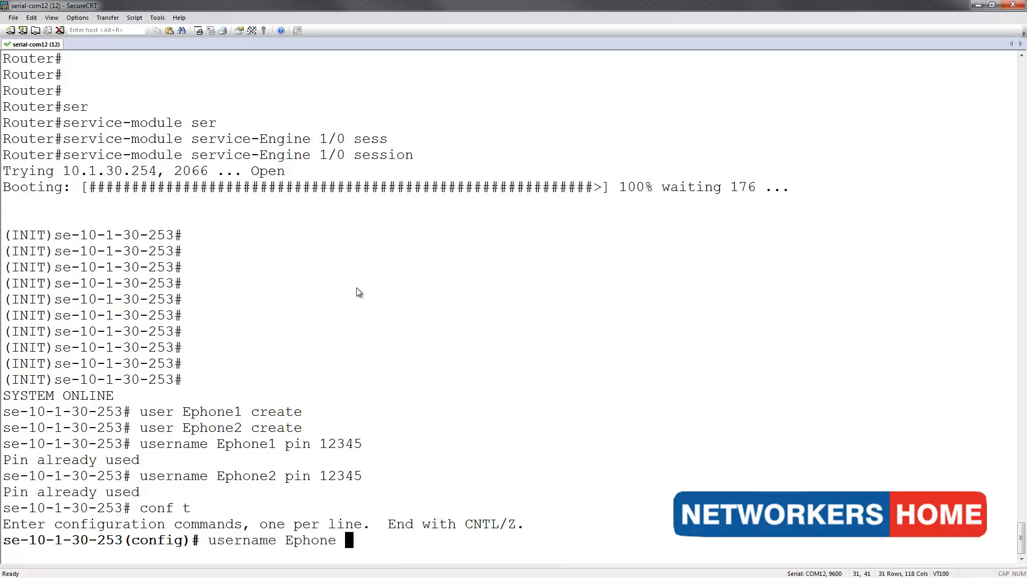
text(1 p)
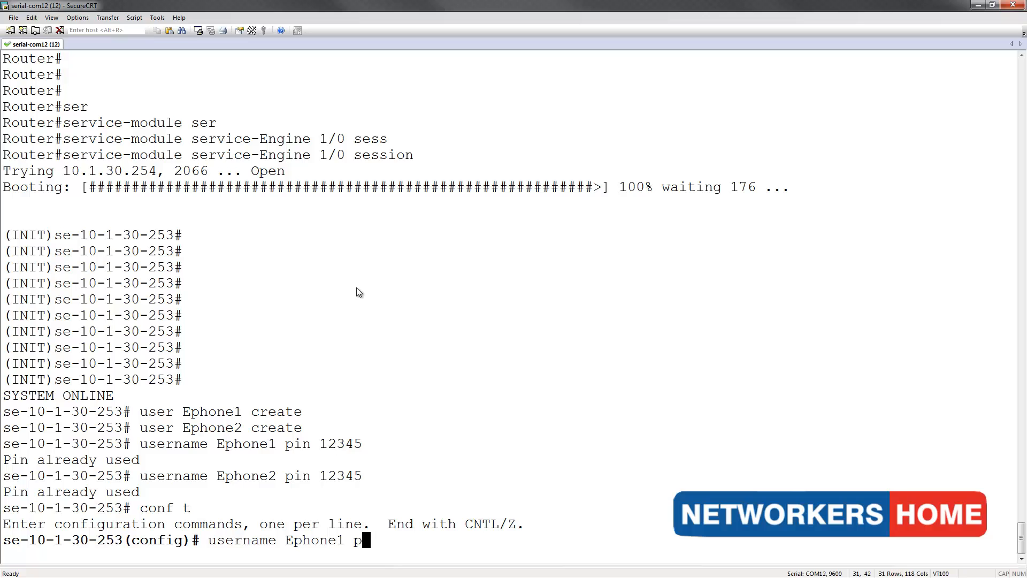
text(honenumber 1001)
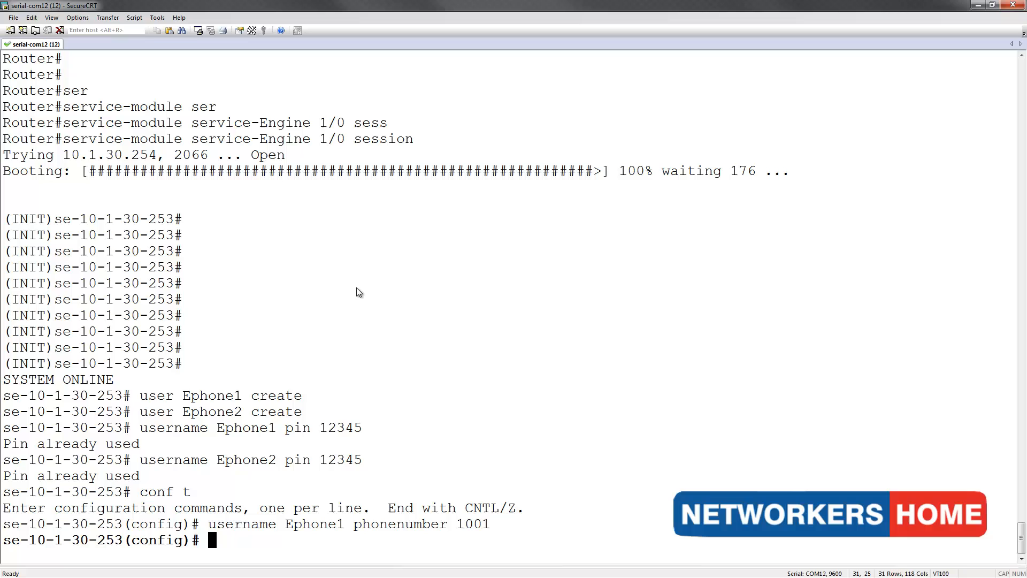
text(username Ephone1 phonenumber 1002)
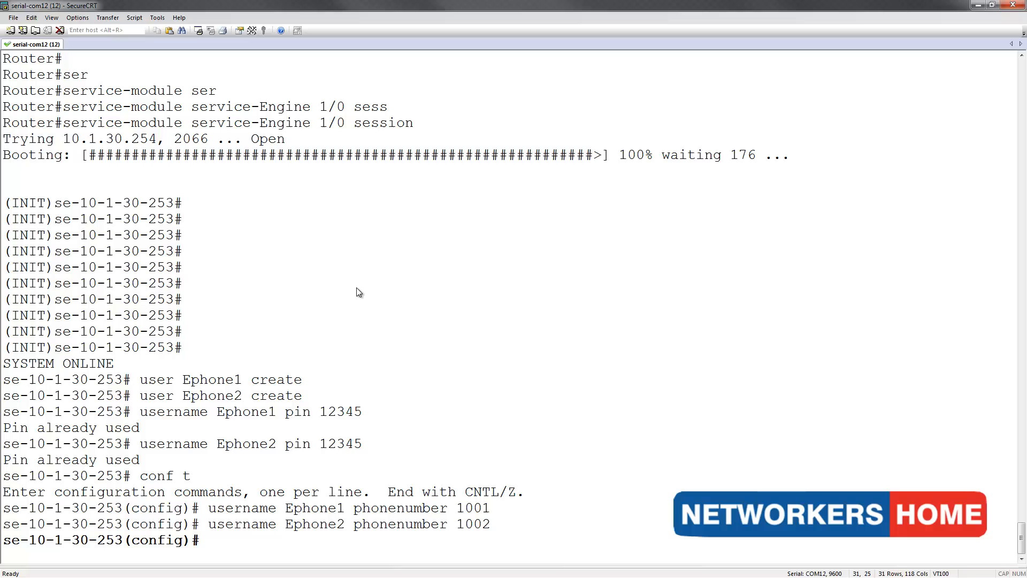
Step: Create the voicemail mailbox owned by Ephone1 with the tutorial turned off
text(vi)
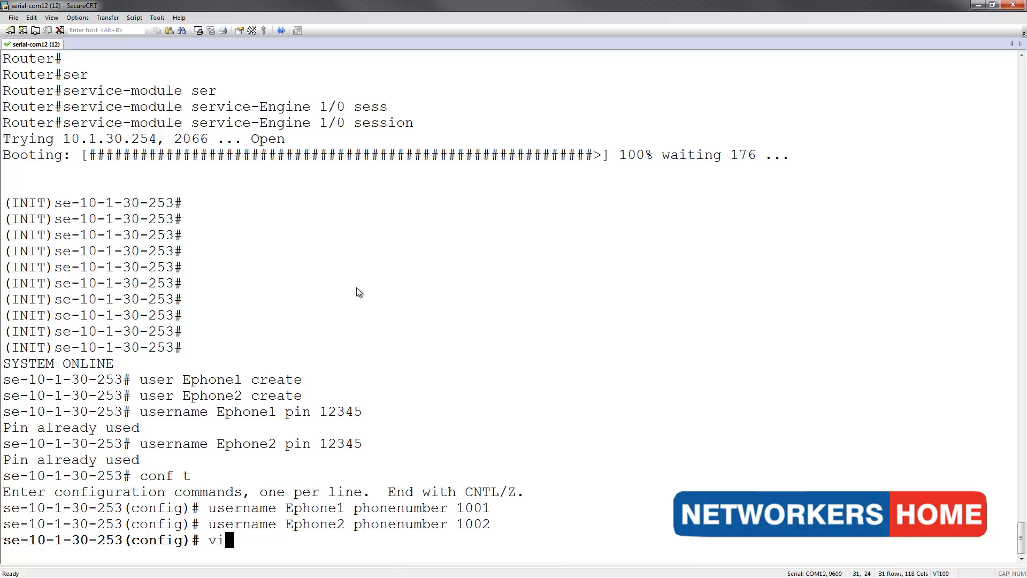
text(voicemail)
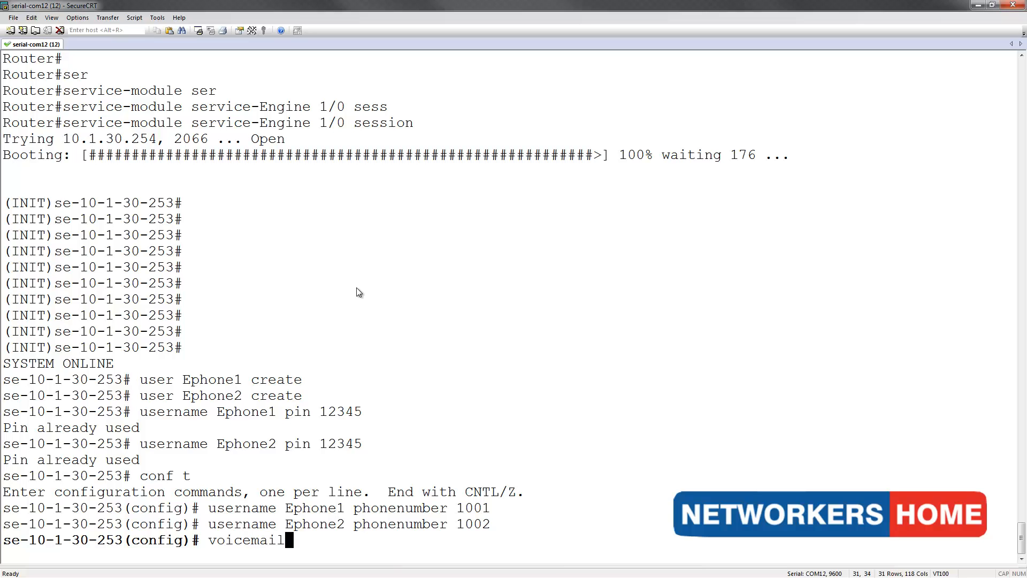
text(box)
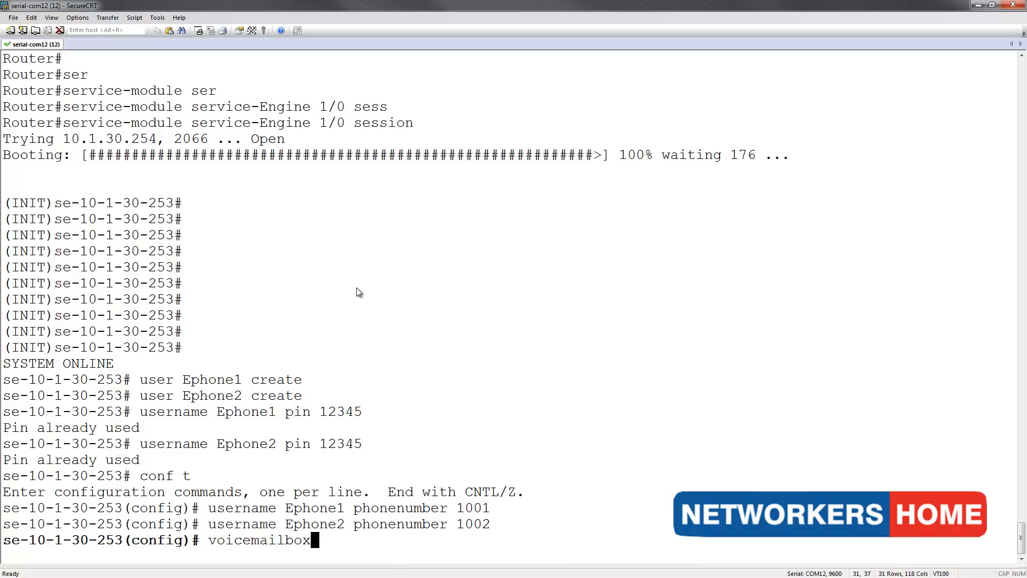
text(ow)
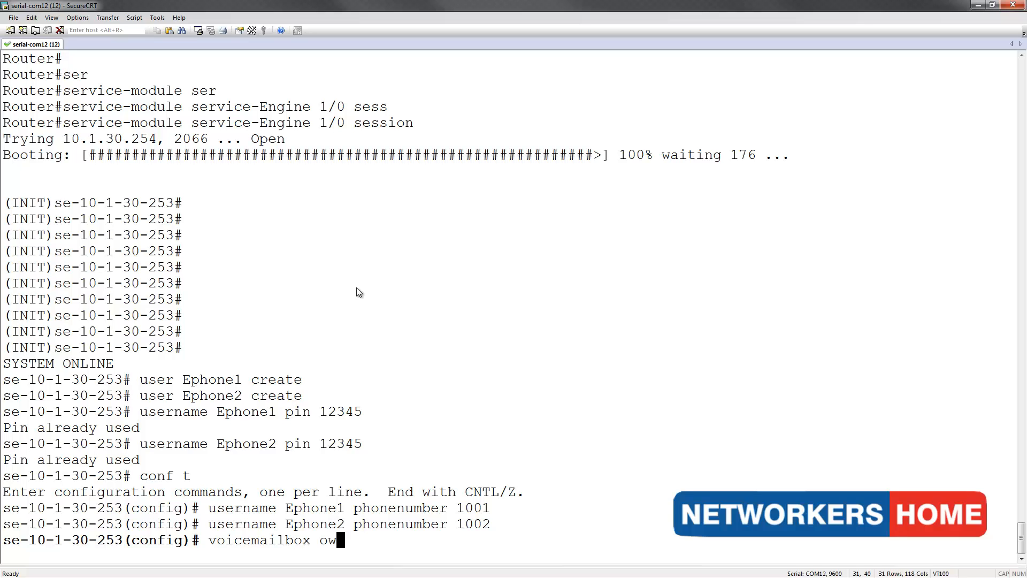
text(ner Epho)
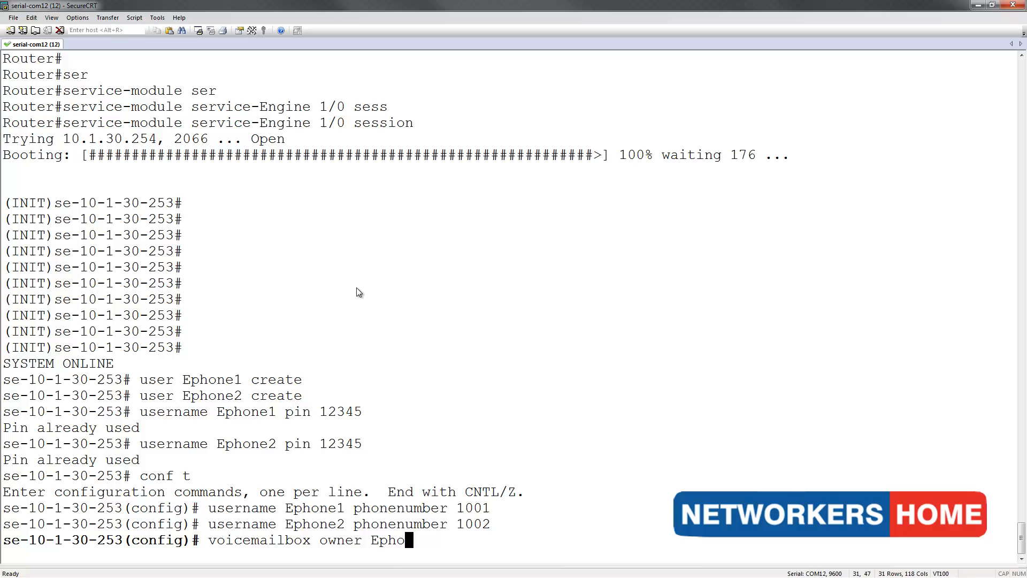
text(ne1)
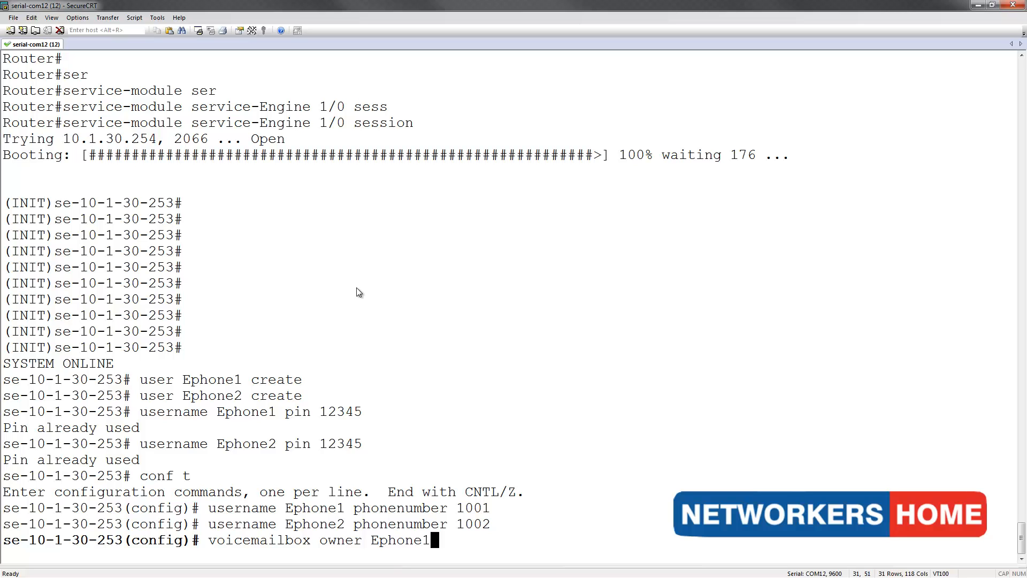
key(Return)
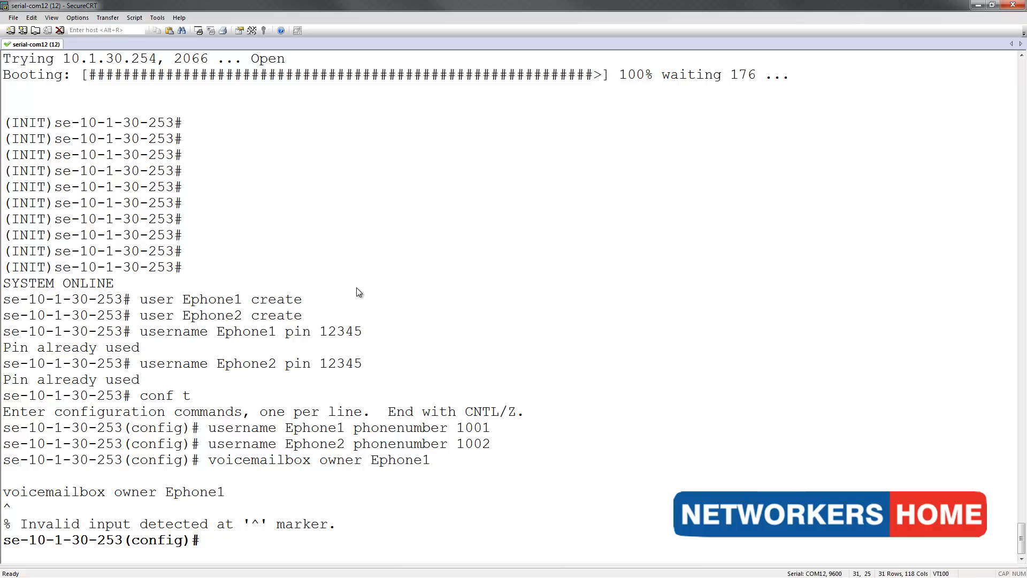
text(voicemailbox owner Ephone1)
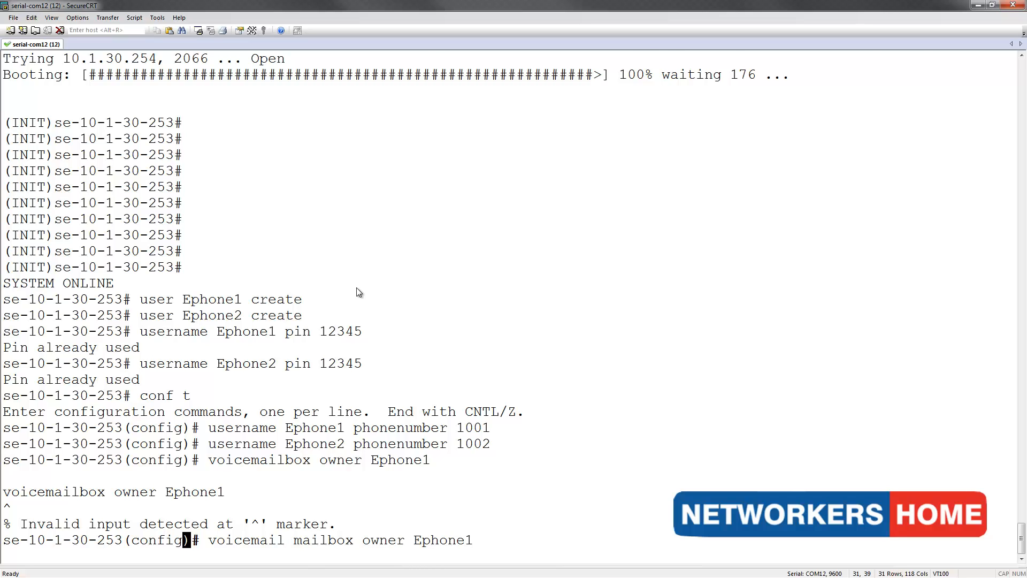
key(Return)
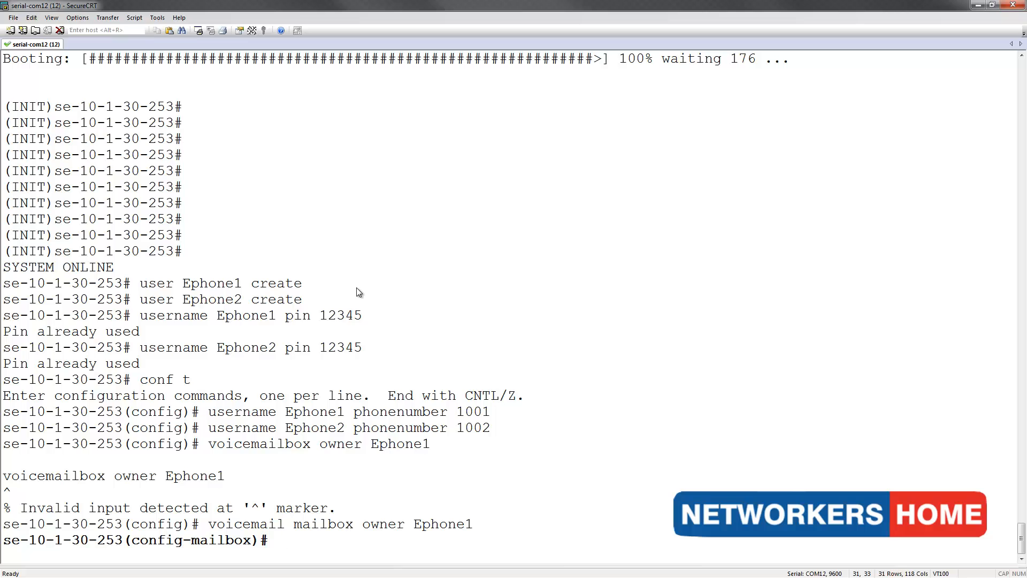
text(no tutorial)
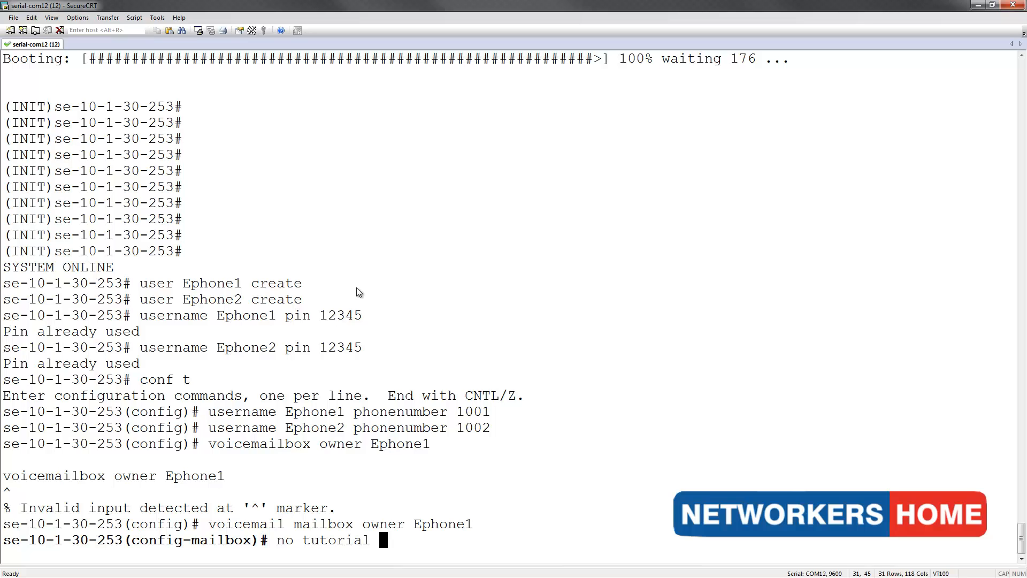
key(Return)
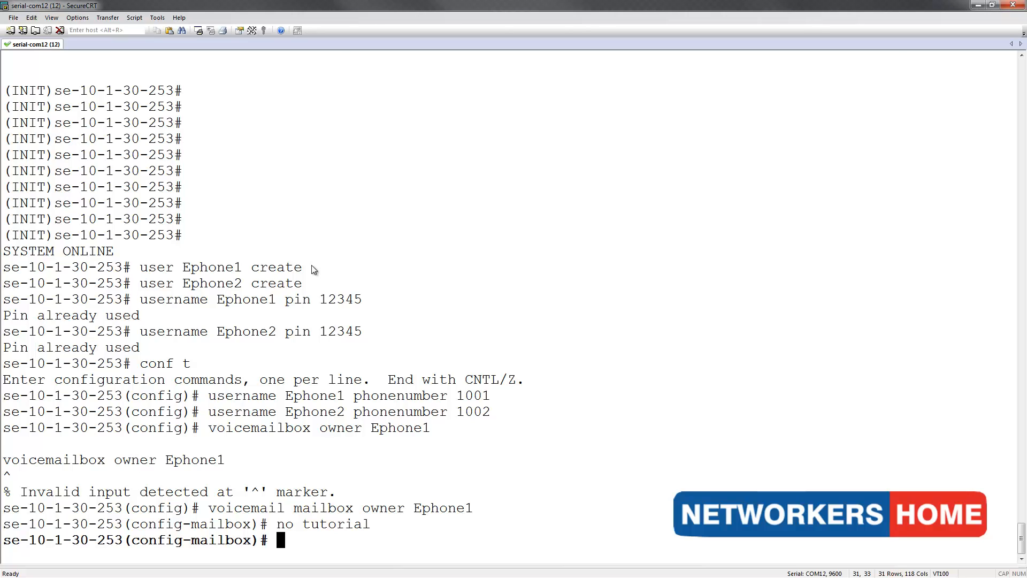
text(ex)
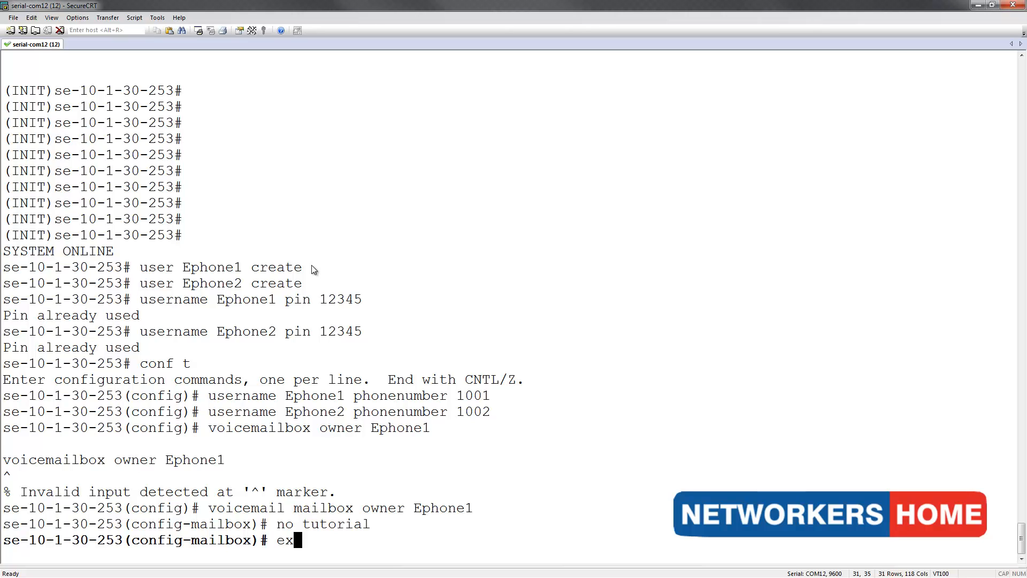
key(Return)
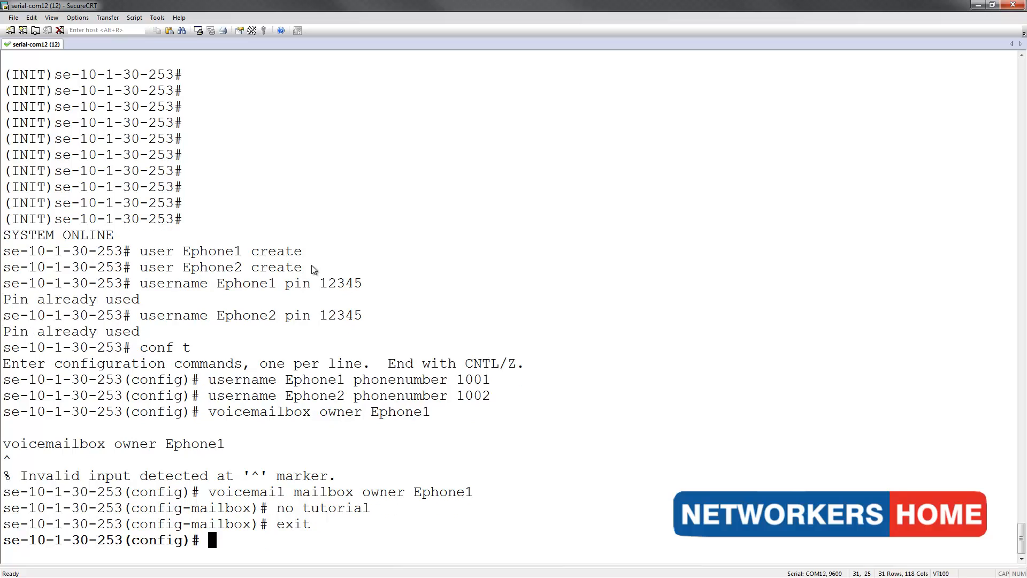
Step: Create the voicemail mailbox owned by Ephone2 with the tutorial turned off
text(voicemail mailbox owner Ephone1)
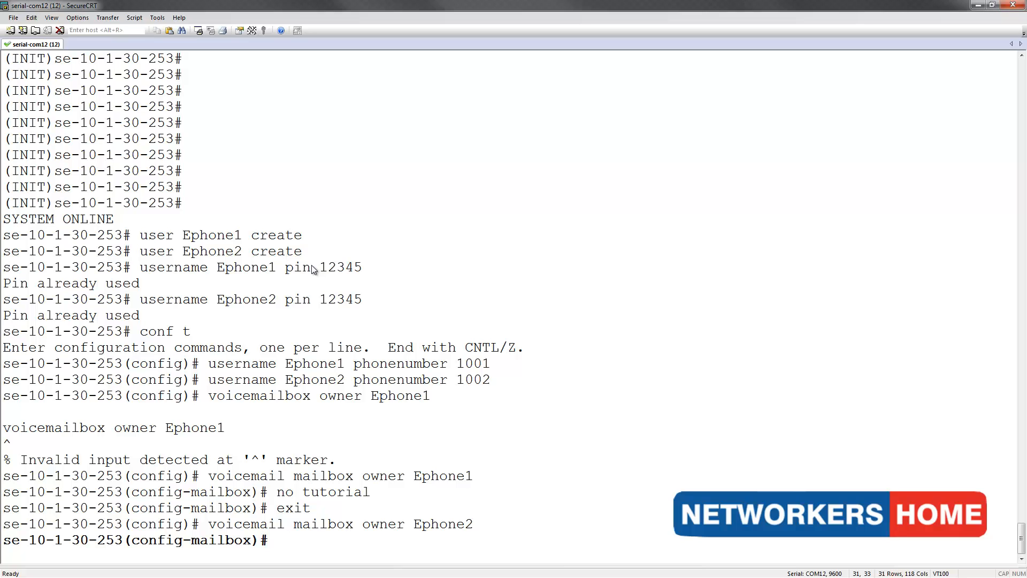
text(no tutorial)
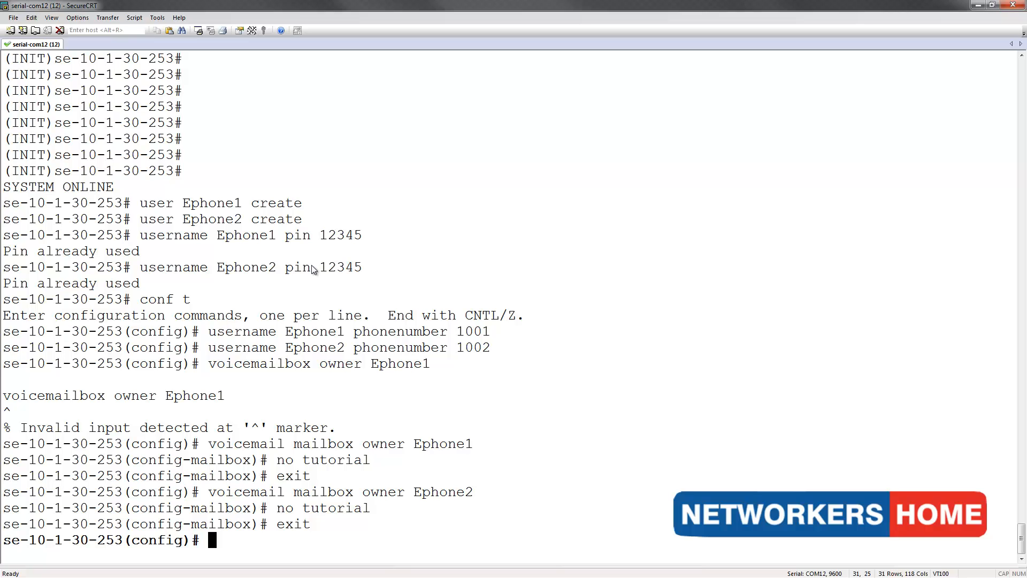
text(ccn subs)
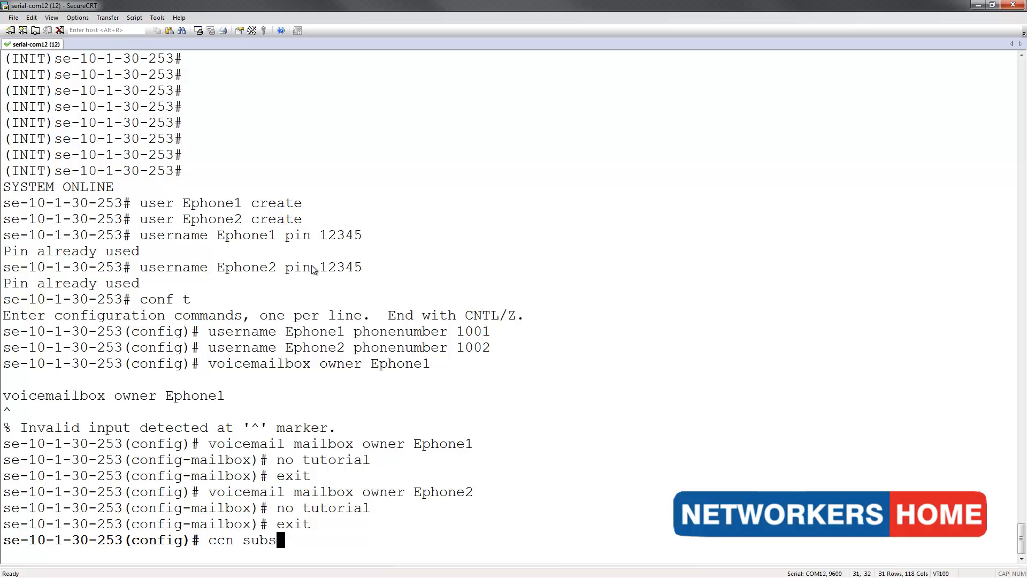
Step: In ccn subsystem sip set the gateway address to 10.1.30.254
text(ystem sip)
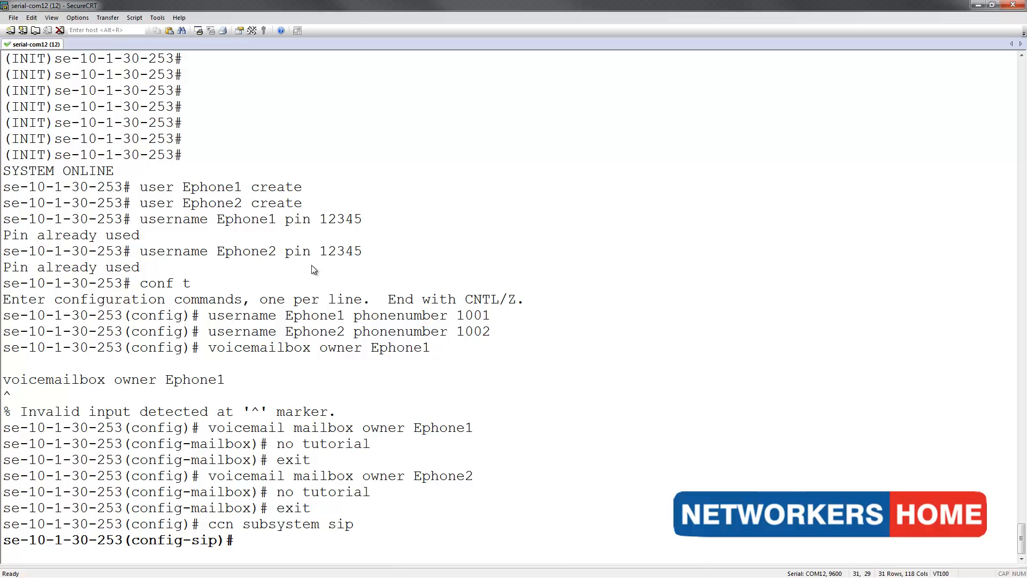
text(gateway)
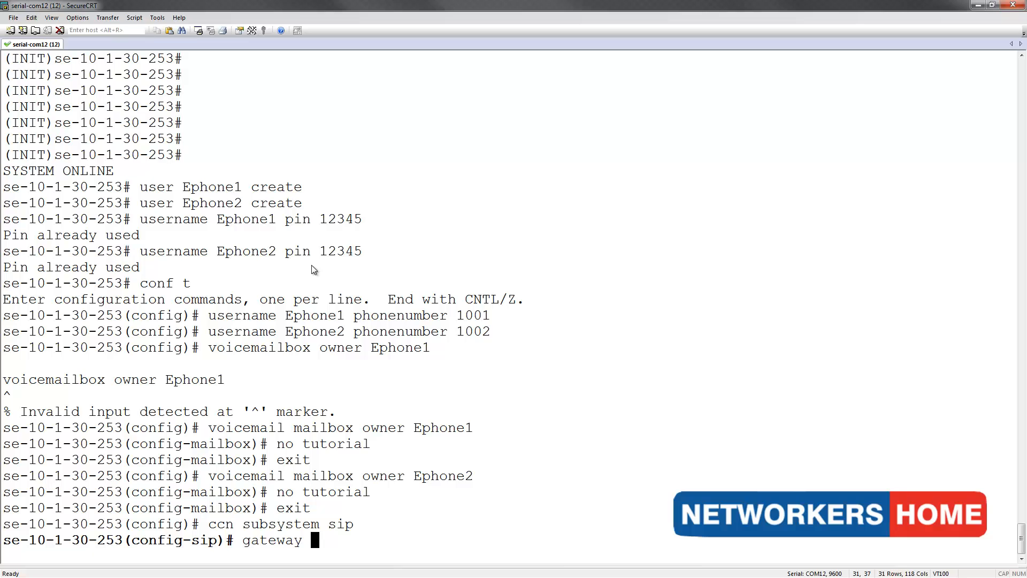
text(address)
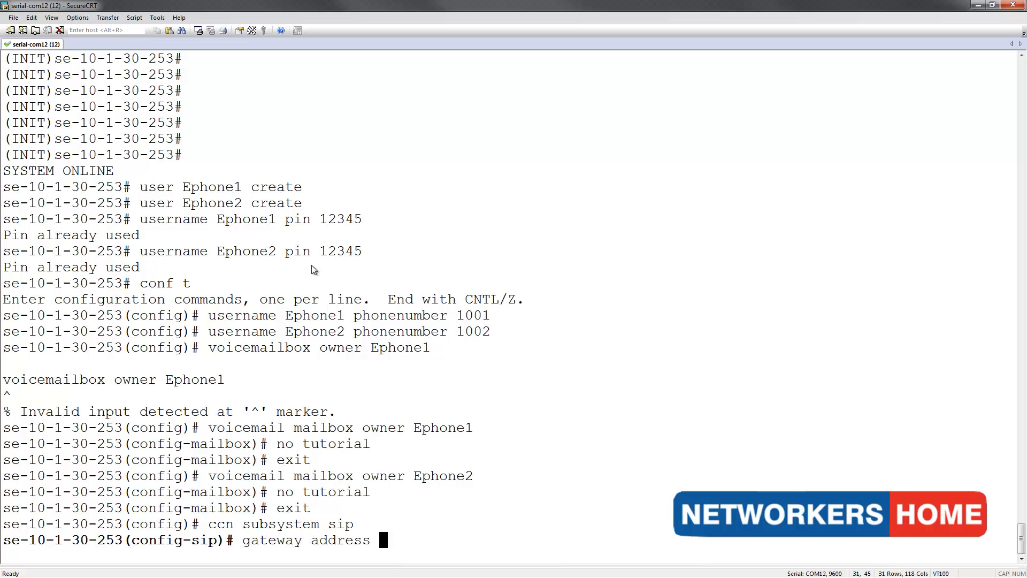
text(10.1.3)
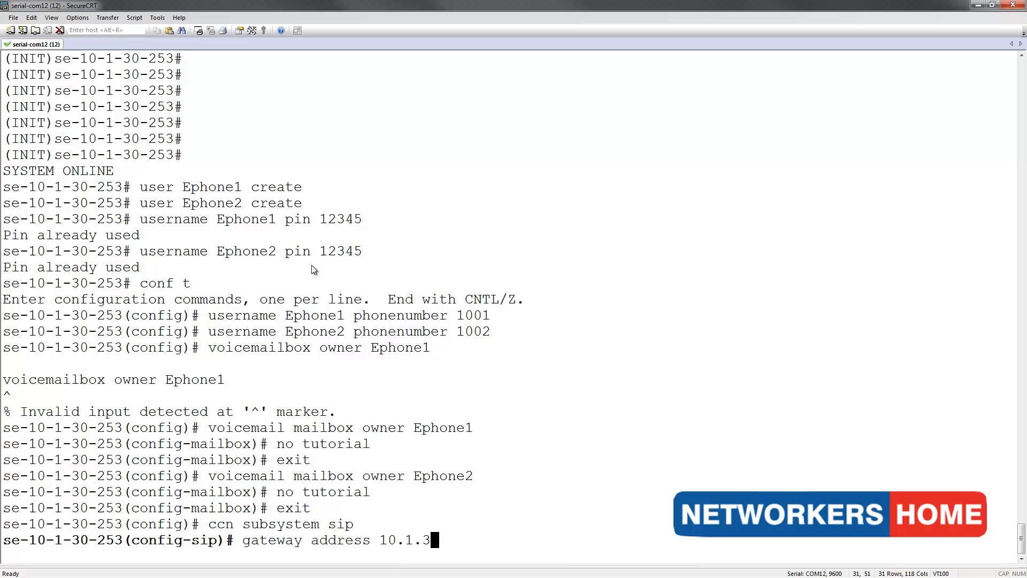
text(0.2)
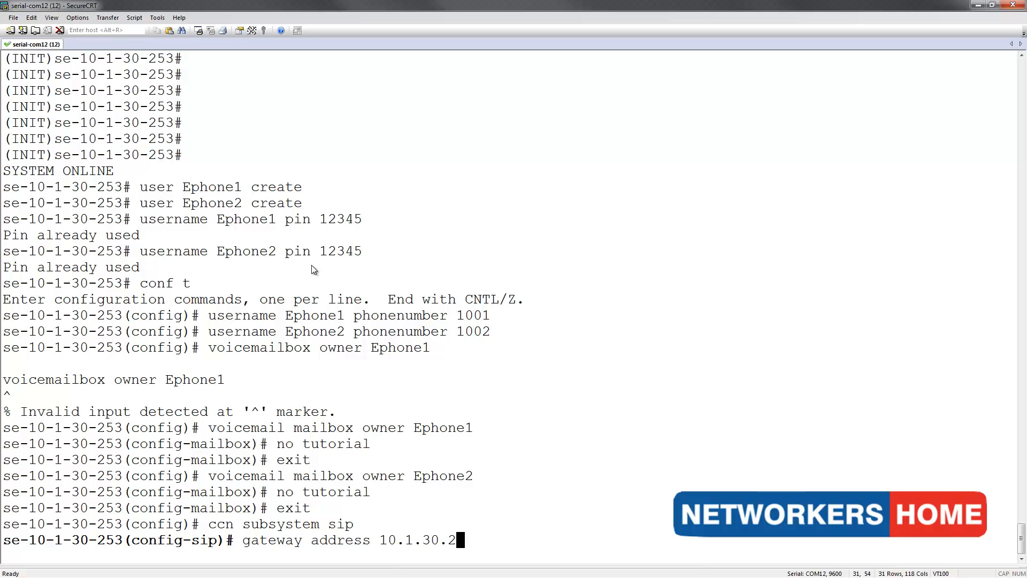
key(Return)
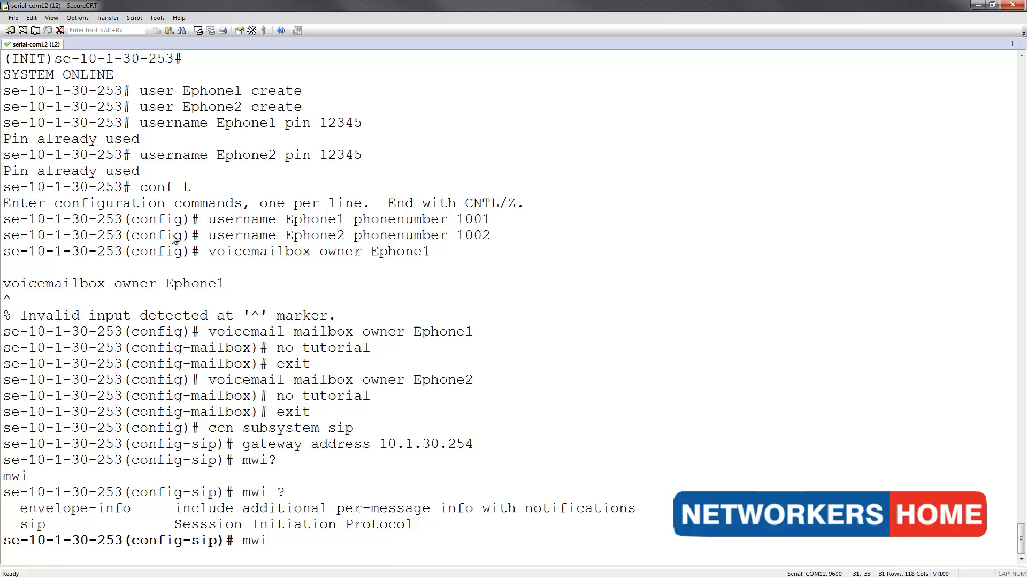
Step: Enable unsolicited SIP message-waiting notifications with mwi sip unsolicited
text(sip)
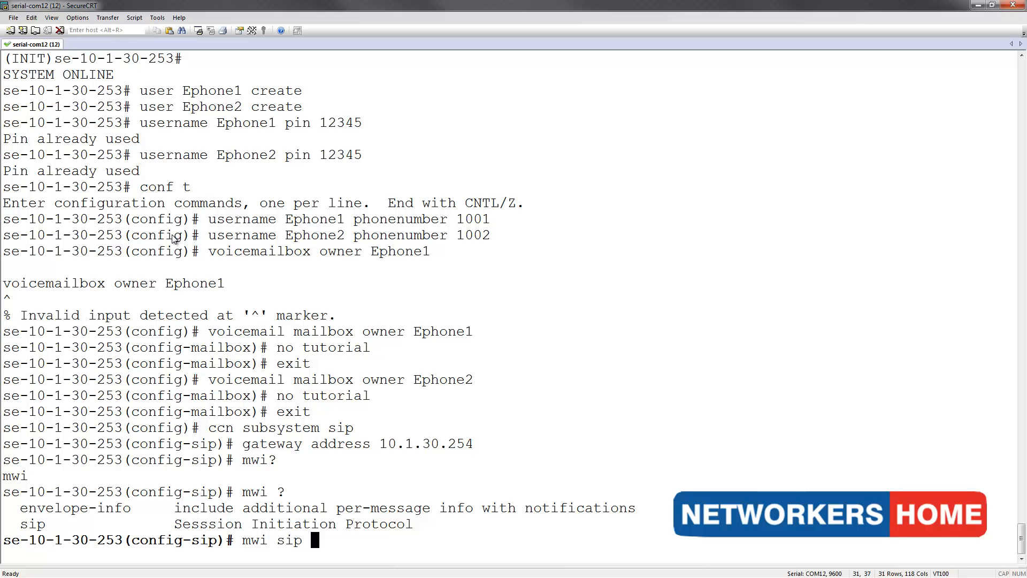
text(unsolicited)
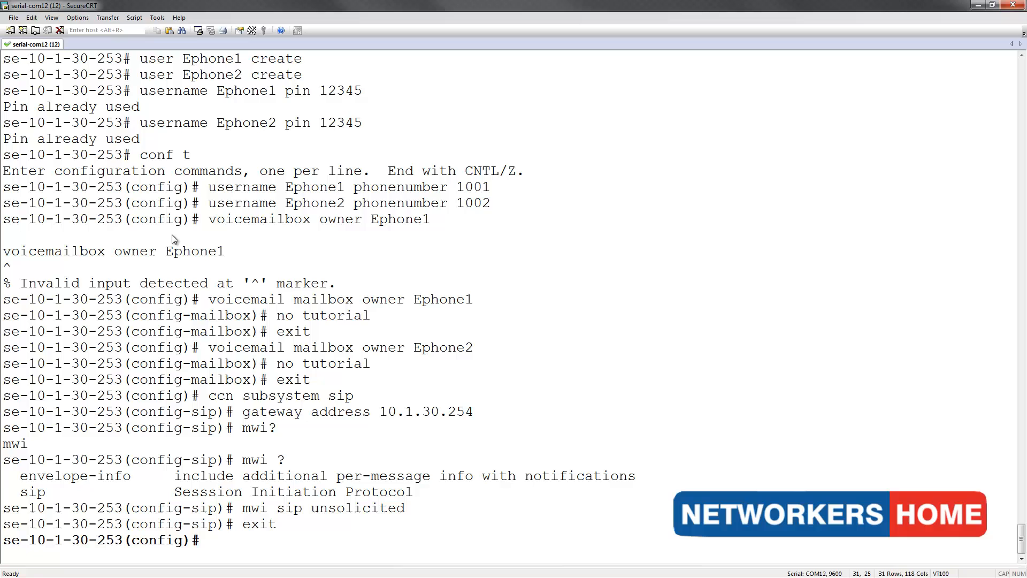
text(ccn t)
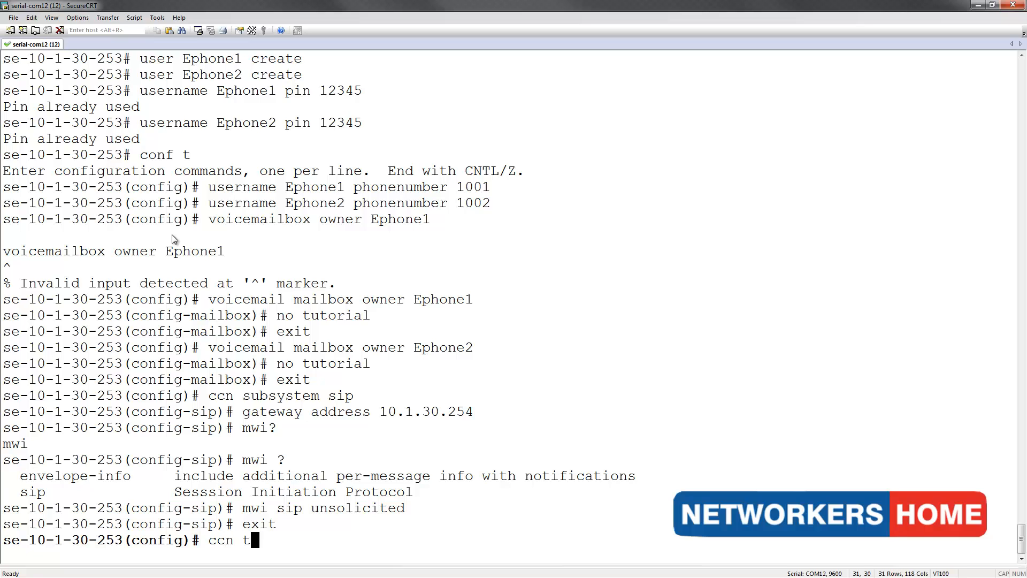
Step: Create ccn trigger sip phonenumber 1111 running the voicemail application
text(rigger)
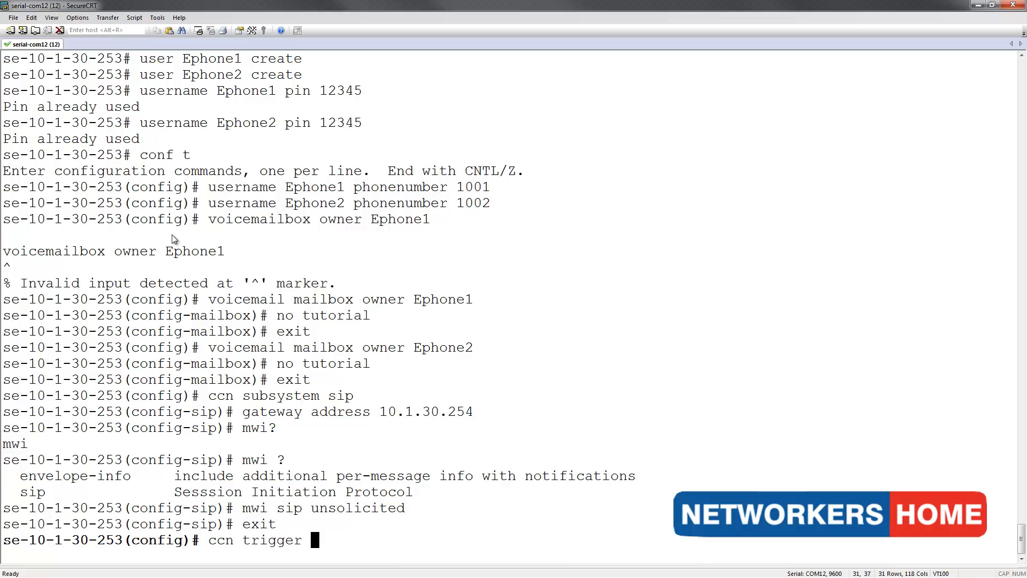
text(sip)
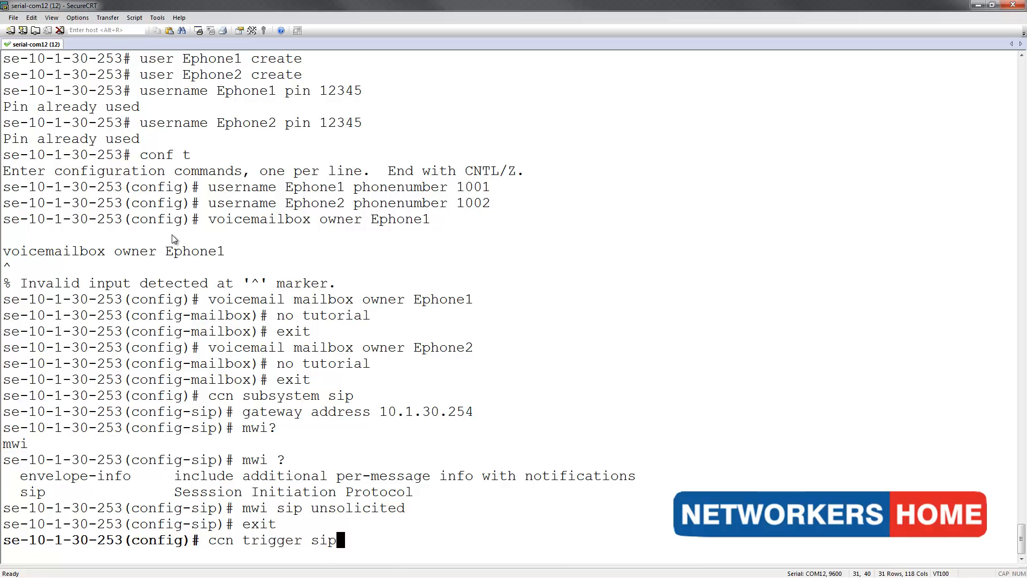
text(phonenumber)
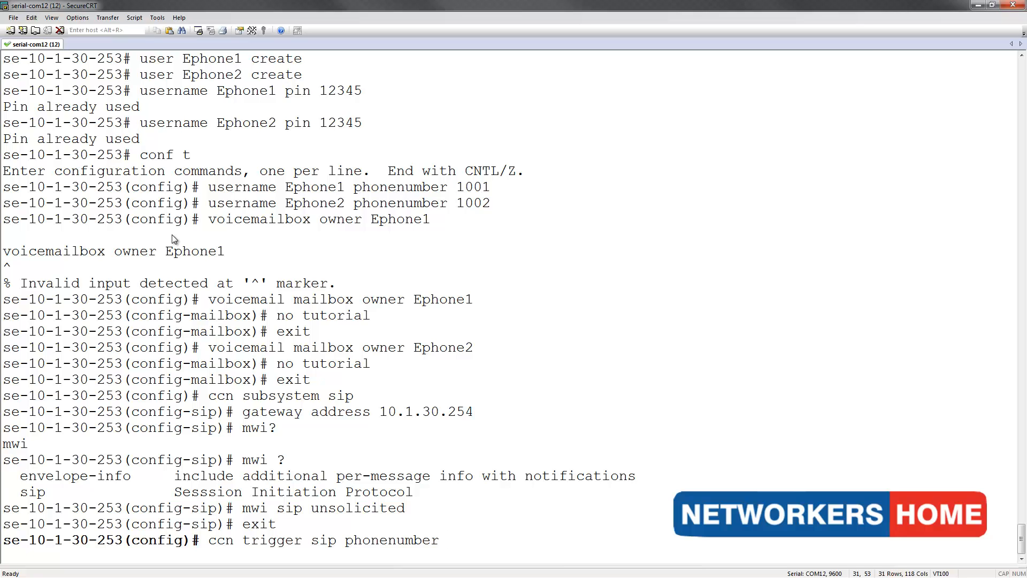
text(1111)
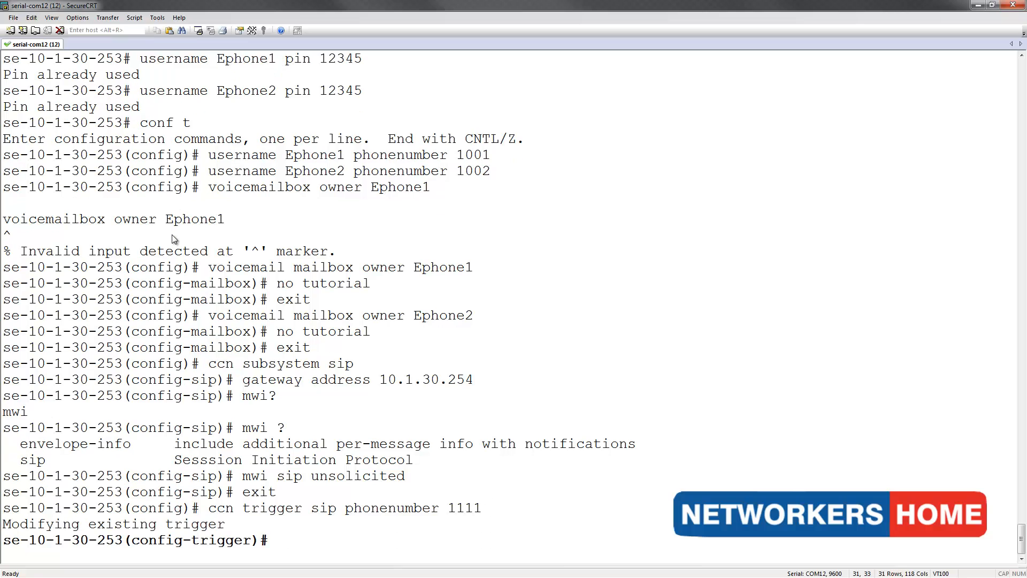
text(app)
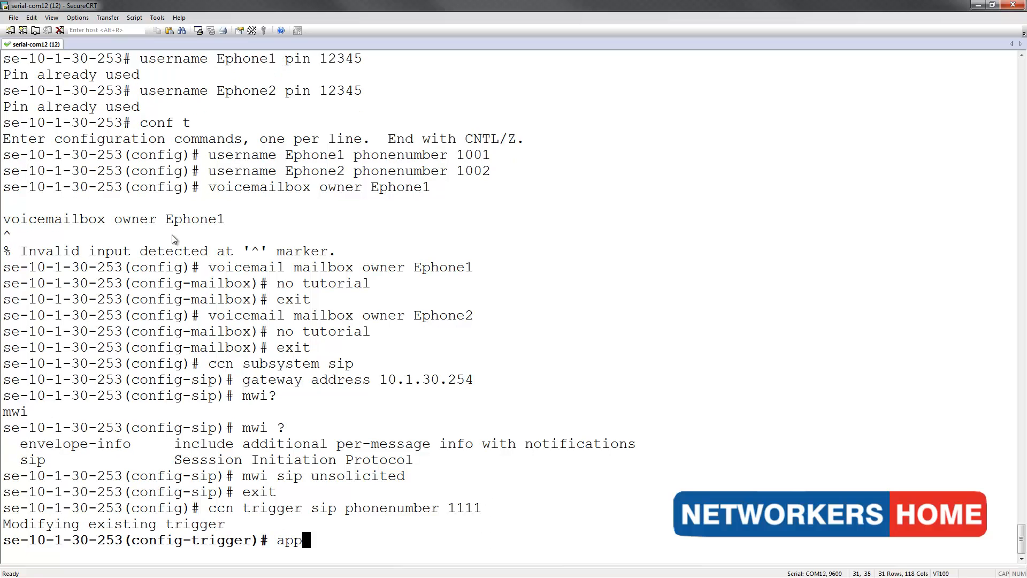
text(lication vo)
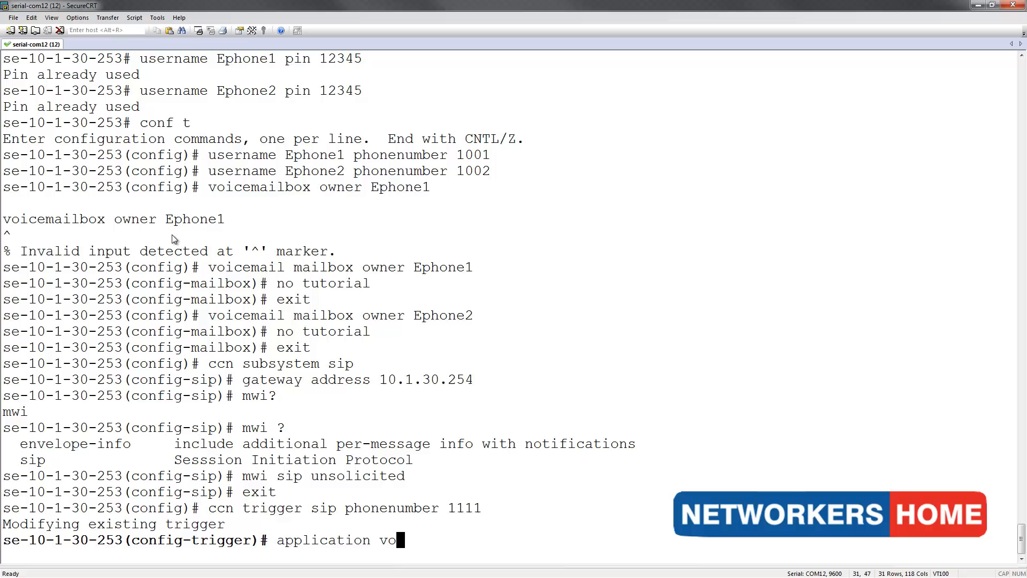
text(icemail)
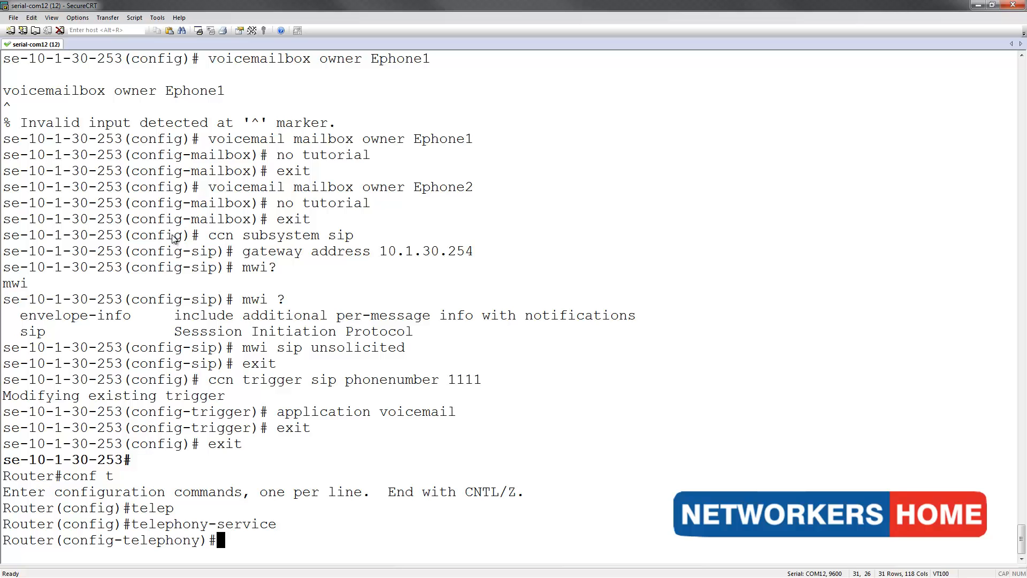
Step: Set voicemail 1111 under telephony-service and begin the ephone-dn 1 command
text(voic)
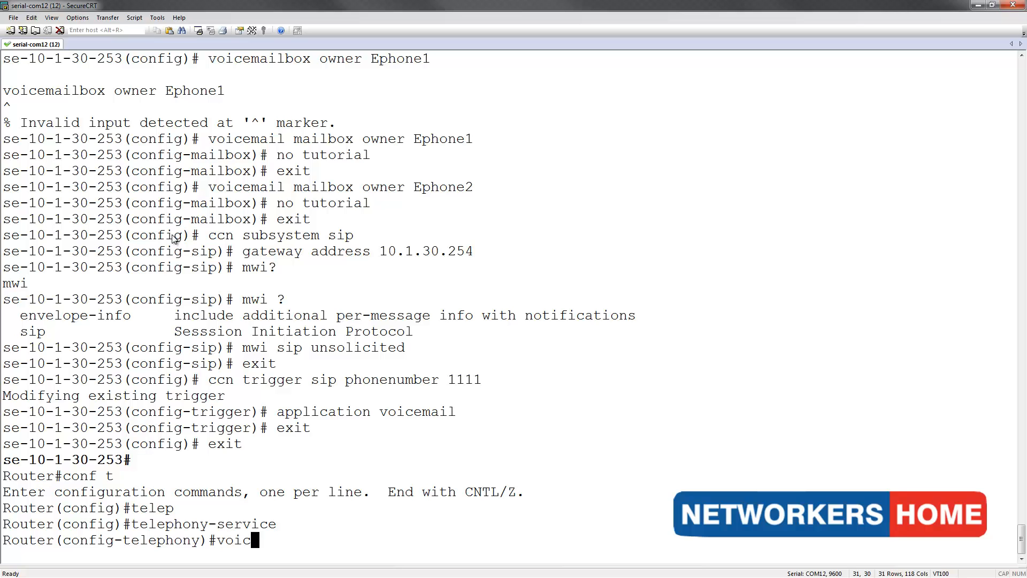
text(email 1111)
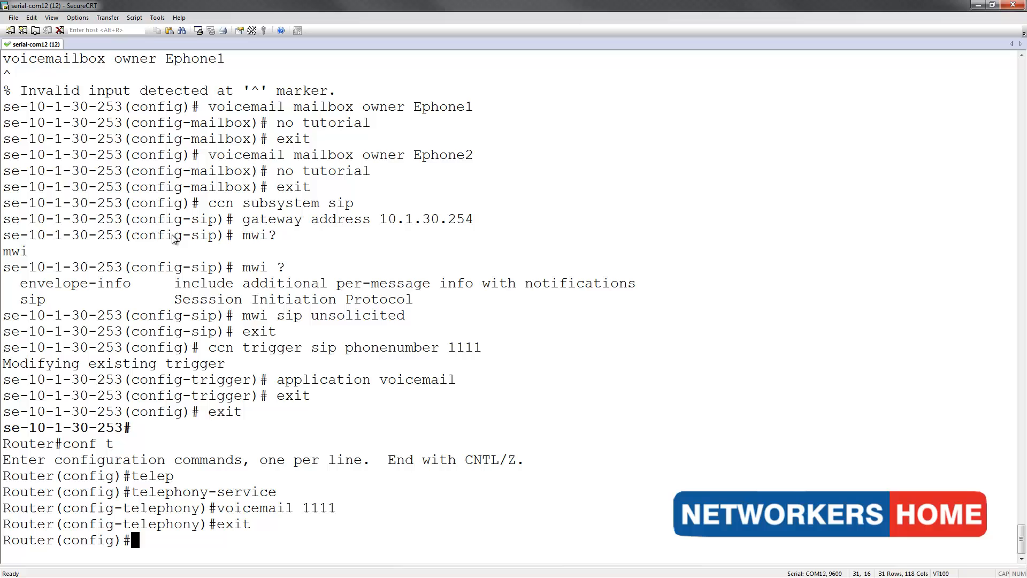
text(ephone-dn 1)
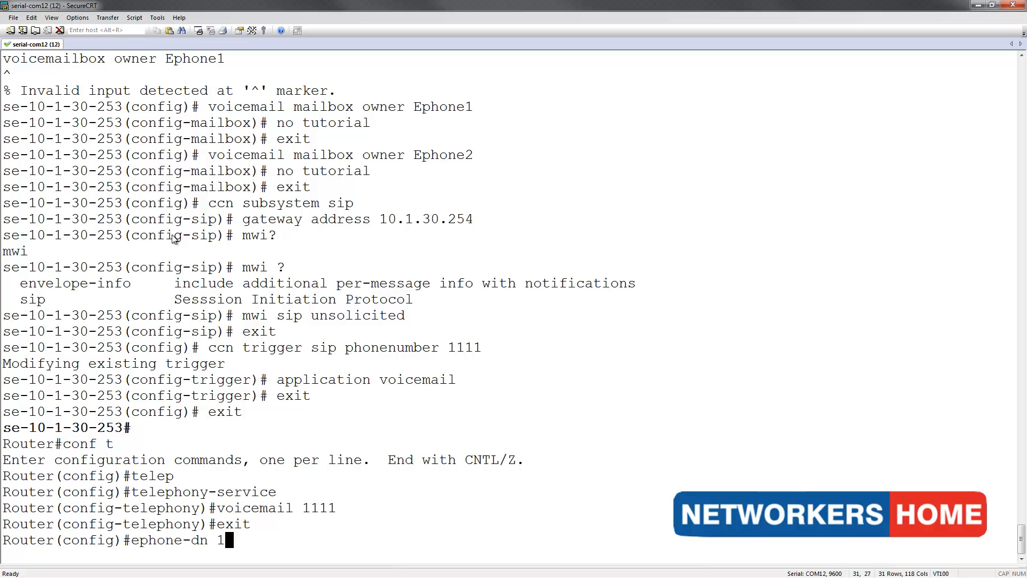
Step: Forward busy calls on ephone-dn 1 and ephone-dn 2 to 1111, then exit to global configuration
key(Return)
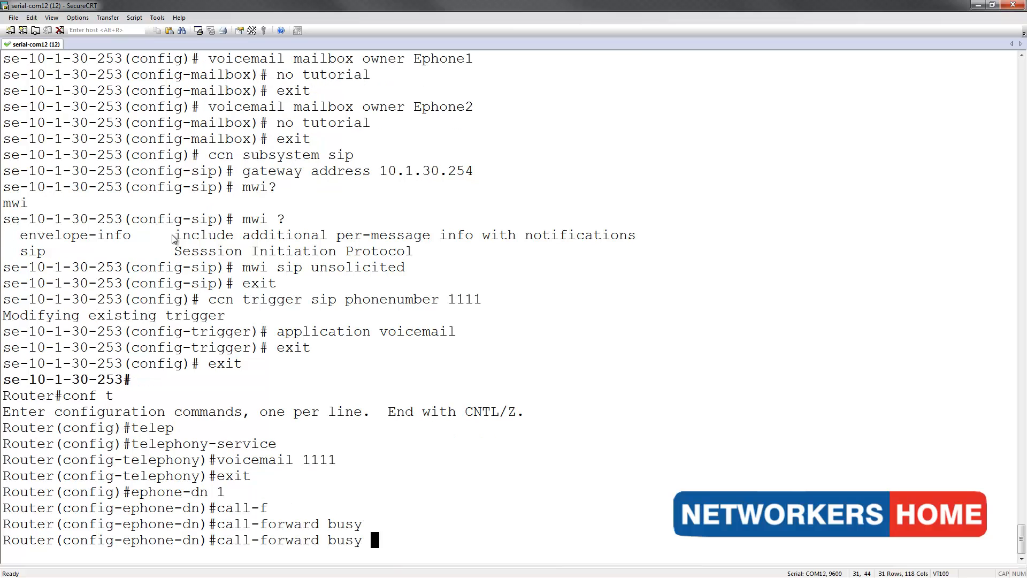
text(1)
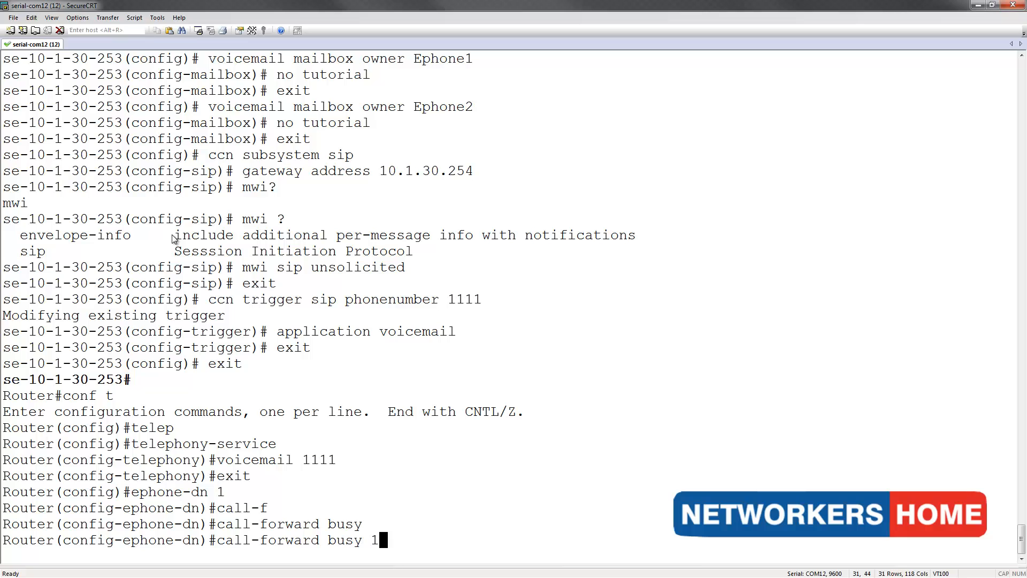
text(111)
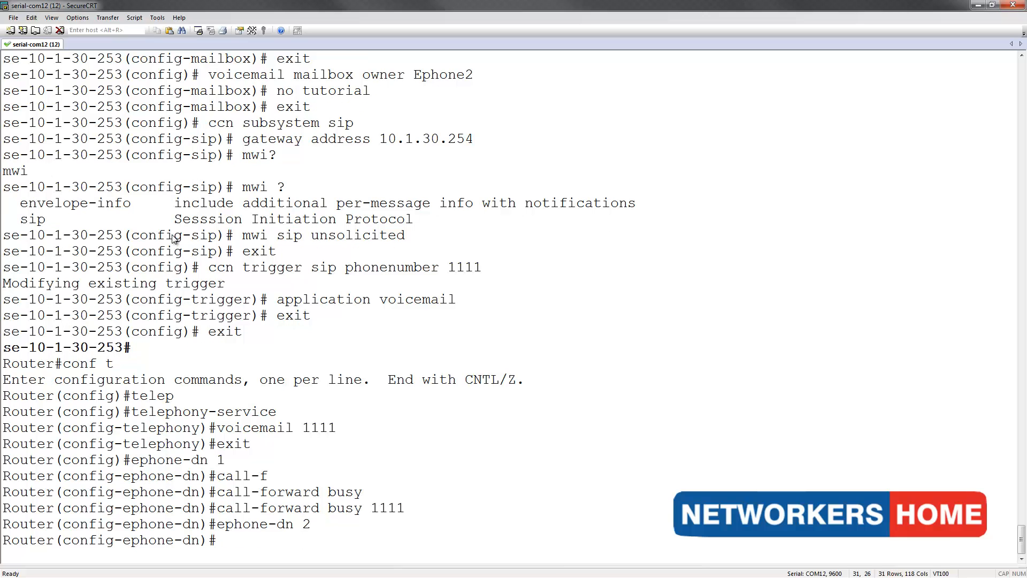
text(call-forward busy 1111)
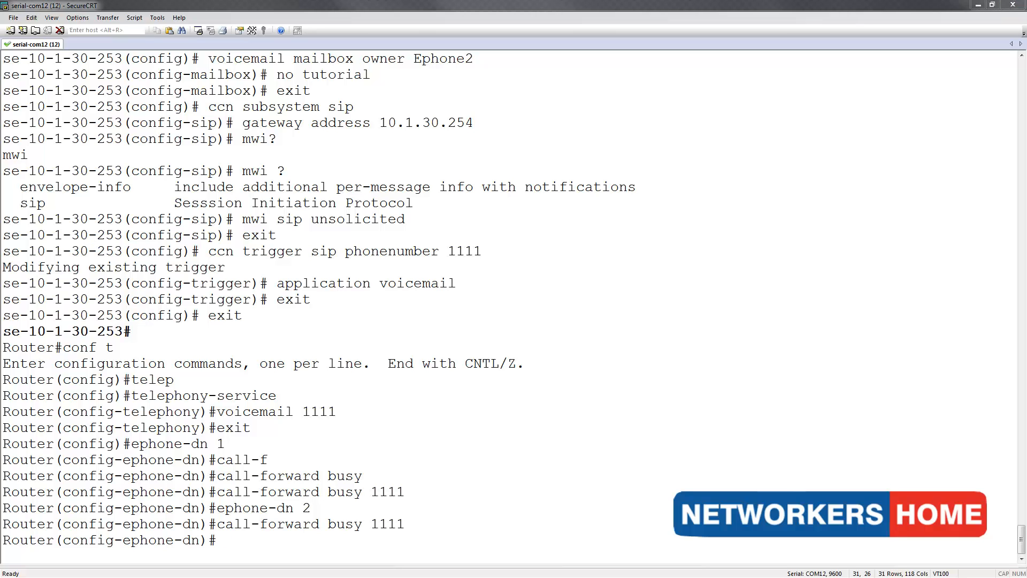
mouse_move(323, 367)
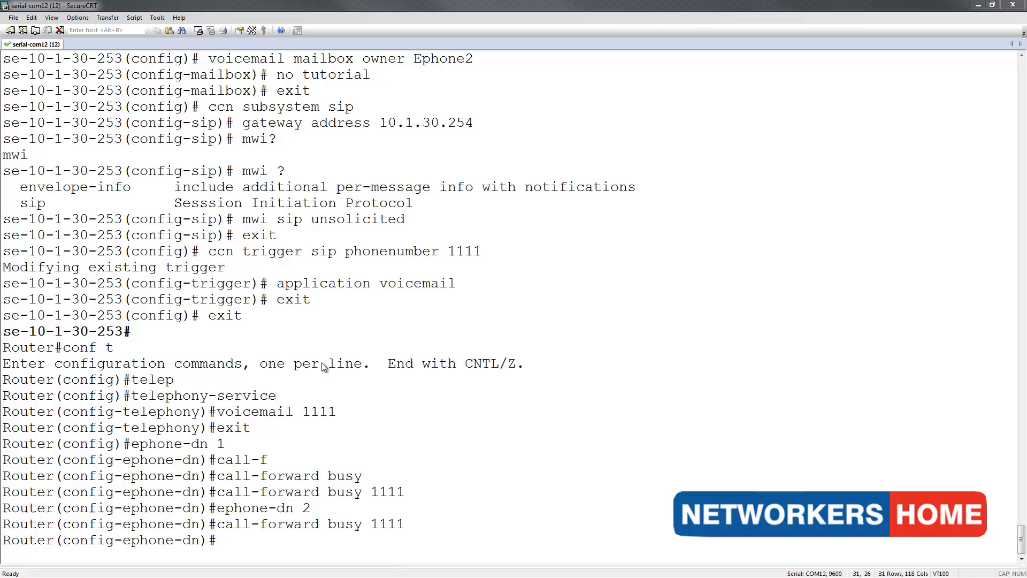
text(ex)
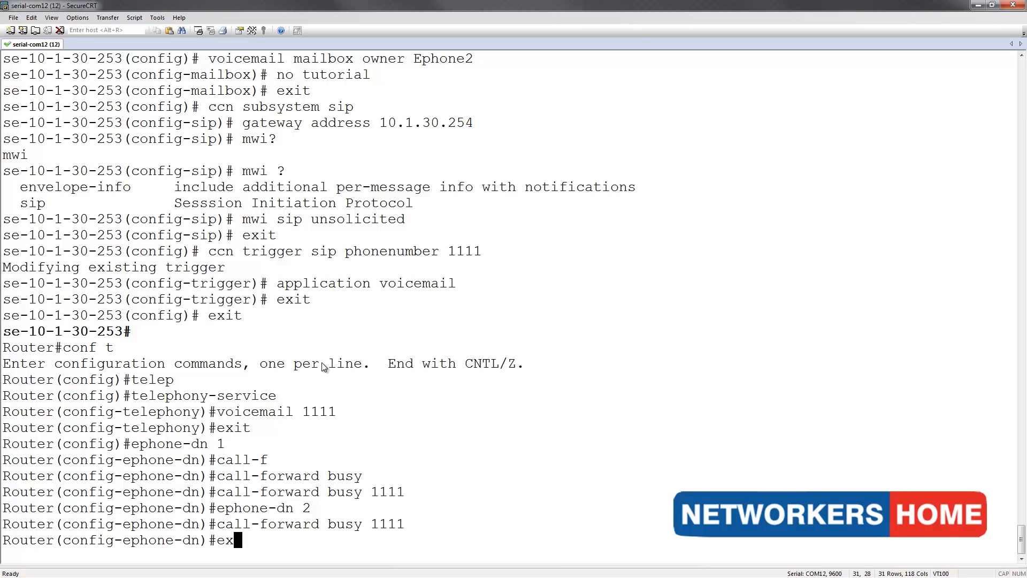
key(Return)
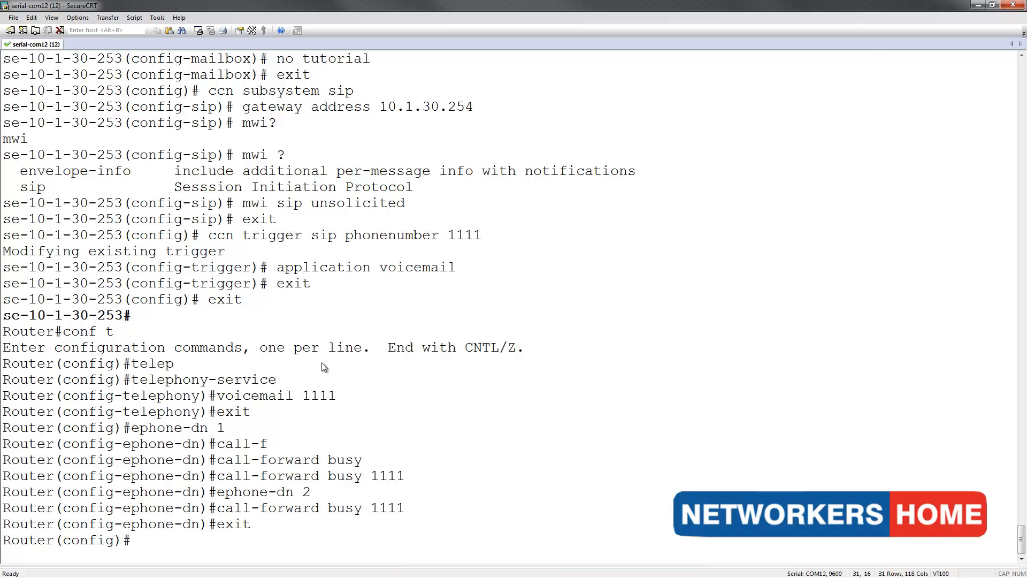
Step: Create VoIP dial-peer 1111 with destination-pattern 1111 and SIP version 2
text(dia)
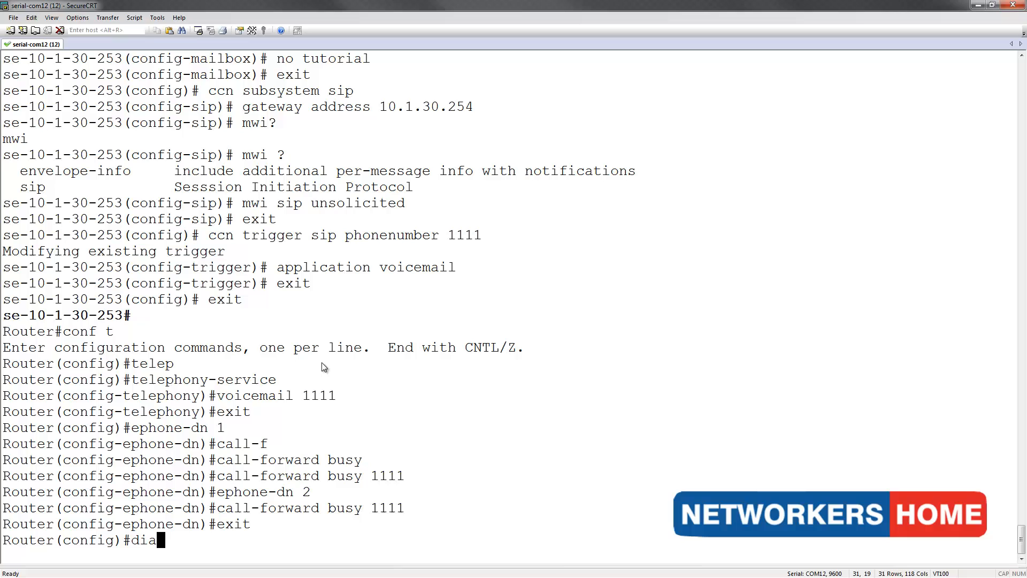
text(-peer)
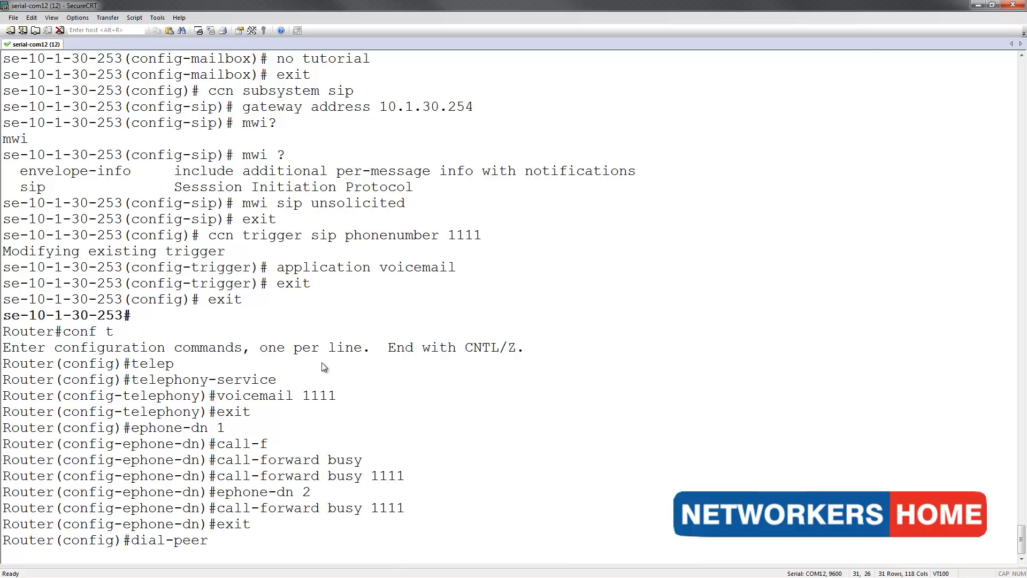
text(voice)
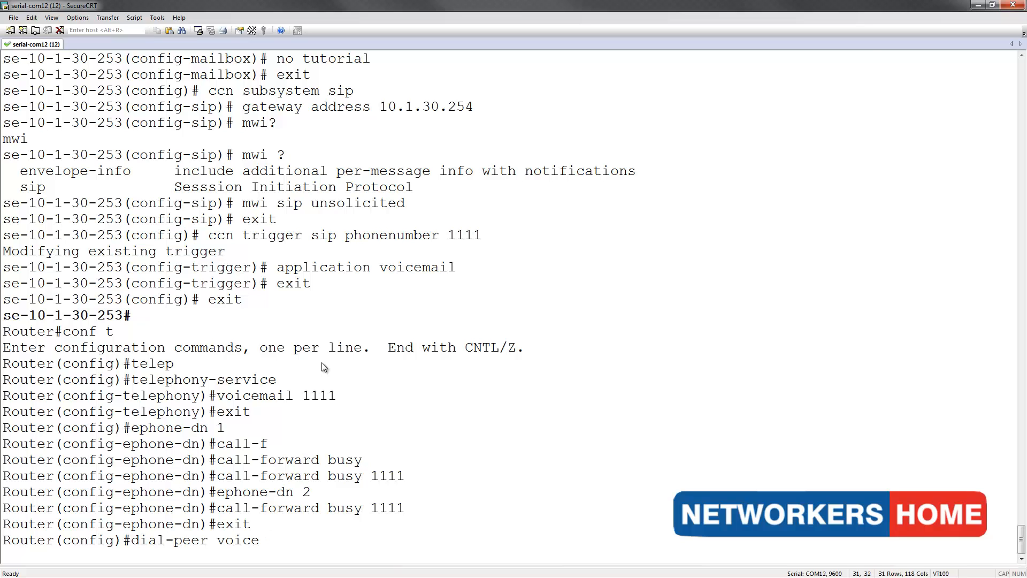
text(1111)
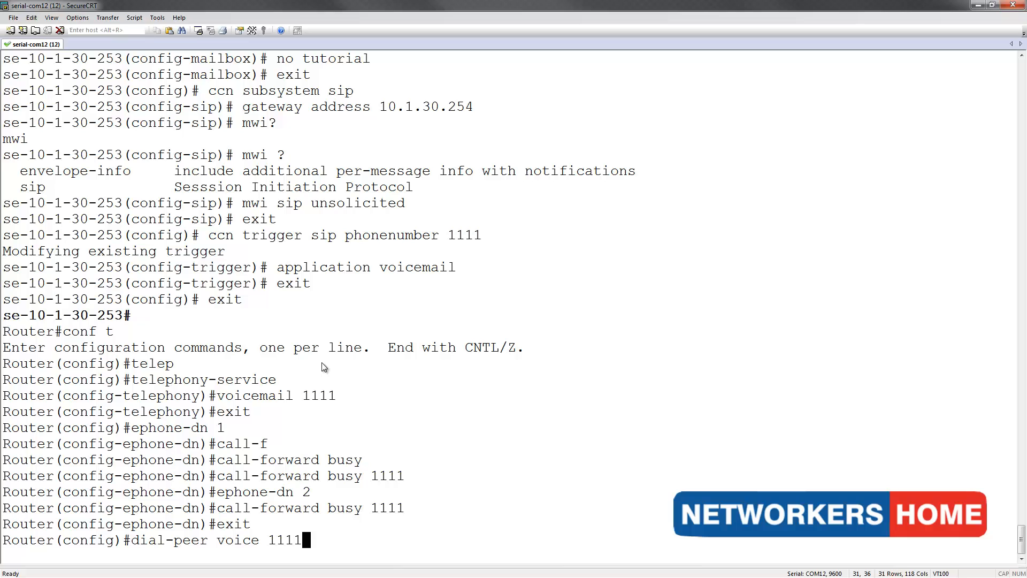
text(v)
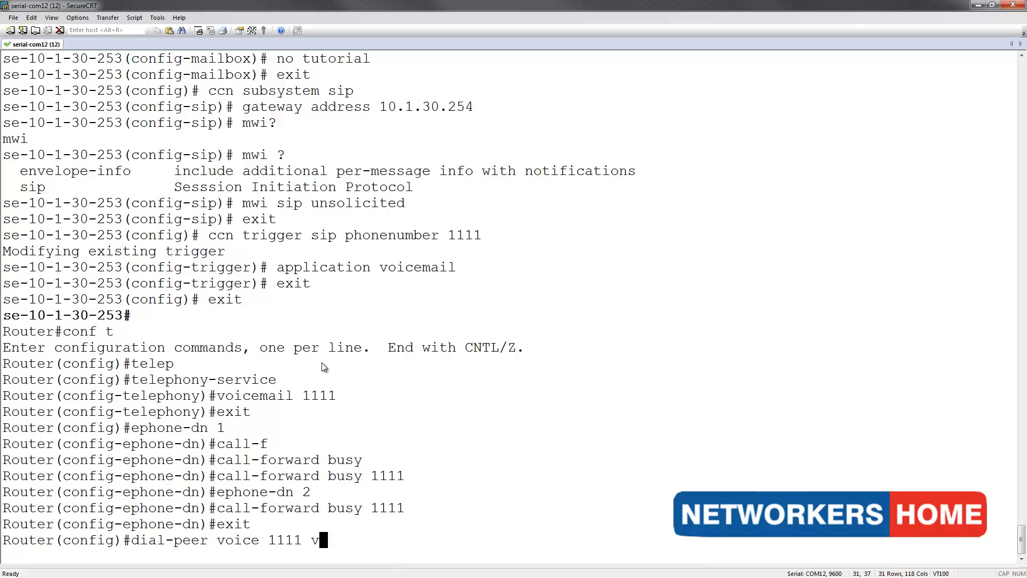
key(Return)
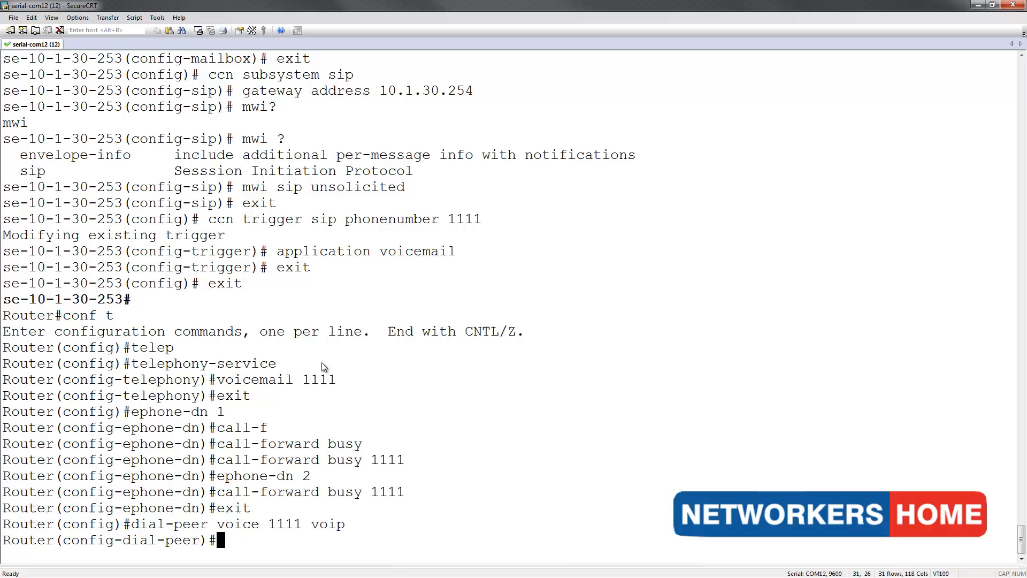
text(destination-pattern)
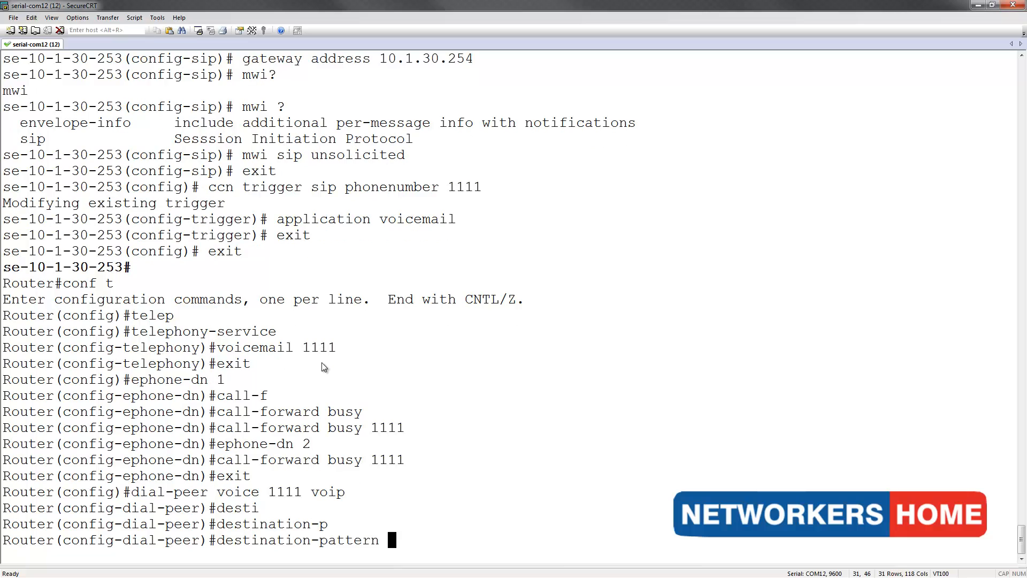
text(1111)
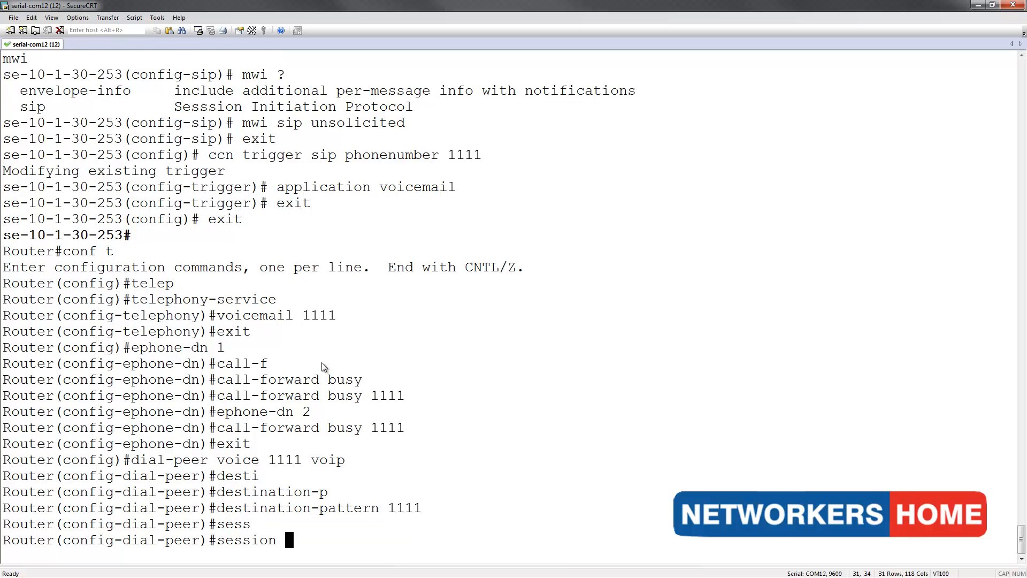
text(otocol sipv2)
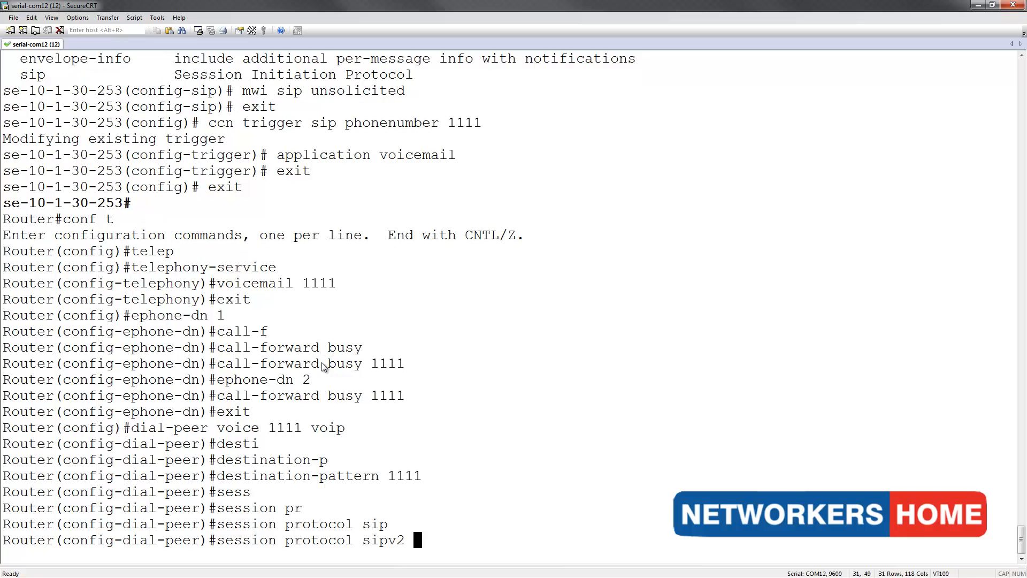
key(Return)
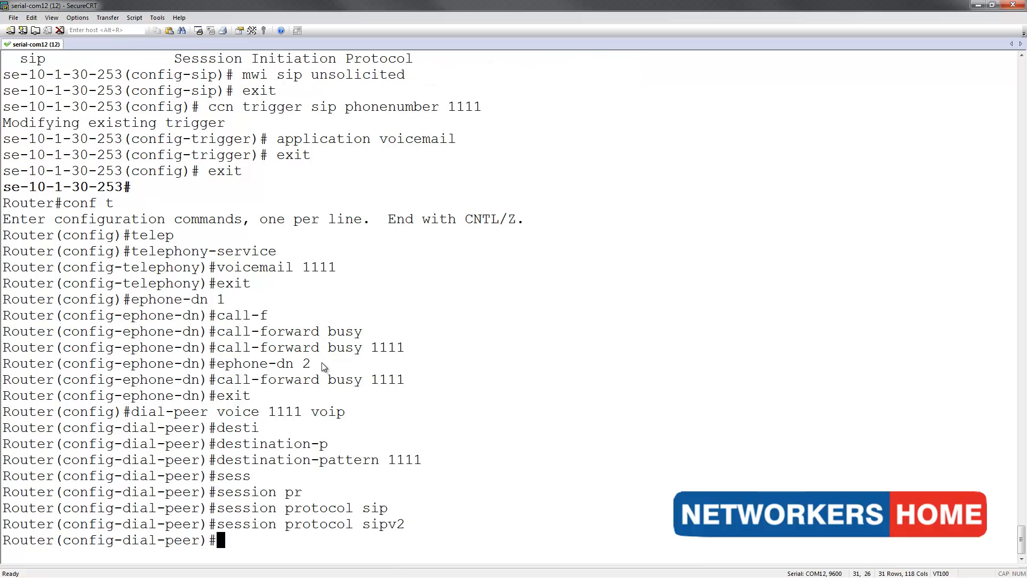
Step: Set session target ipv4:10.1.30.253 and SIP-notify DTMF relay on the dial-peer
text(session target i)
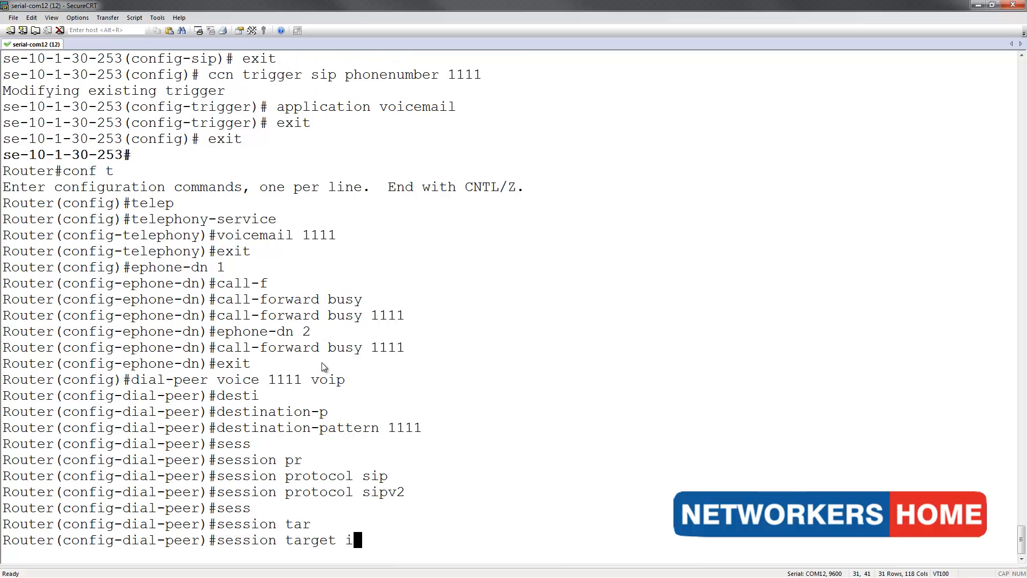
text(pv4:)
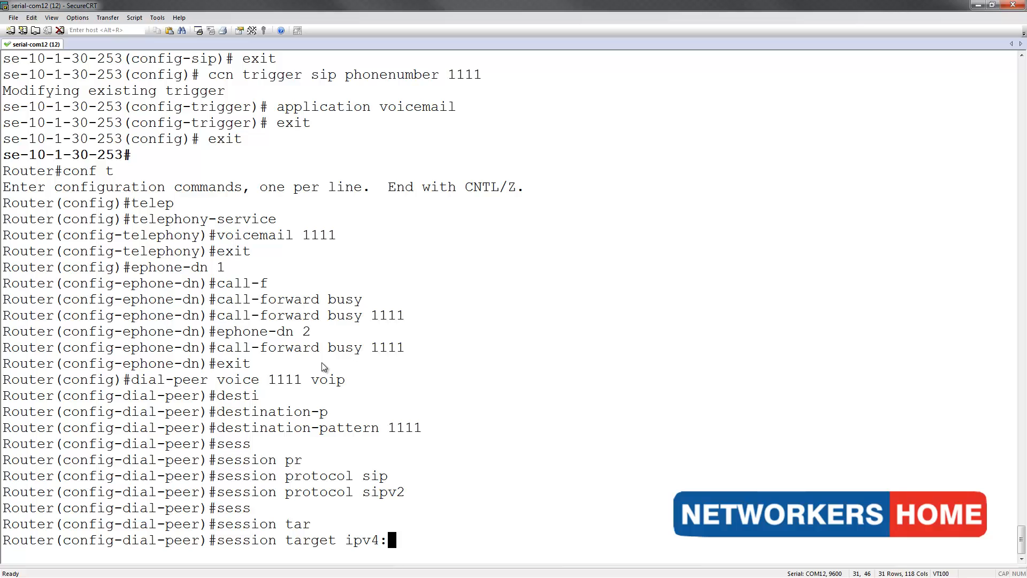
text(10.1)
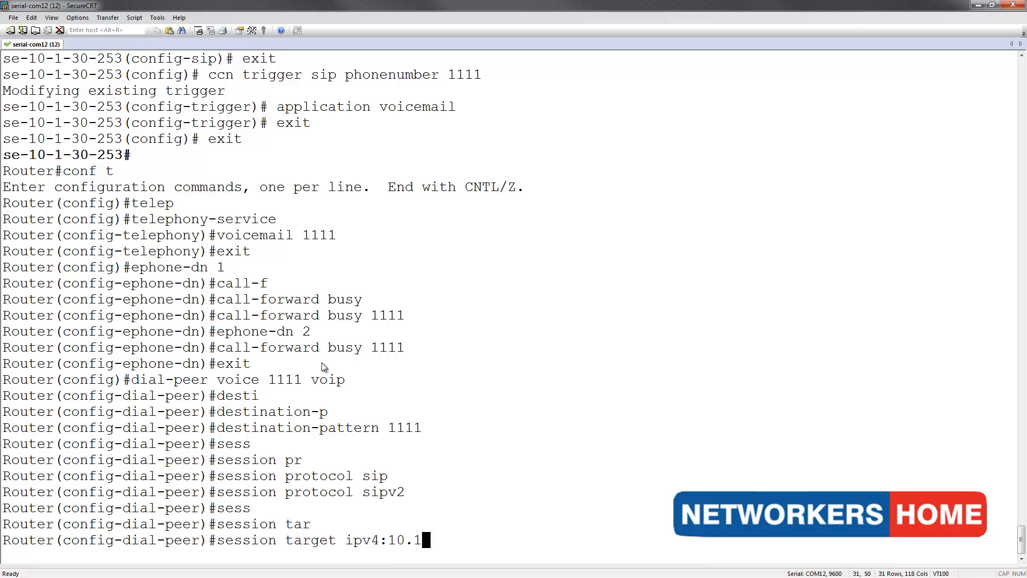
text(30.)
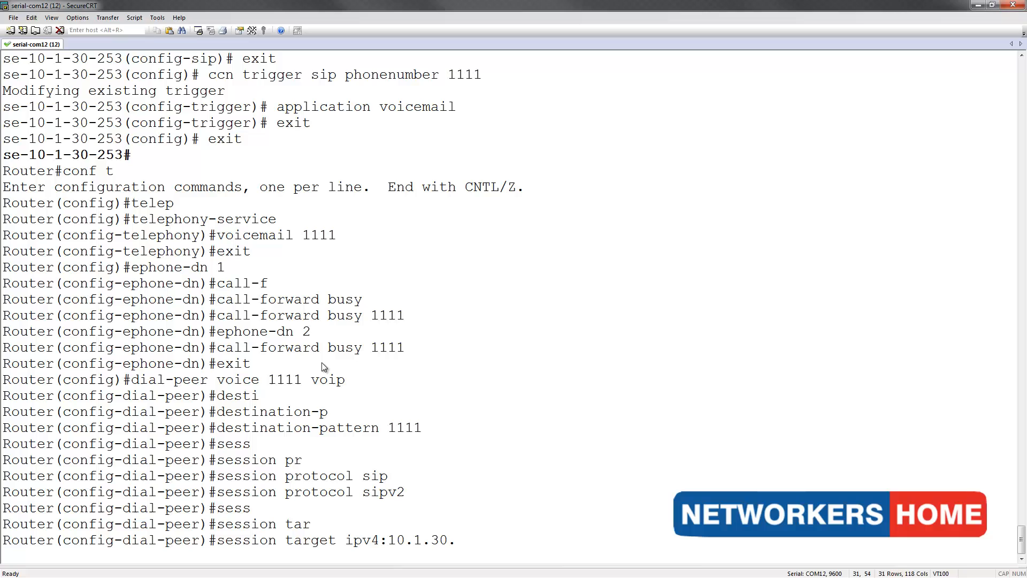
text(253)
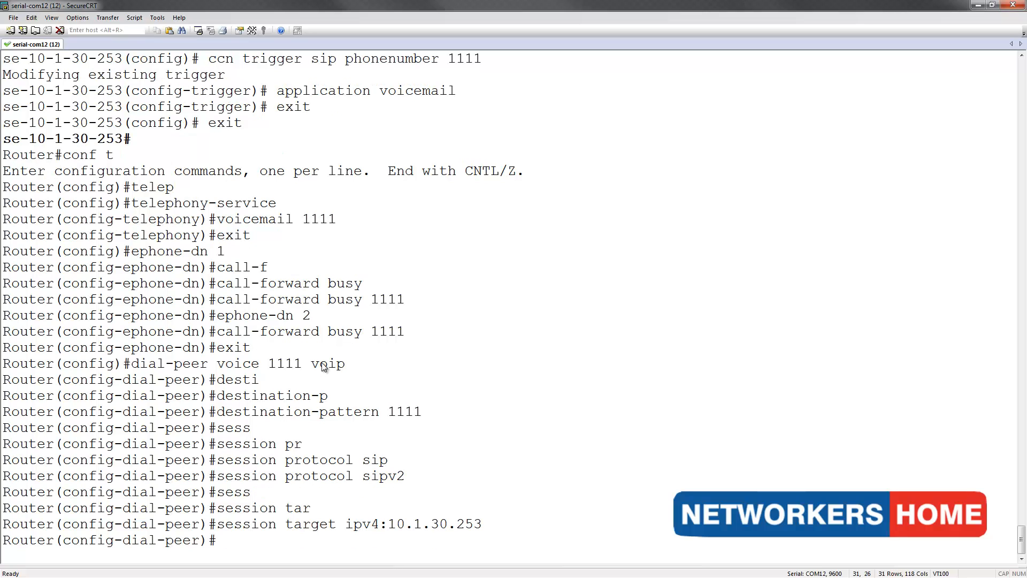
text(d)
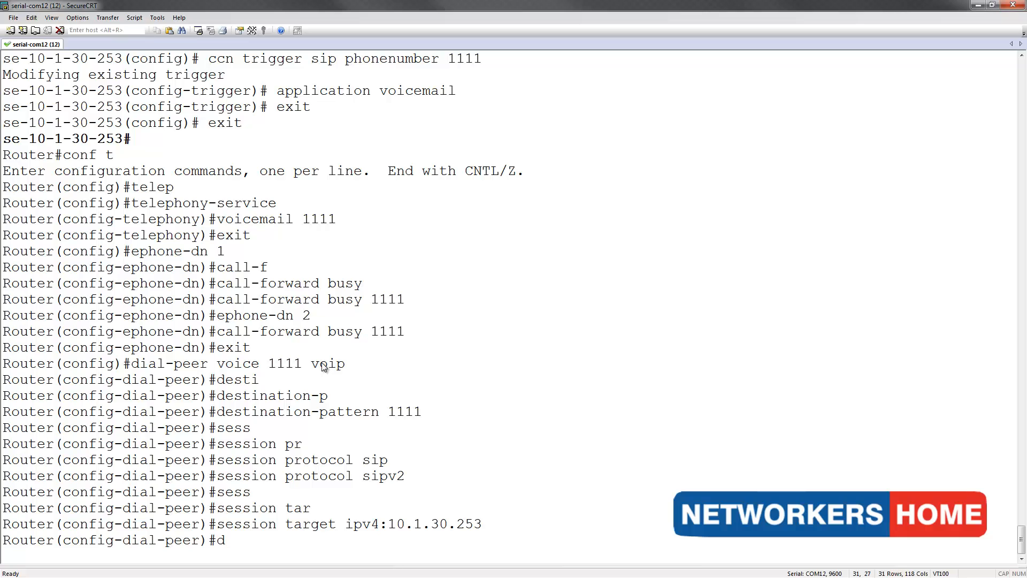
text(tmf-relay sip-notify)
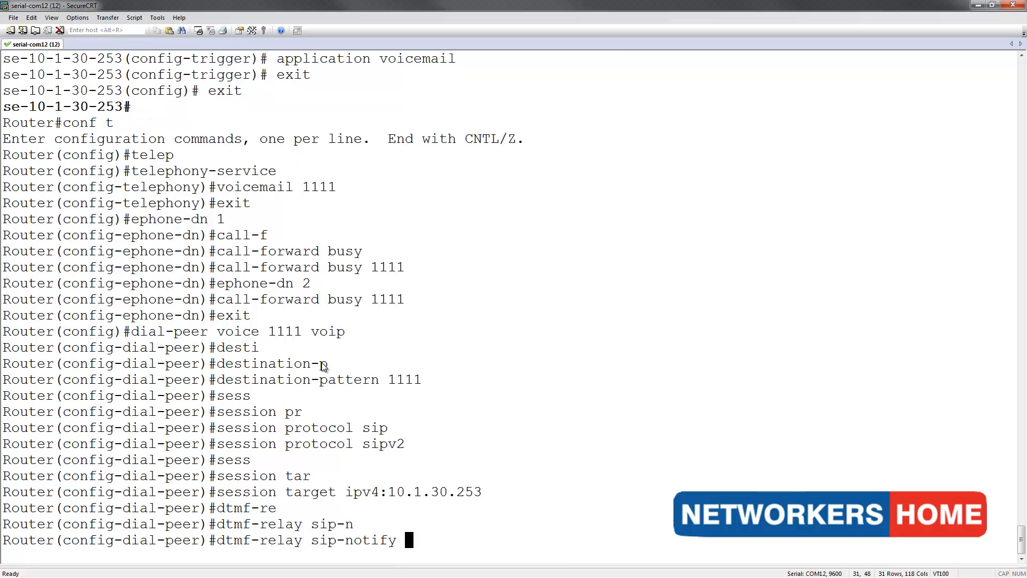
key(Return)
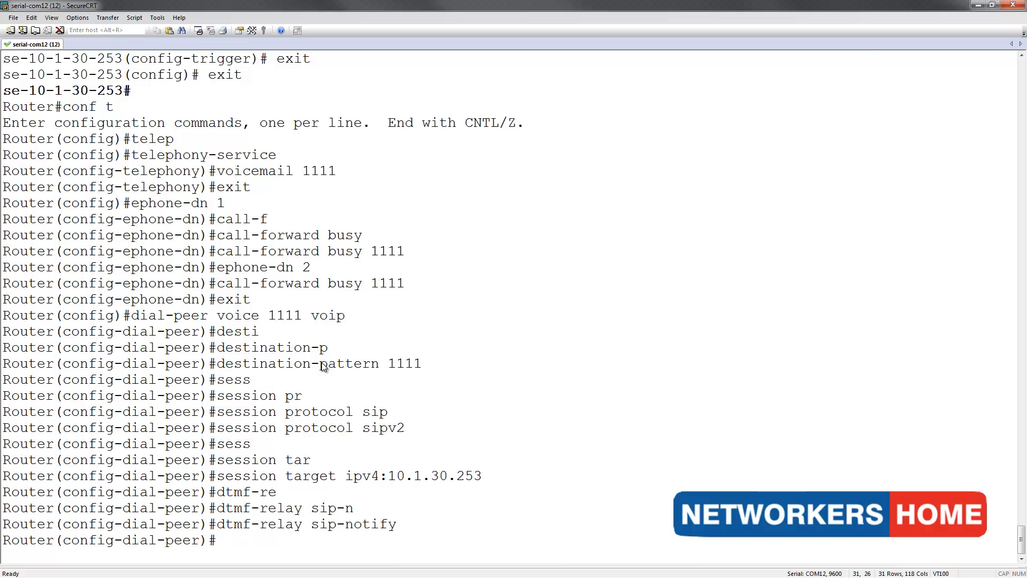
Step: Set codec g711ulaw, disable VAD, and leave dial-peer configuration
text(codec g711ulaw)
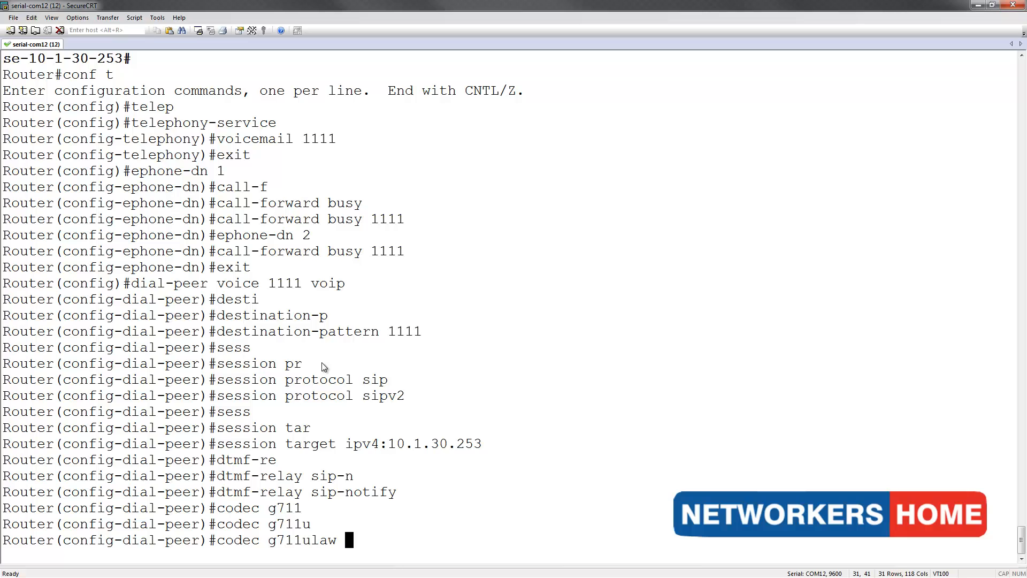
key(Return)
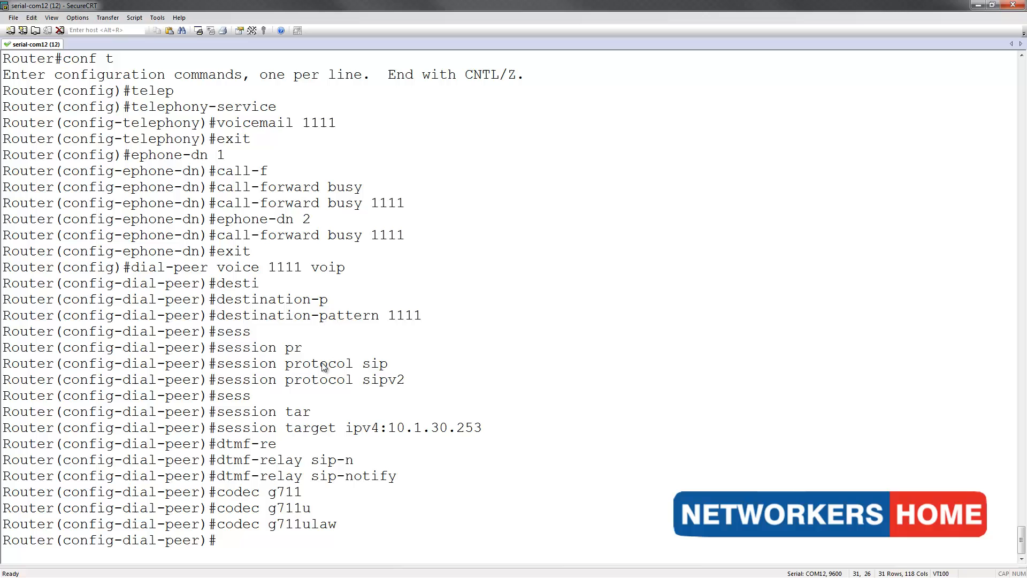
text(no vad)
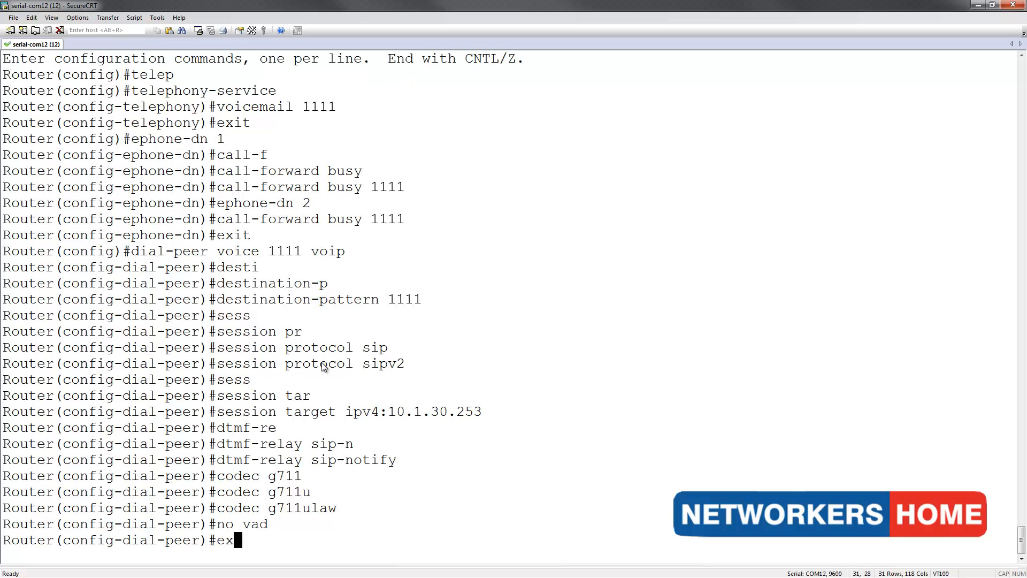
key(Return)
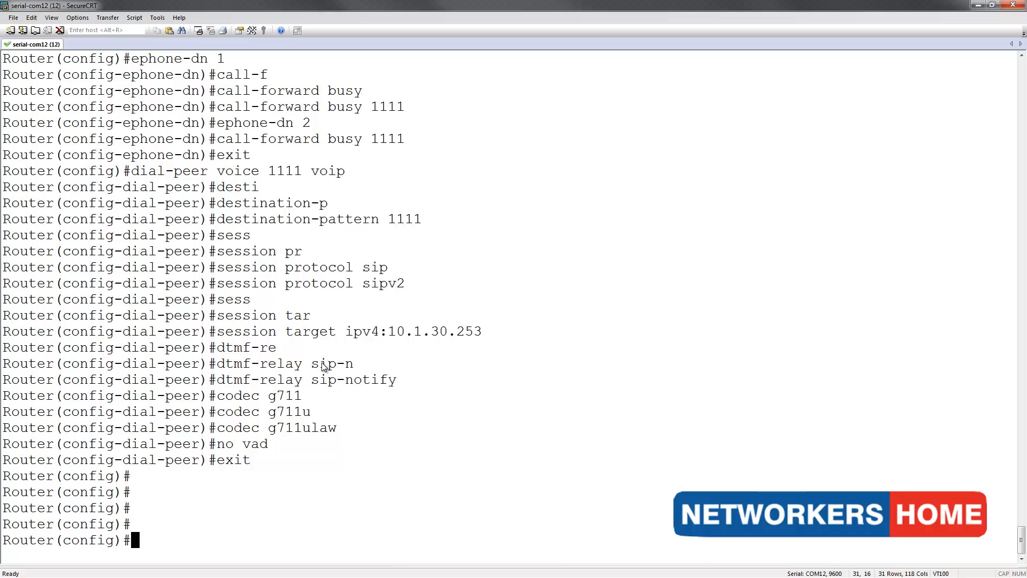
Step: Under sip-ua set mwi-server ipv4:10.1.30.253 (reported already configured) and exit
text(sip-ua)
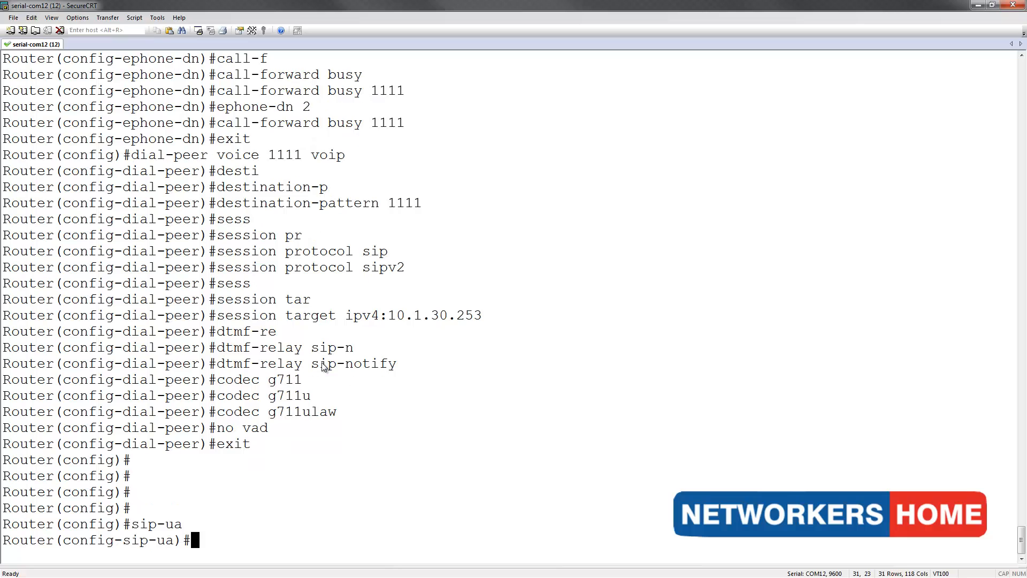
text(ma)
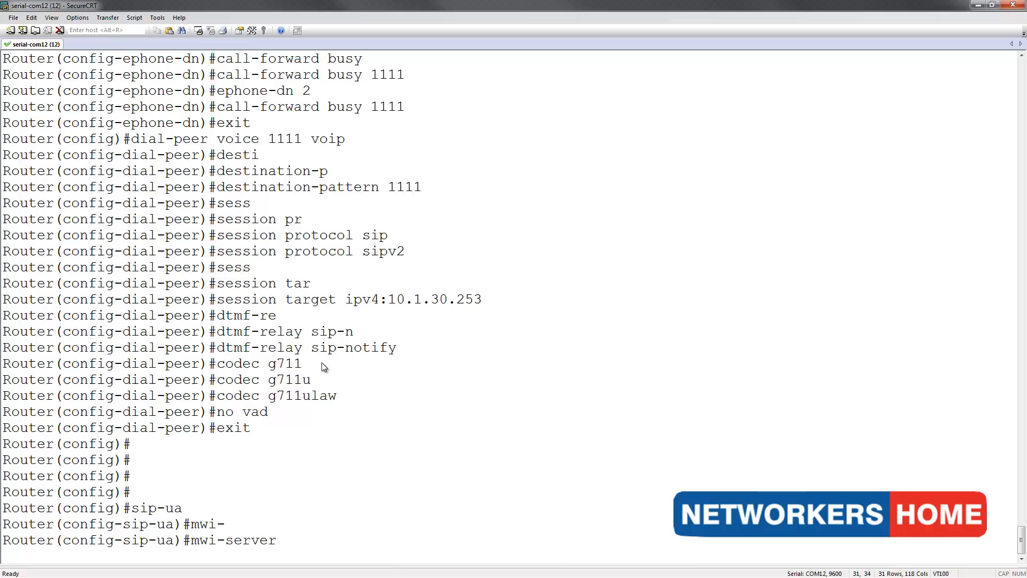
text(ipv)
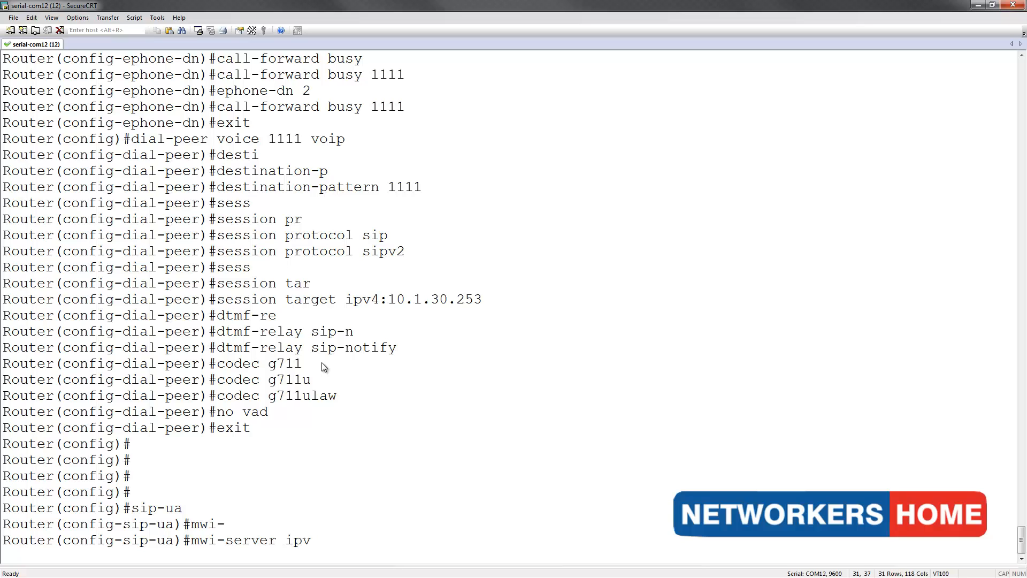
text(4:)
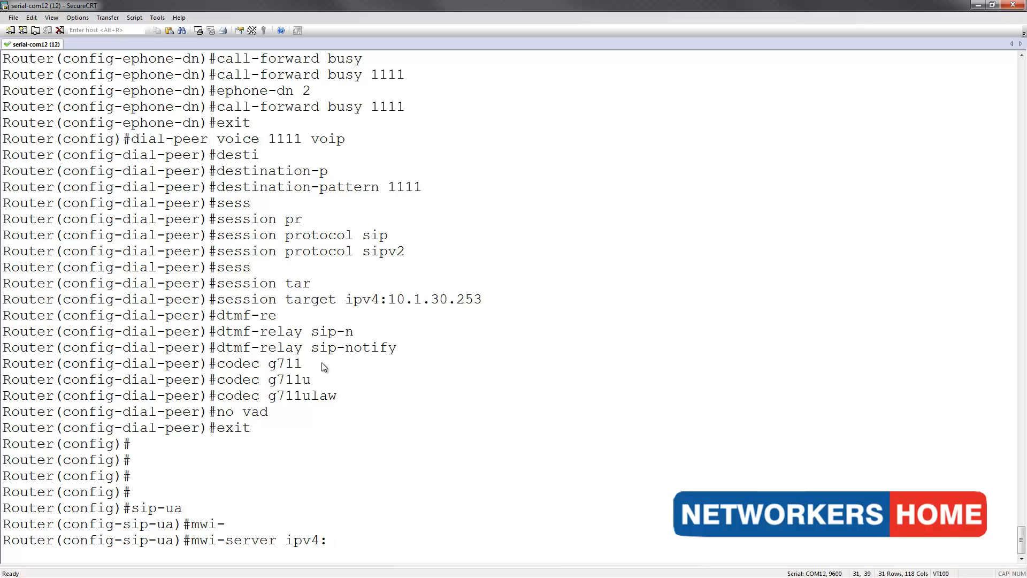
text(10)
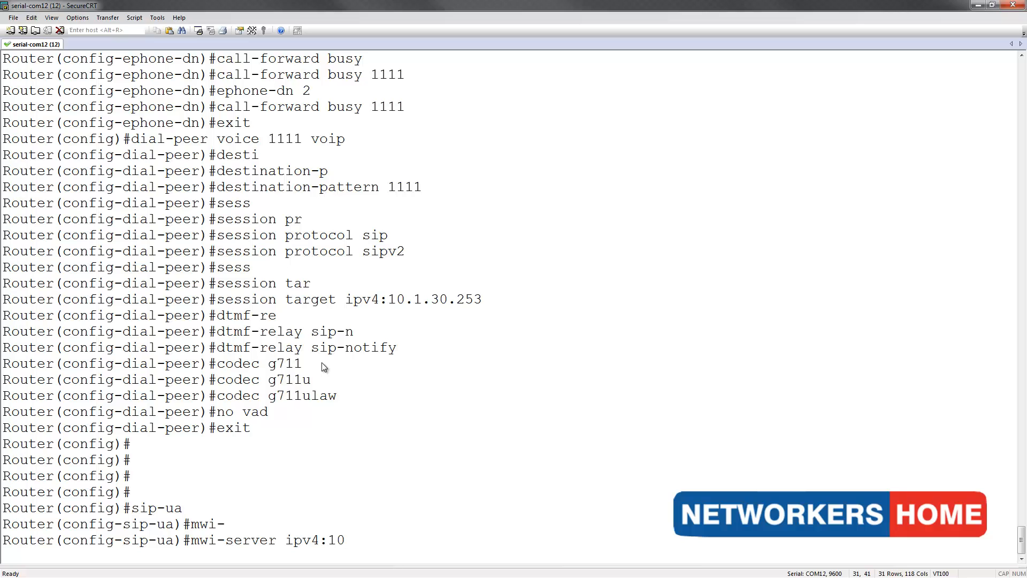
text(.1.30)
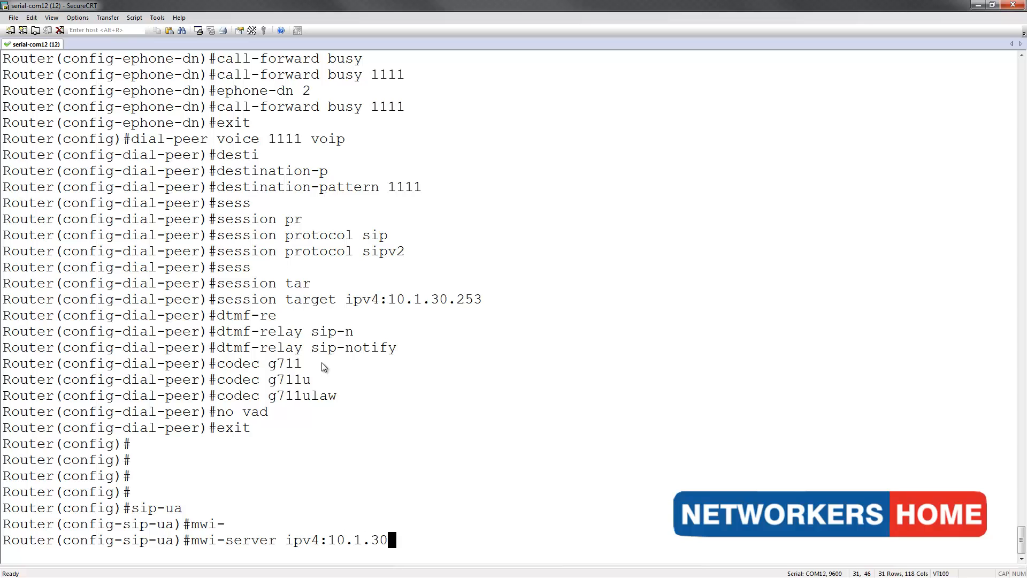
text(.253)
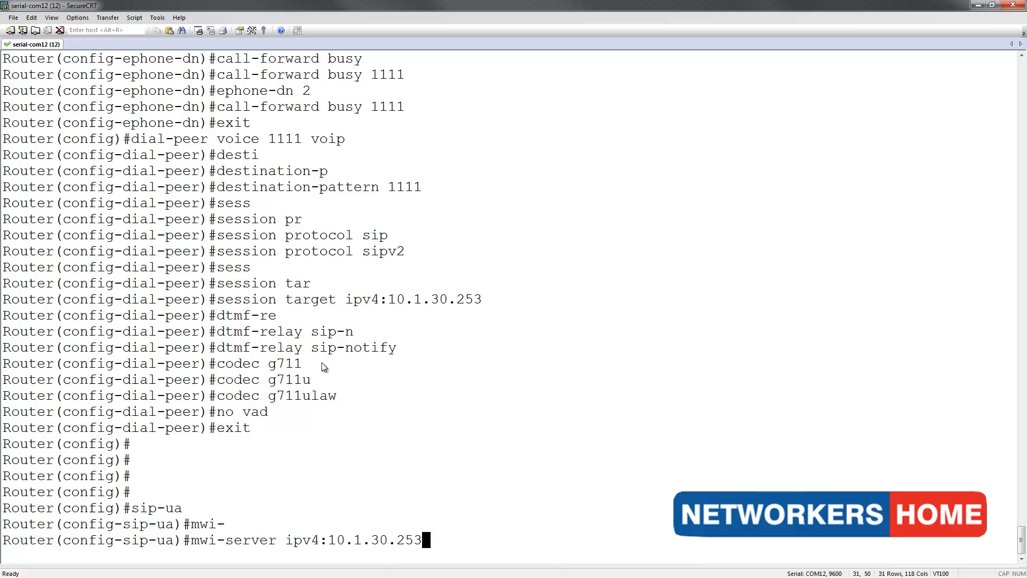
key(Return)
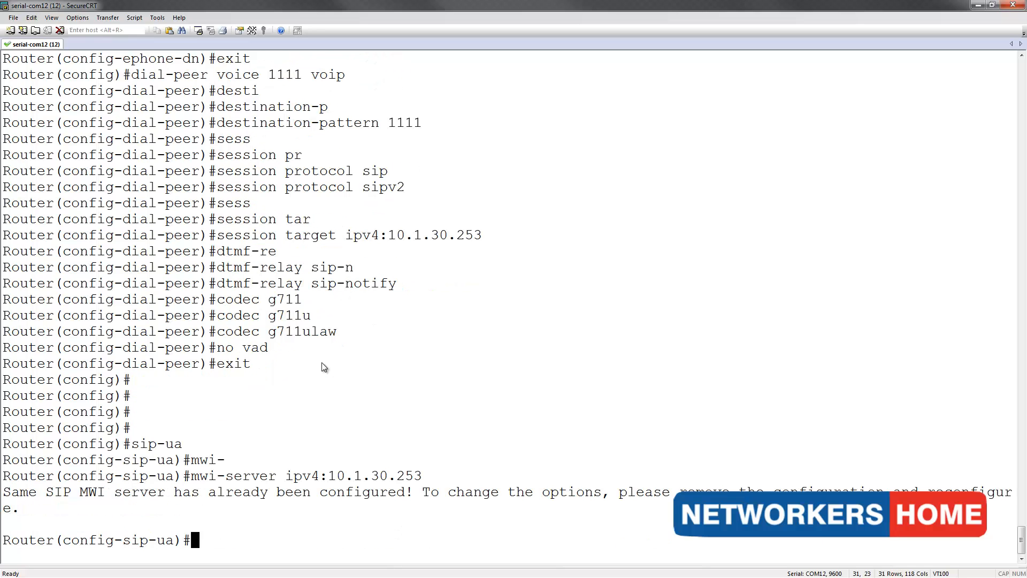
text(exit)
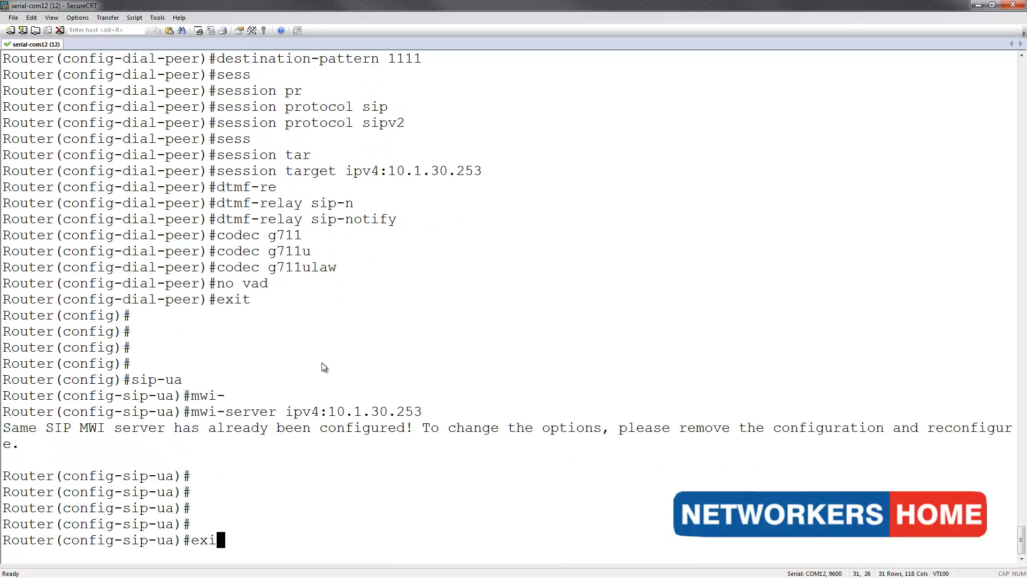
key(Return)
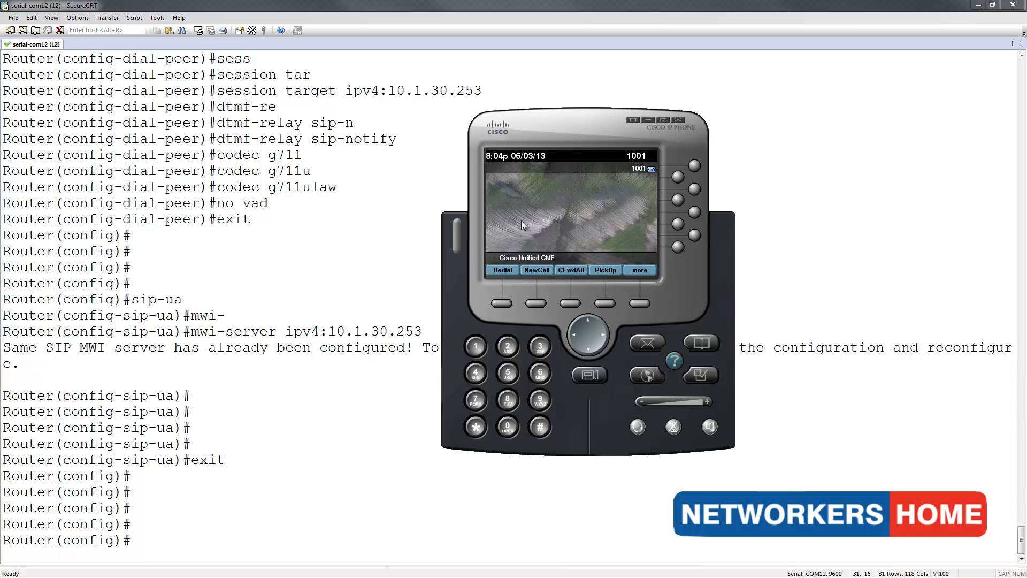
mouse_move(371, 226)
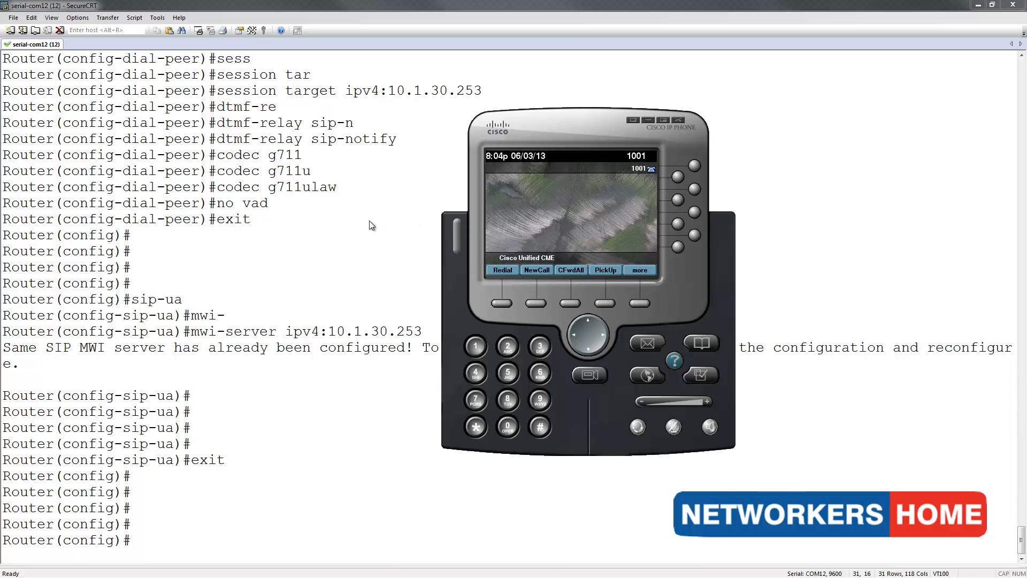
mouse_move(482, 223)
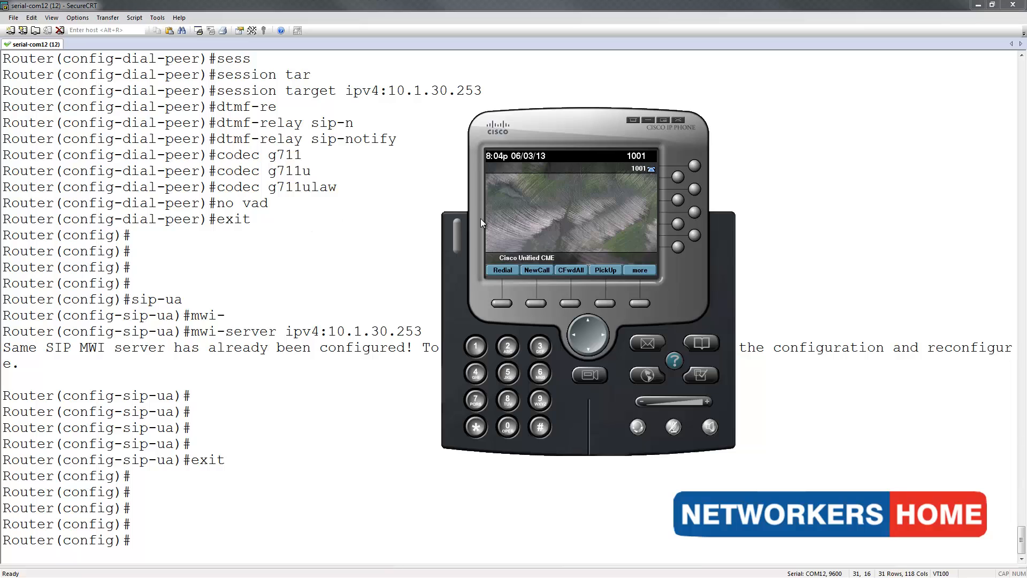
mouse_move(711, 427)
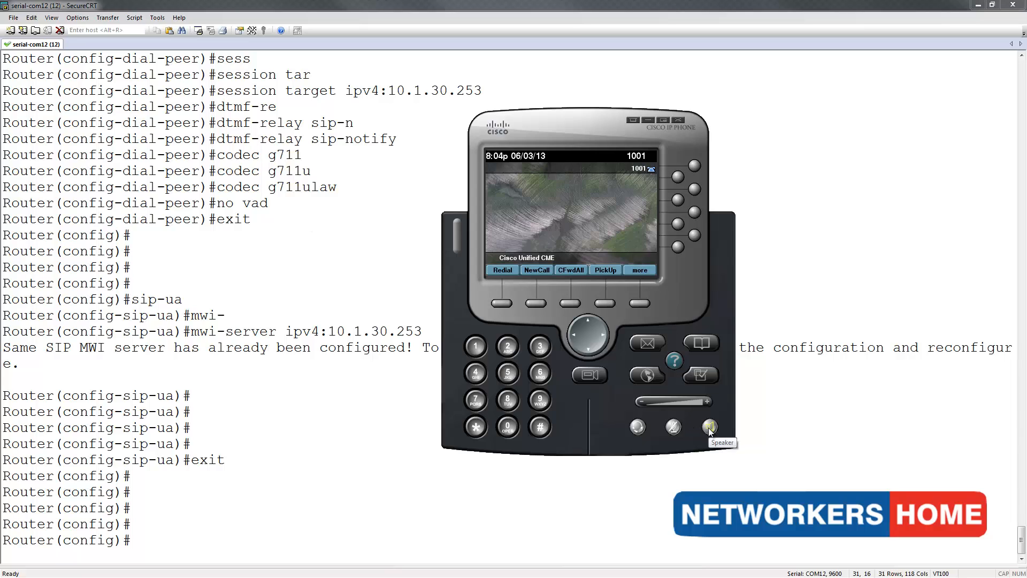
Step: Go off-hook on speakerphone so extension 1001 is busy and the call forwards to voicemail
click(710, 427)
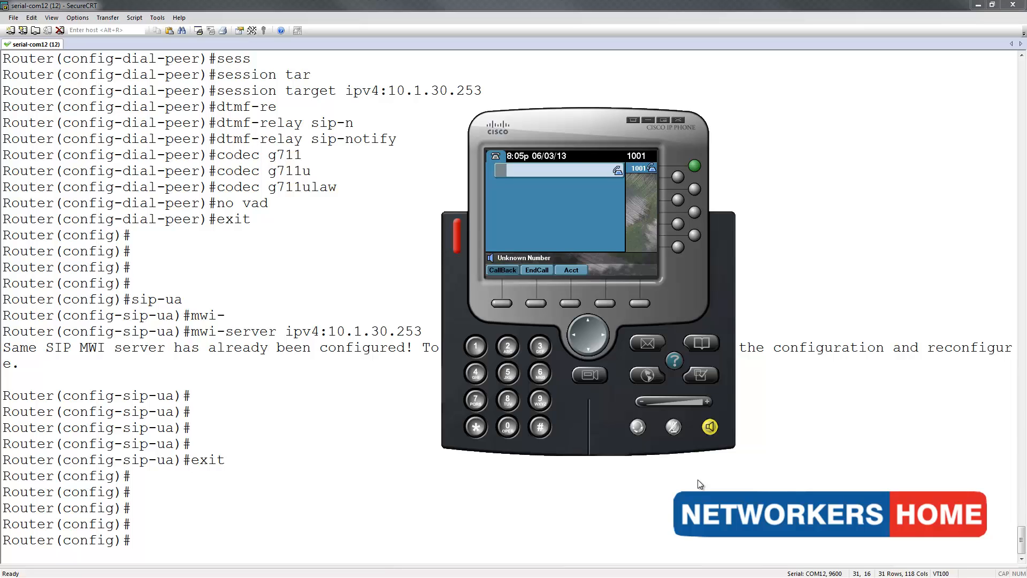
mouse_move(734, 403)
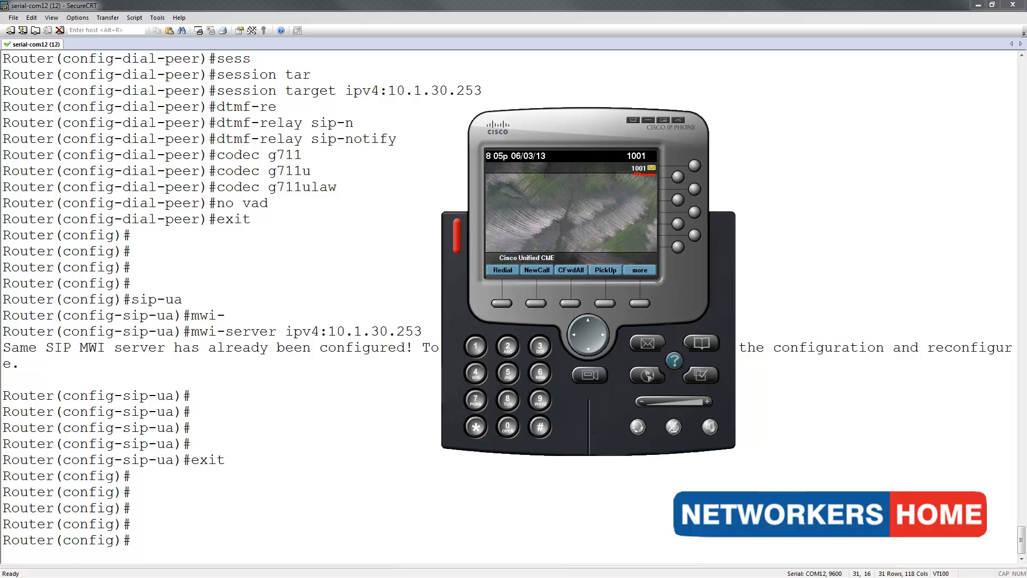
mouse_move(649, 182)
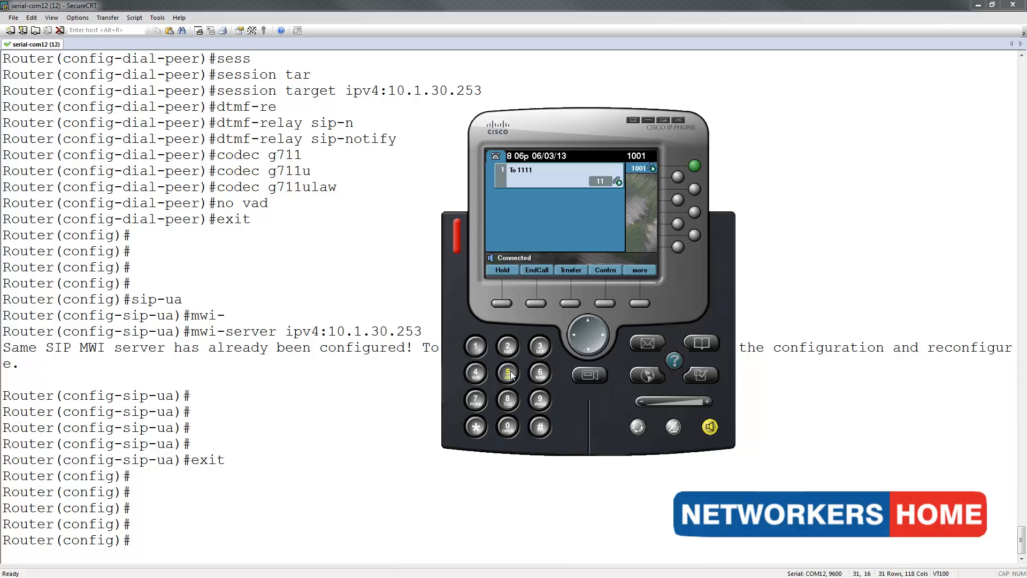
mouse_move(595, 416)
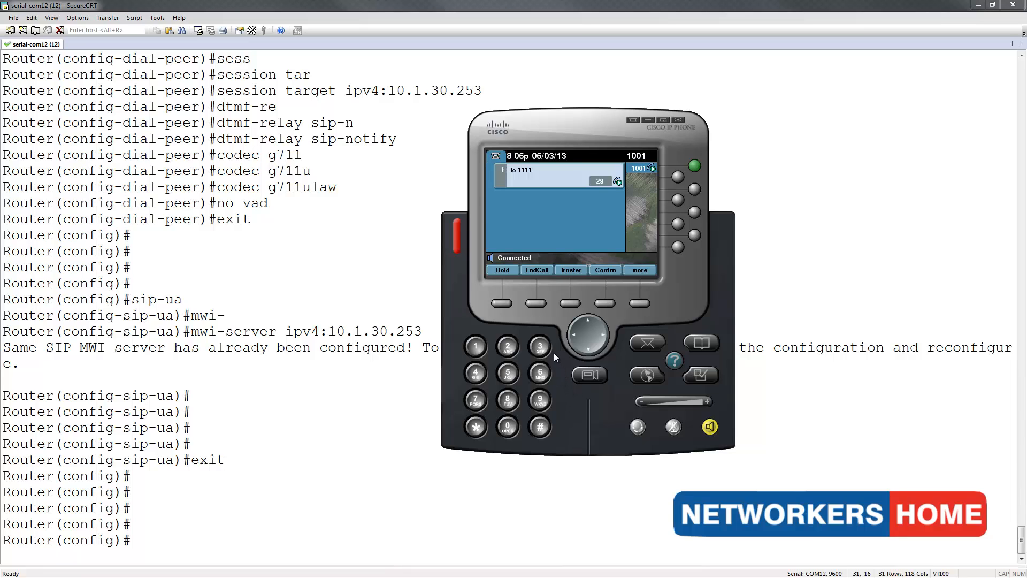
mouse_move(539, 345)
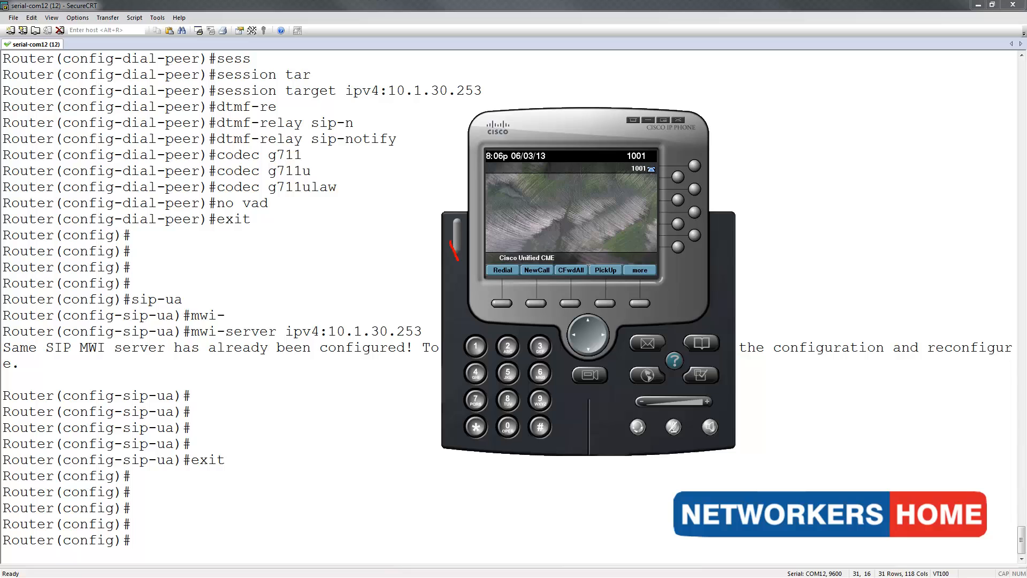
mouse_move(459, 265)
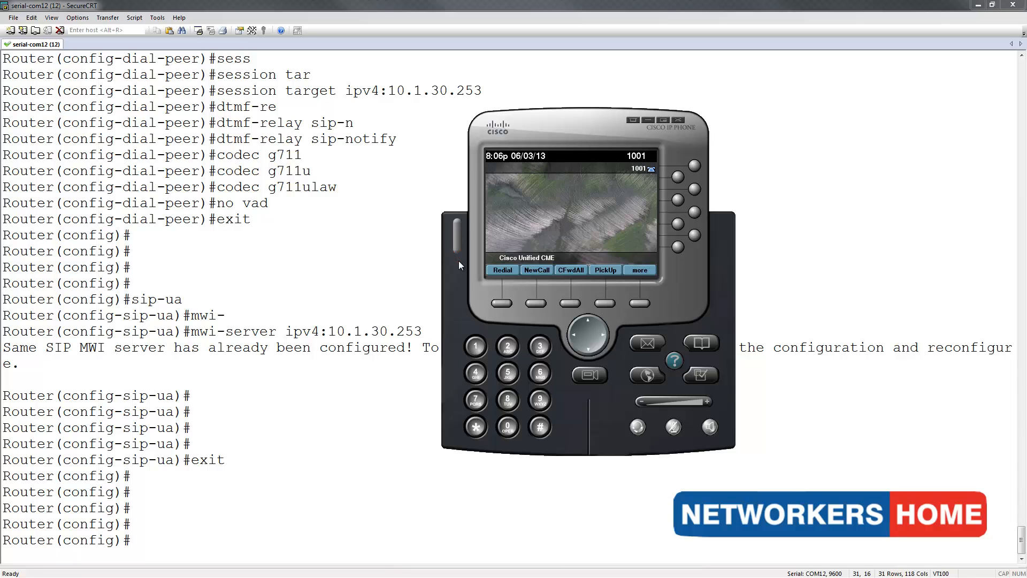